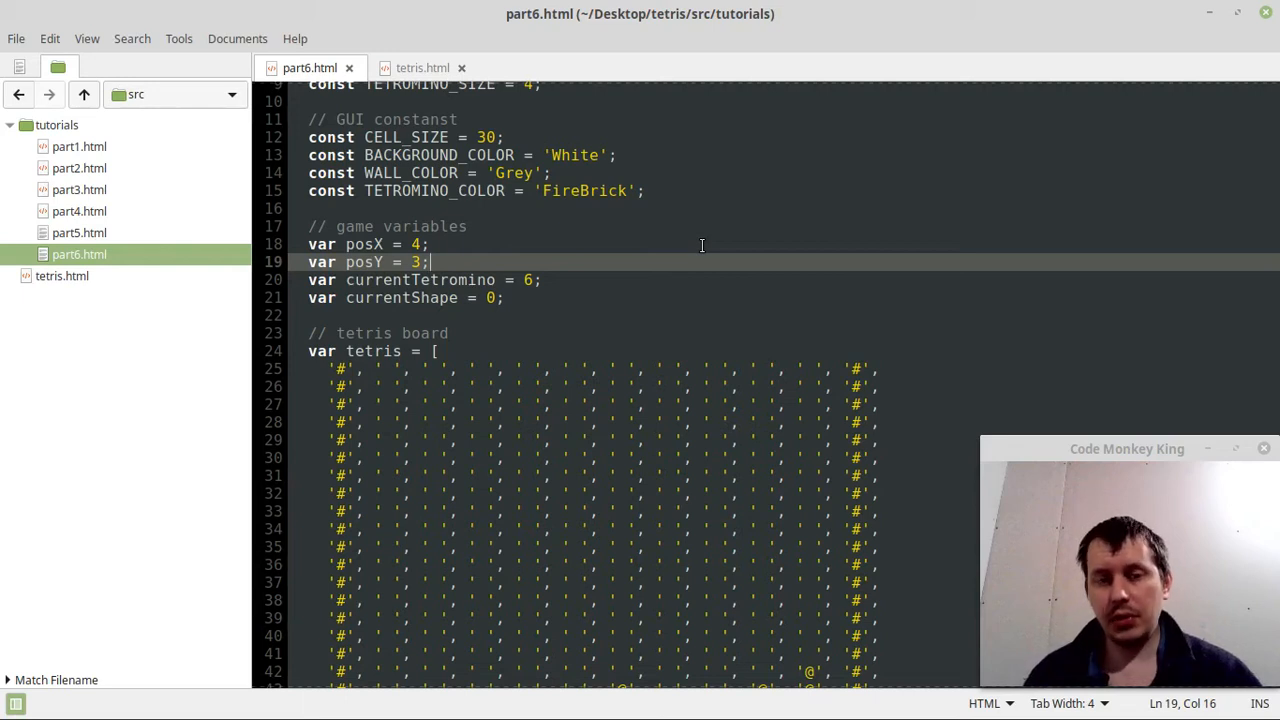
mouse_move(666, 488)
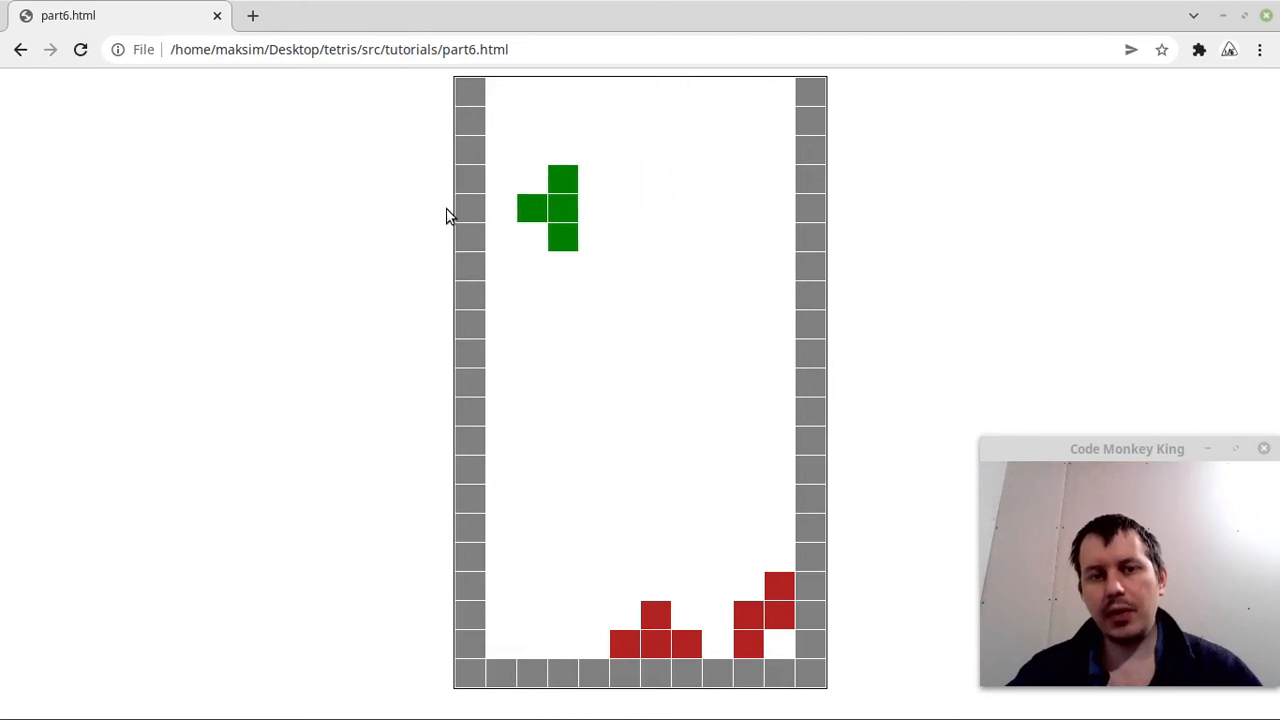
Move the green tetromino down until it overlaps the settled red pieces.
key(Right)
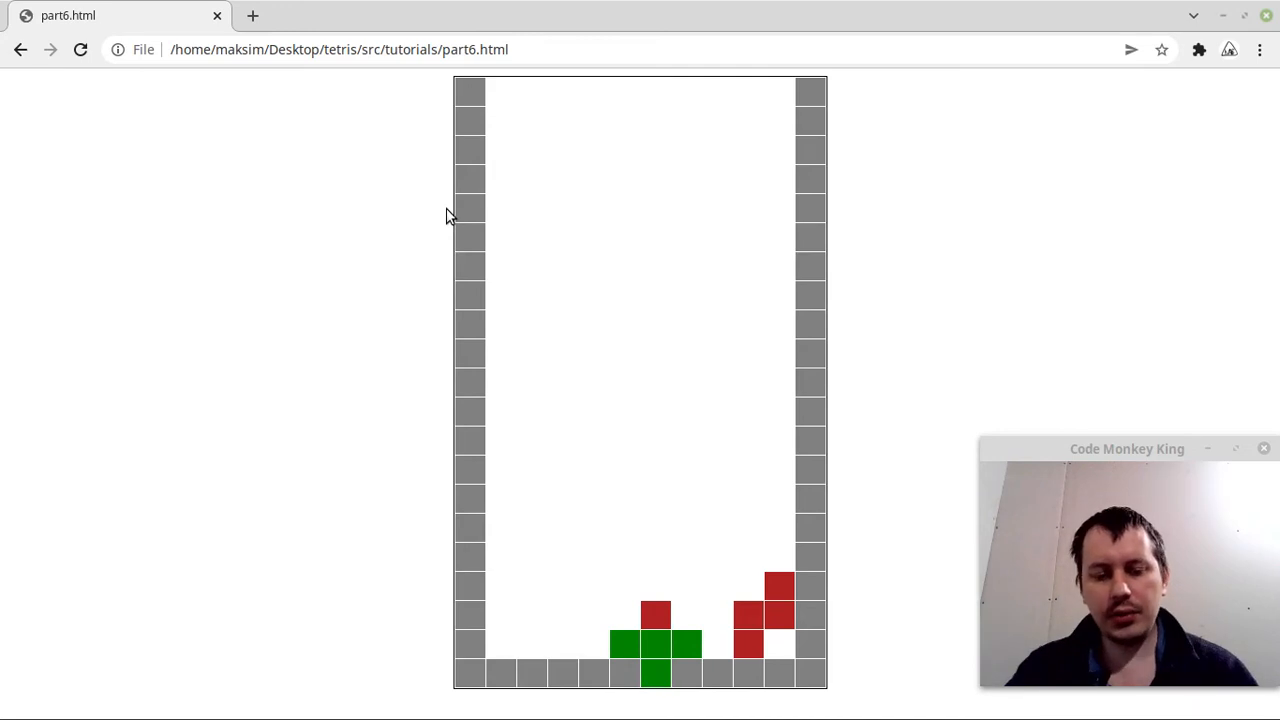
Run printBoard() in the DevTools console to print the board, then reload the game.
key(F12)
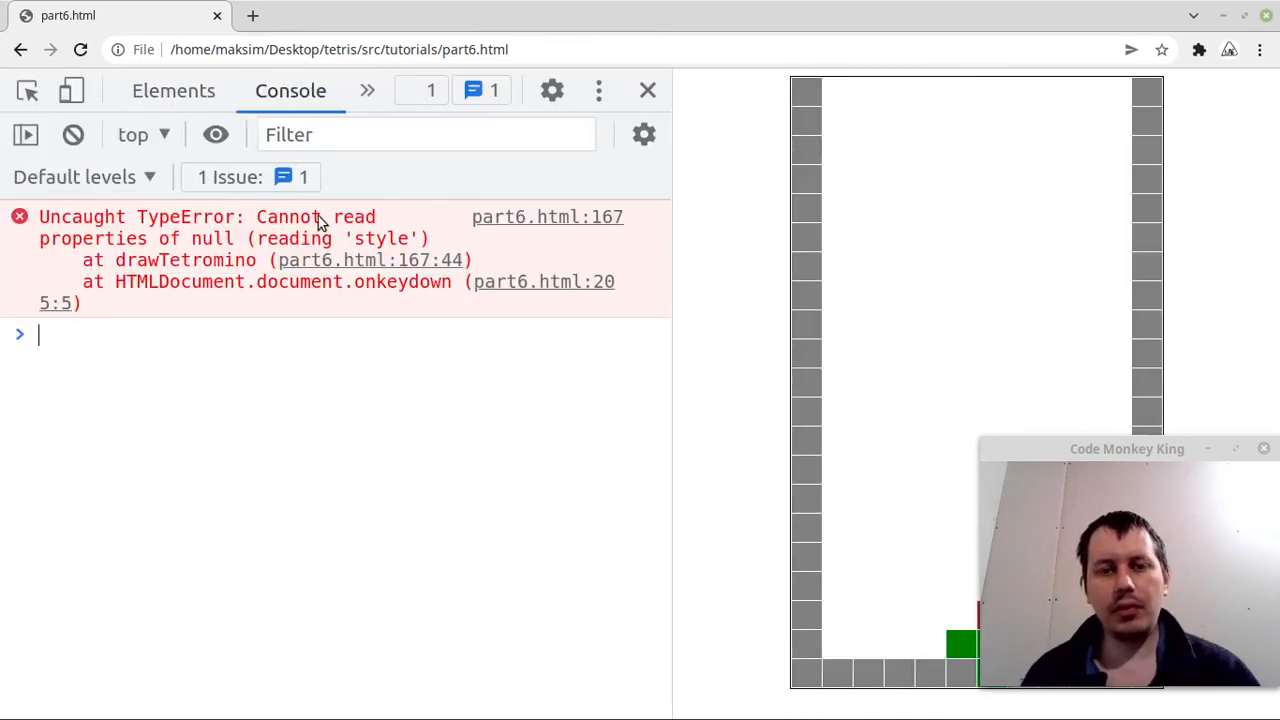
text(print)
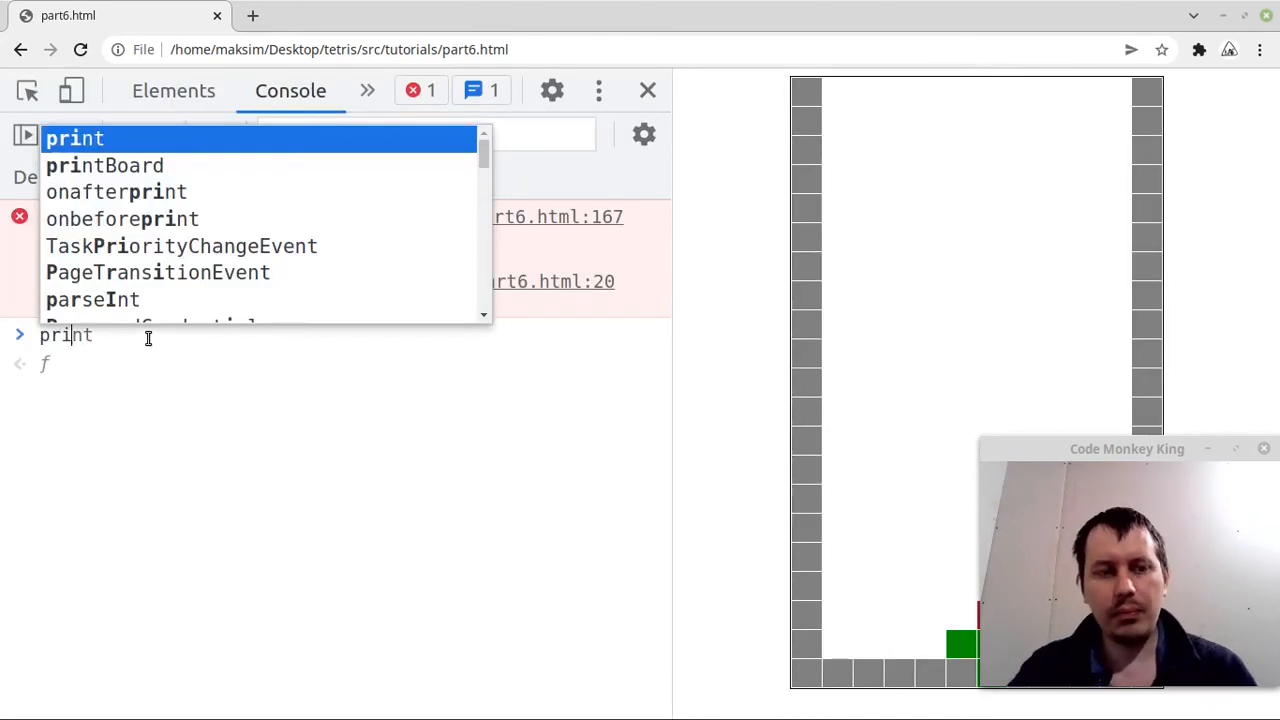
text(Board)
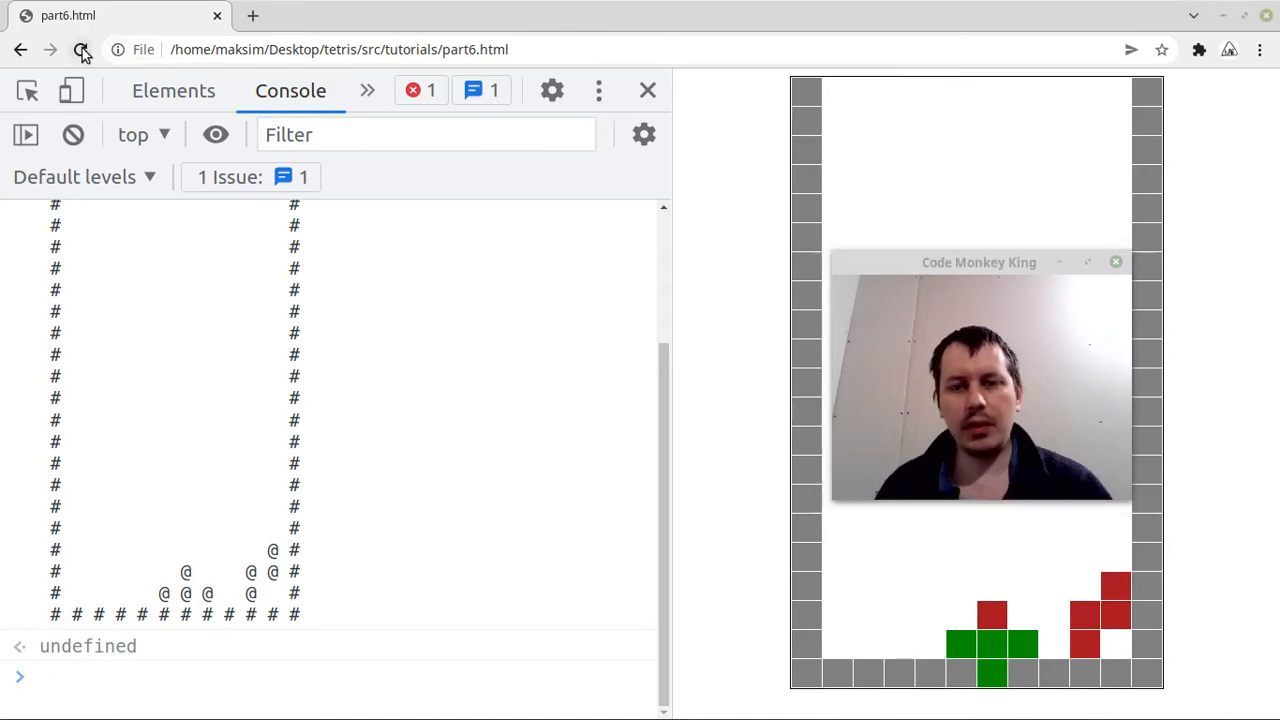
click(80, 48)
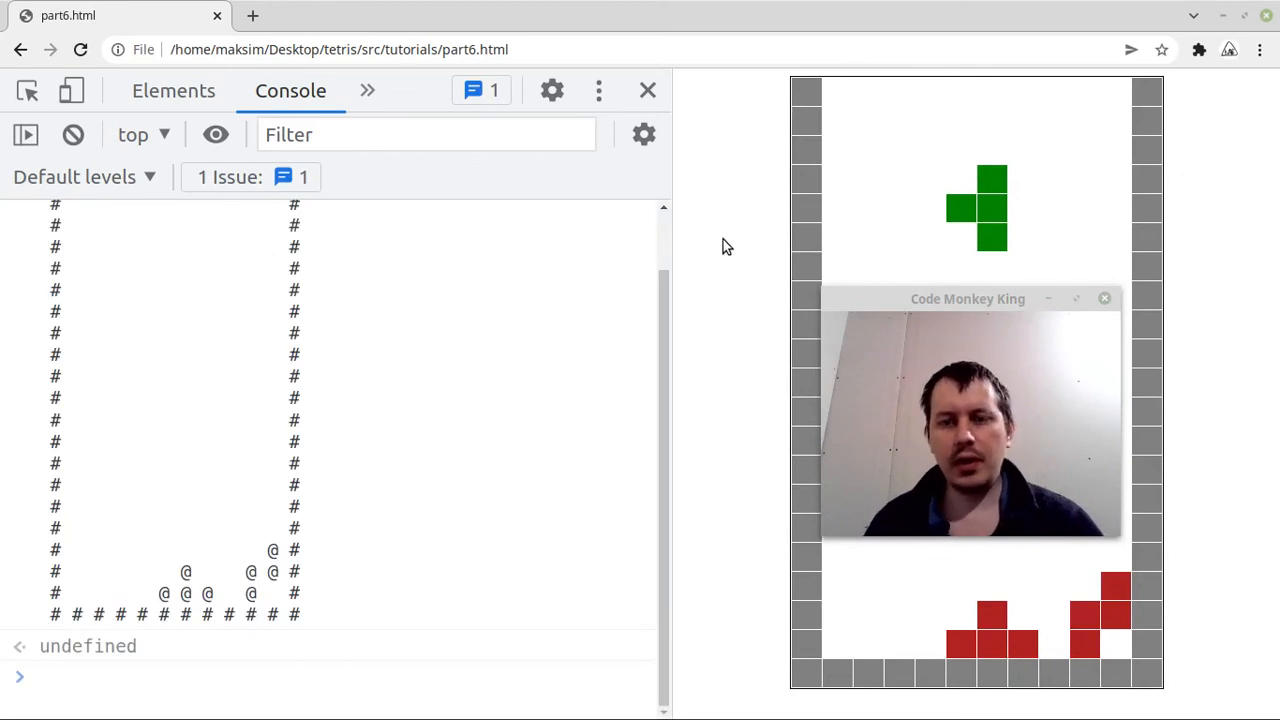
mouse_move(880, 240)
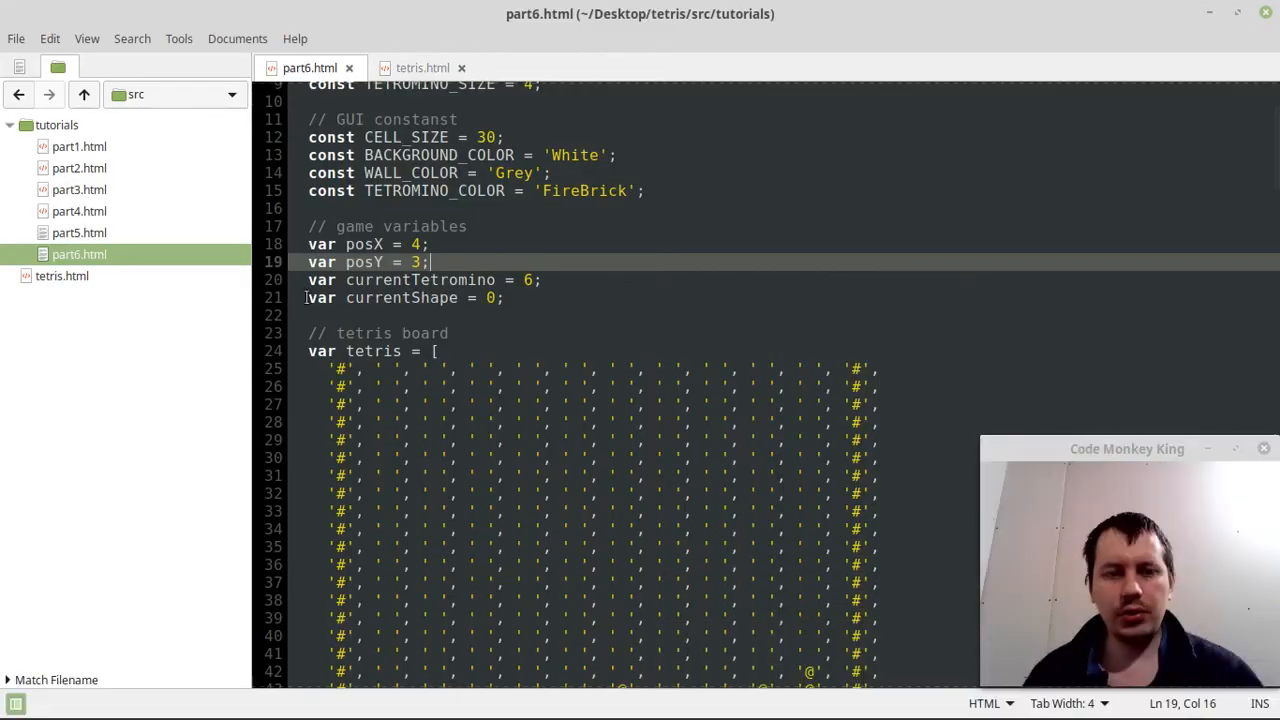
scroll(down, 3)
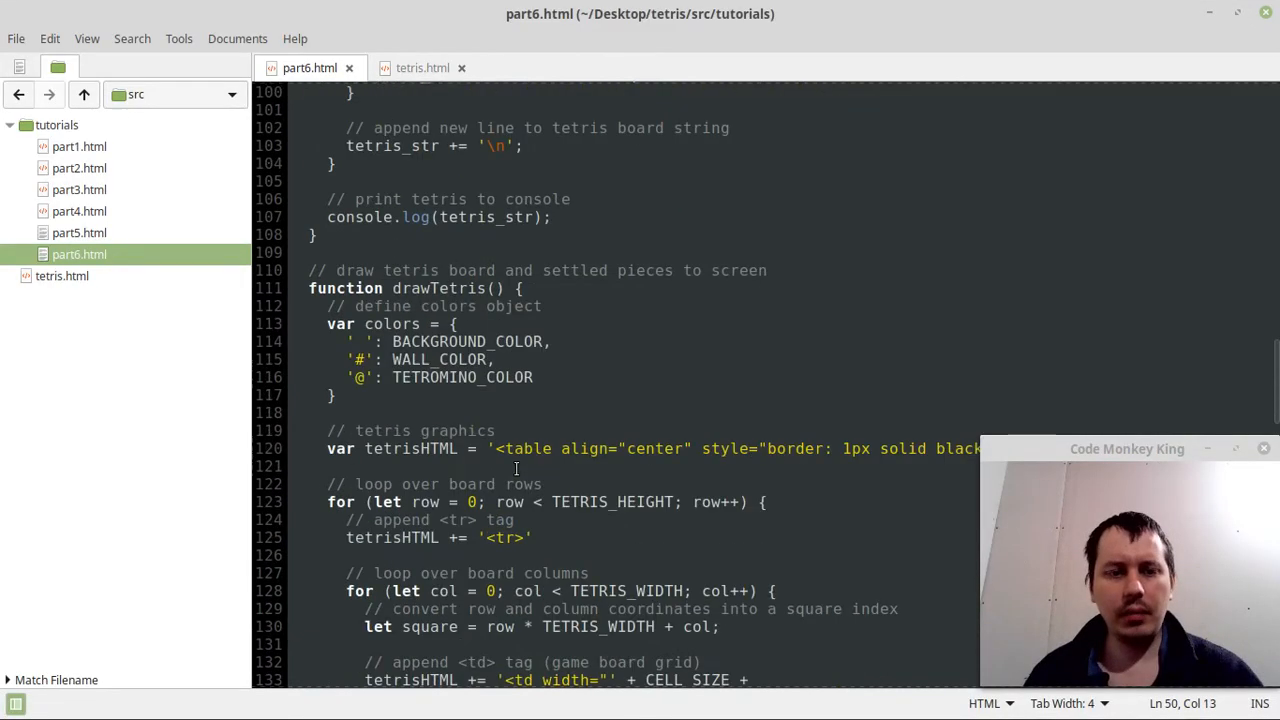
scroll(down, 3)
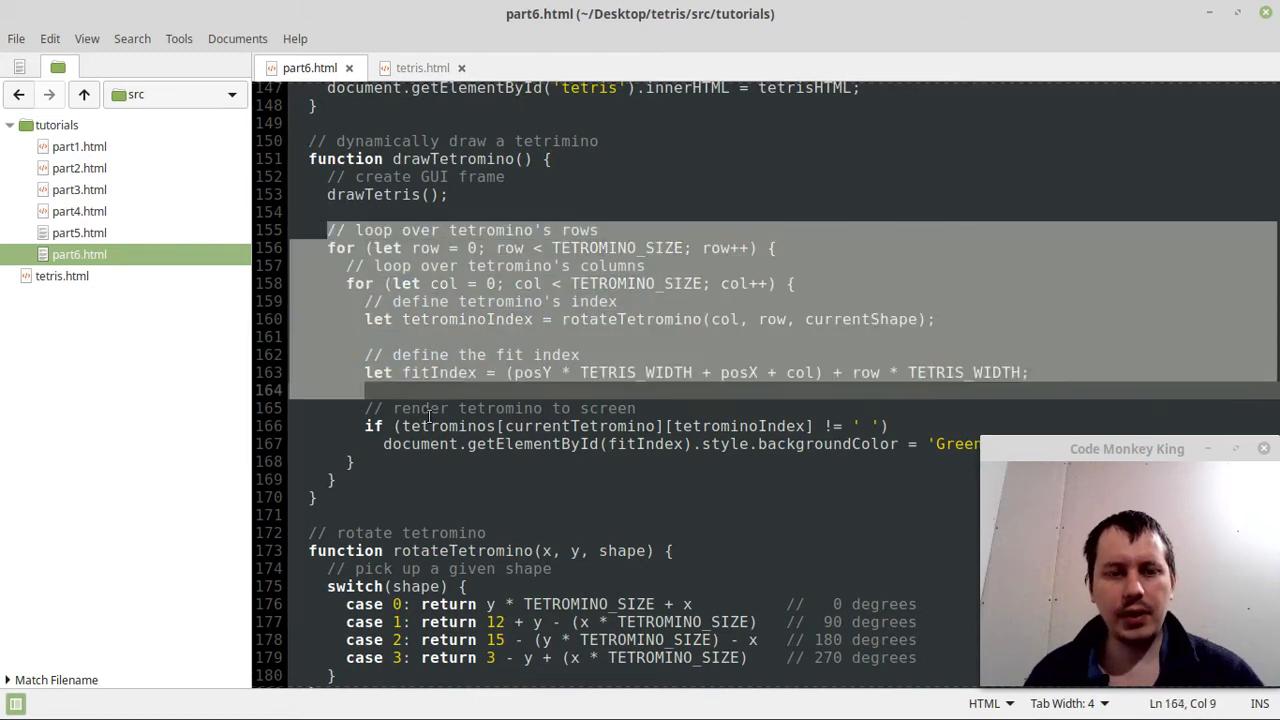
right_click(430, 412)
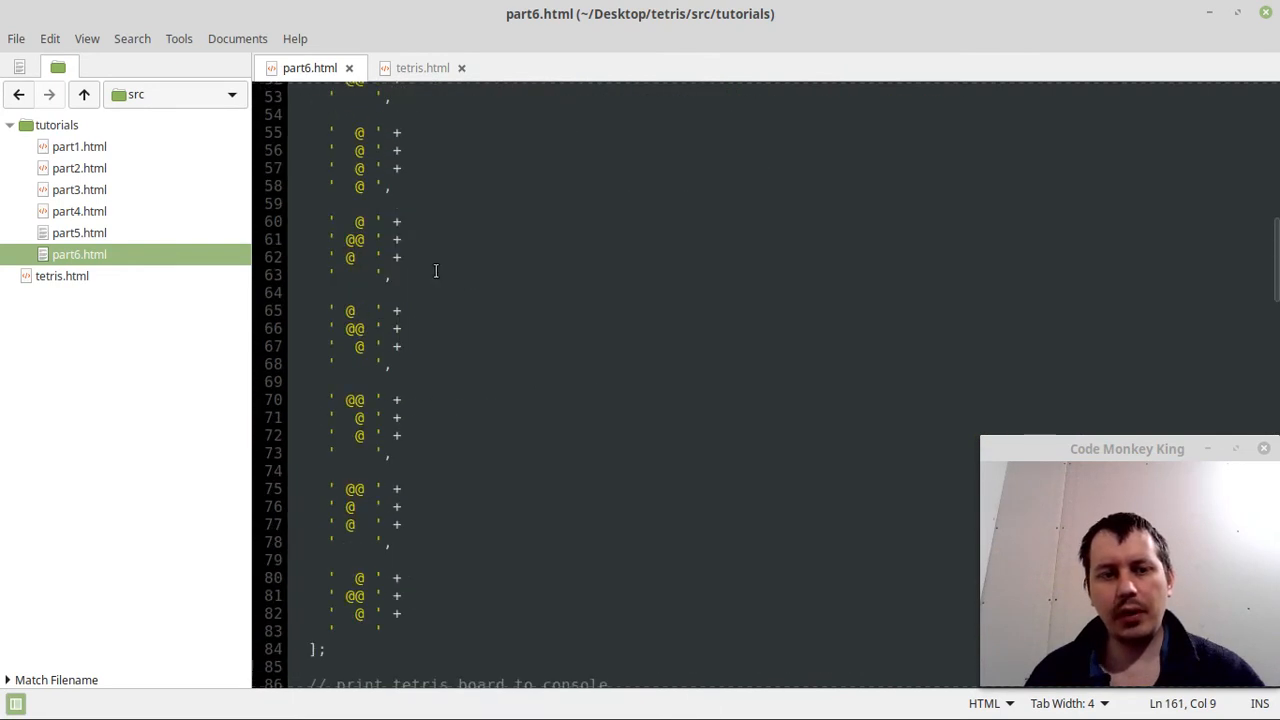
scroll(down, 3)
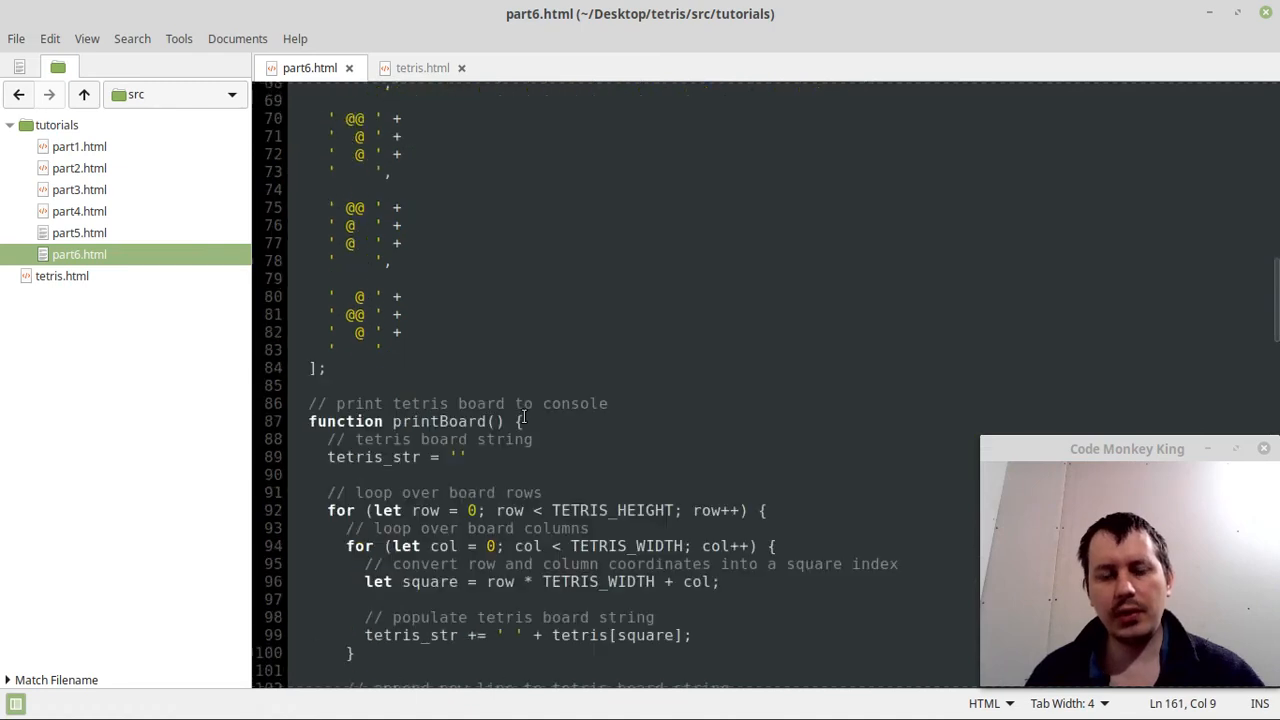
scroll(up, 3)
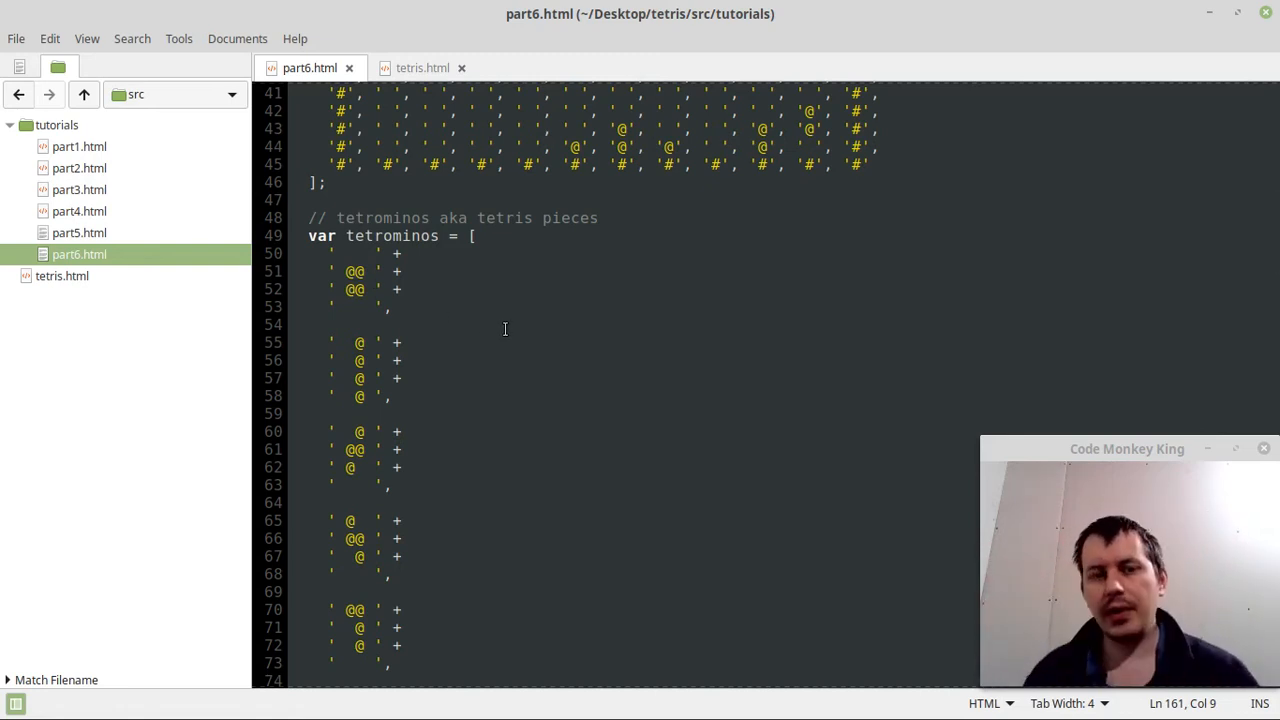
scroll(down, 3)
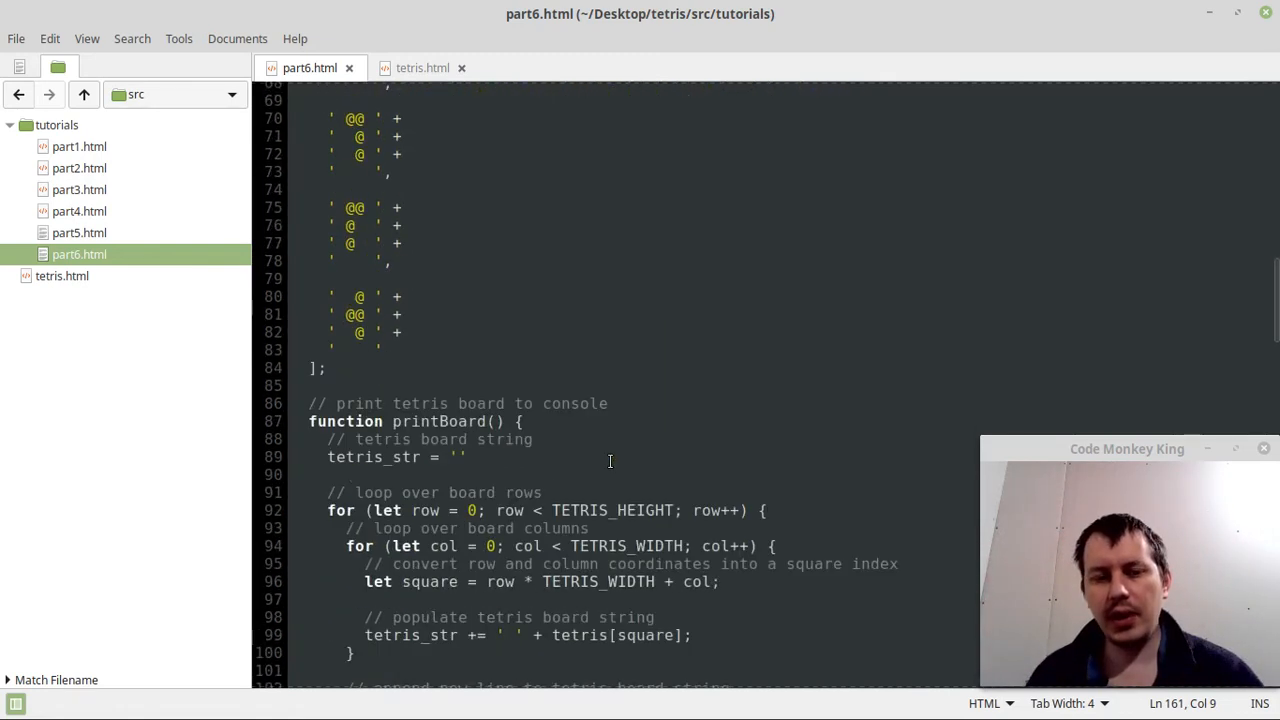
scroll(down, 3)
text(//)
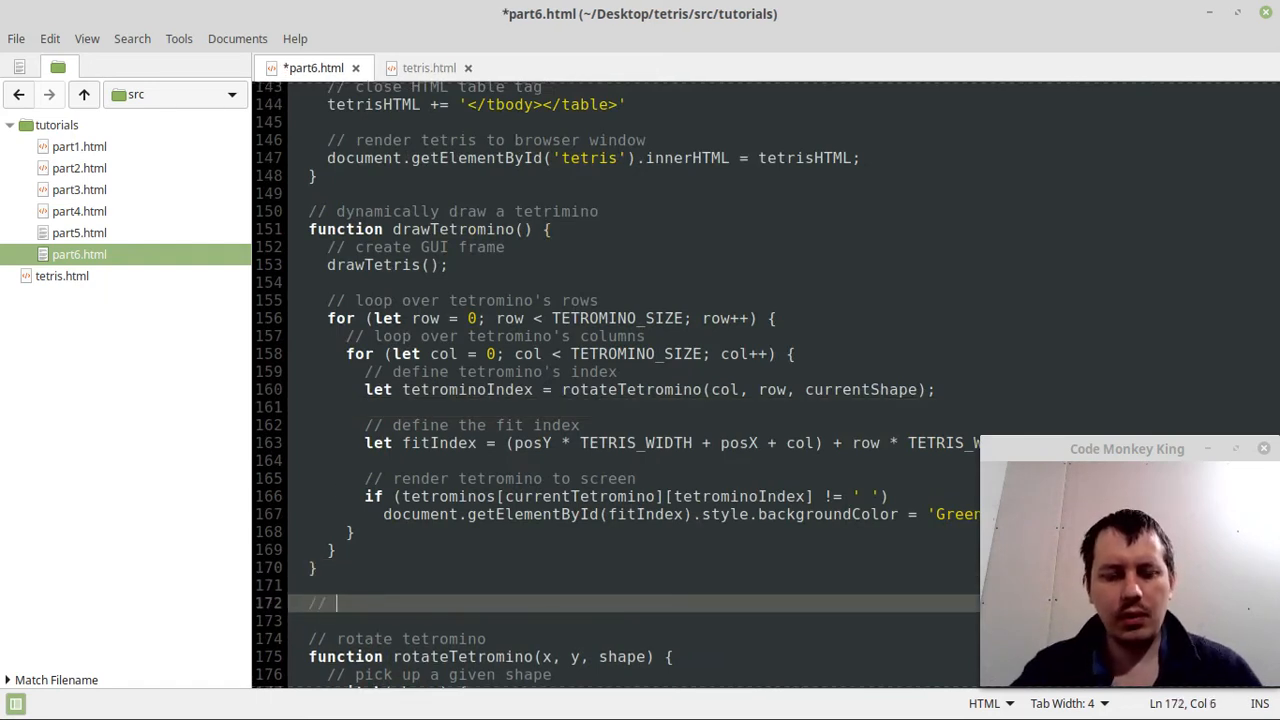
Add a '// collision detection' comment and declare function hitTetromino() { below drawTetromino.
text(collision d)
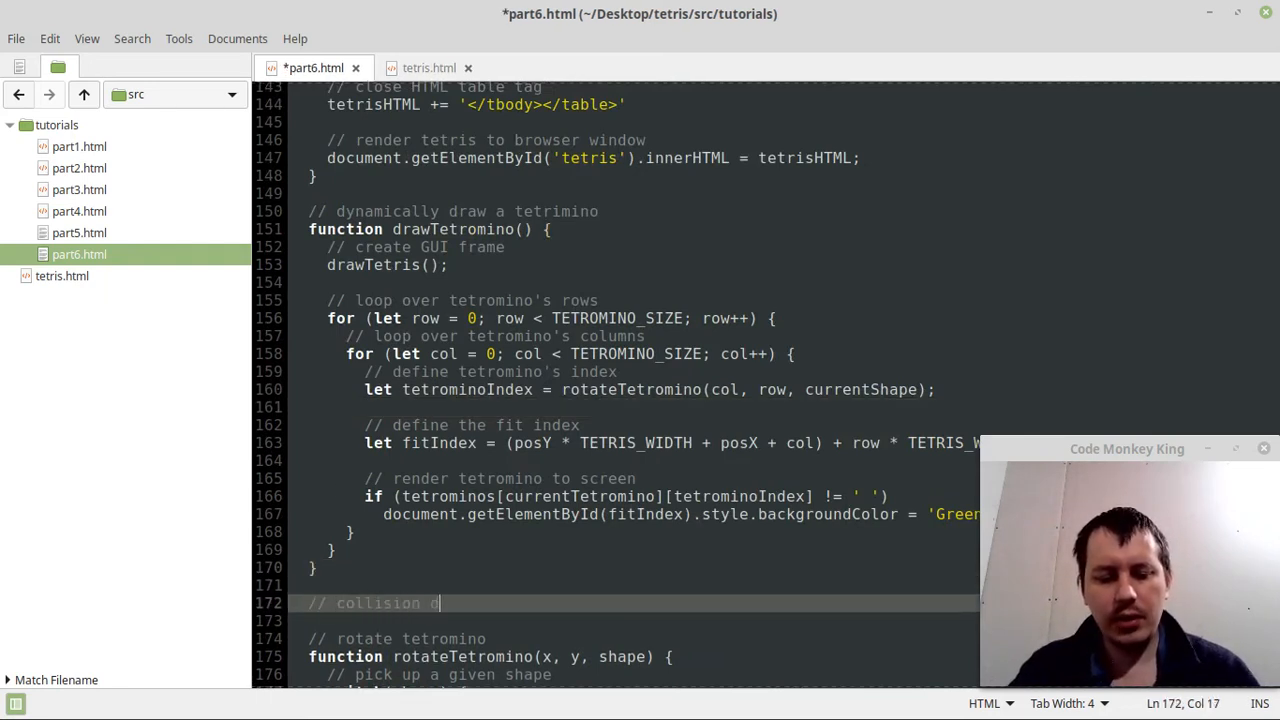
text(etection)
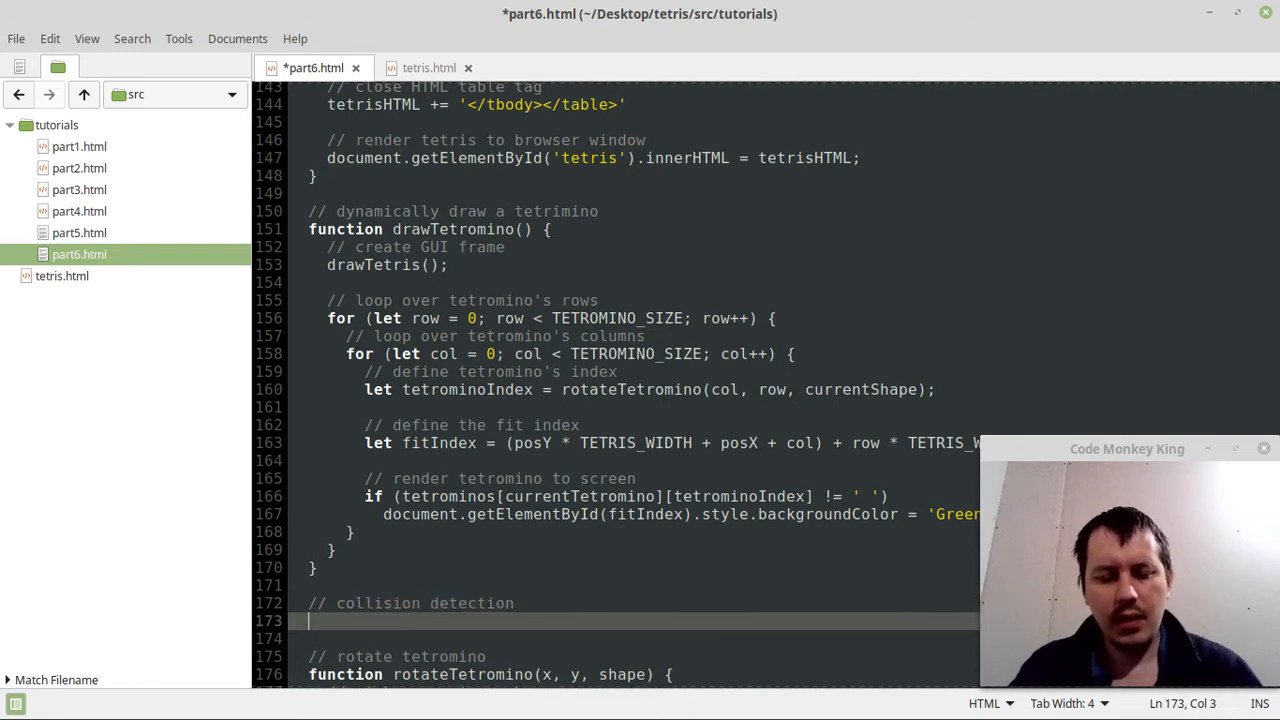
text(function)
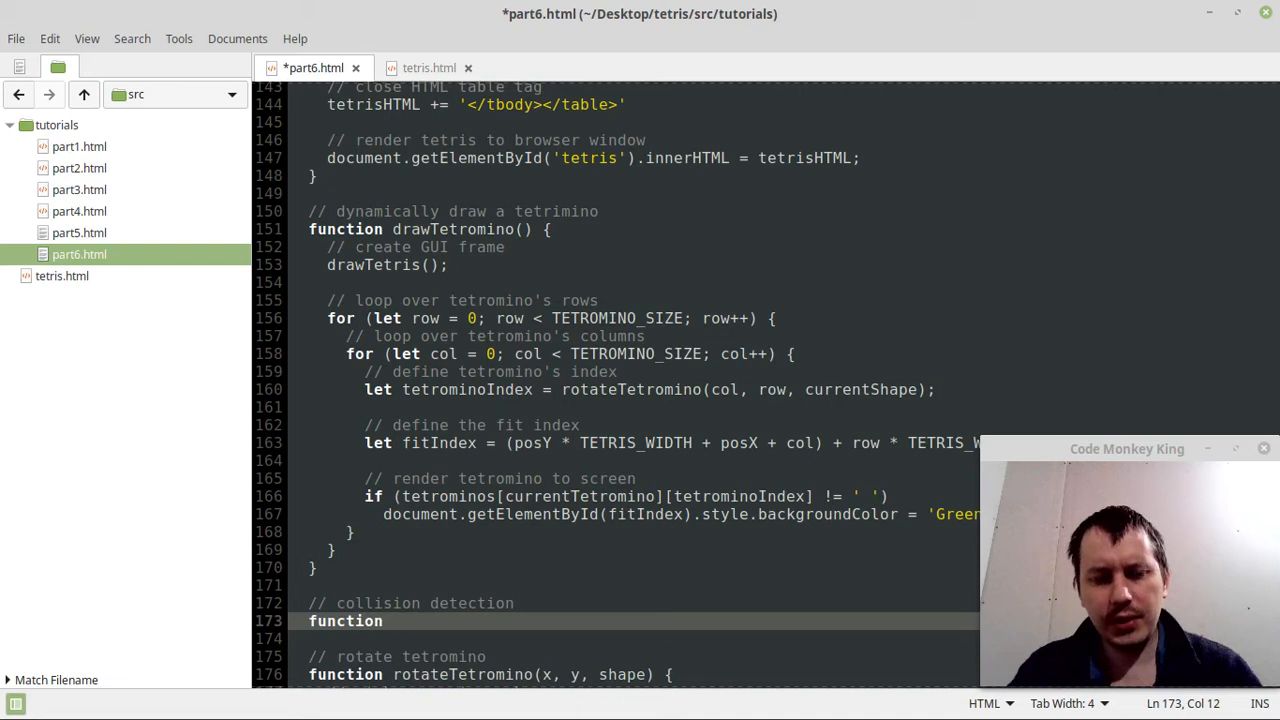
text(hit)
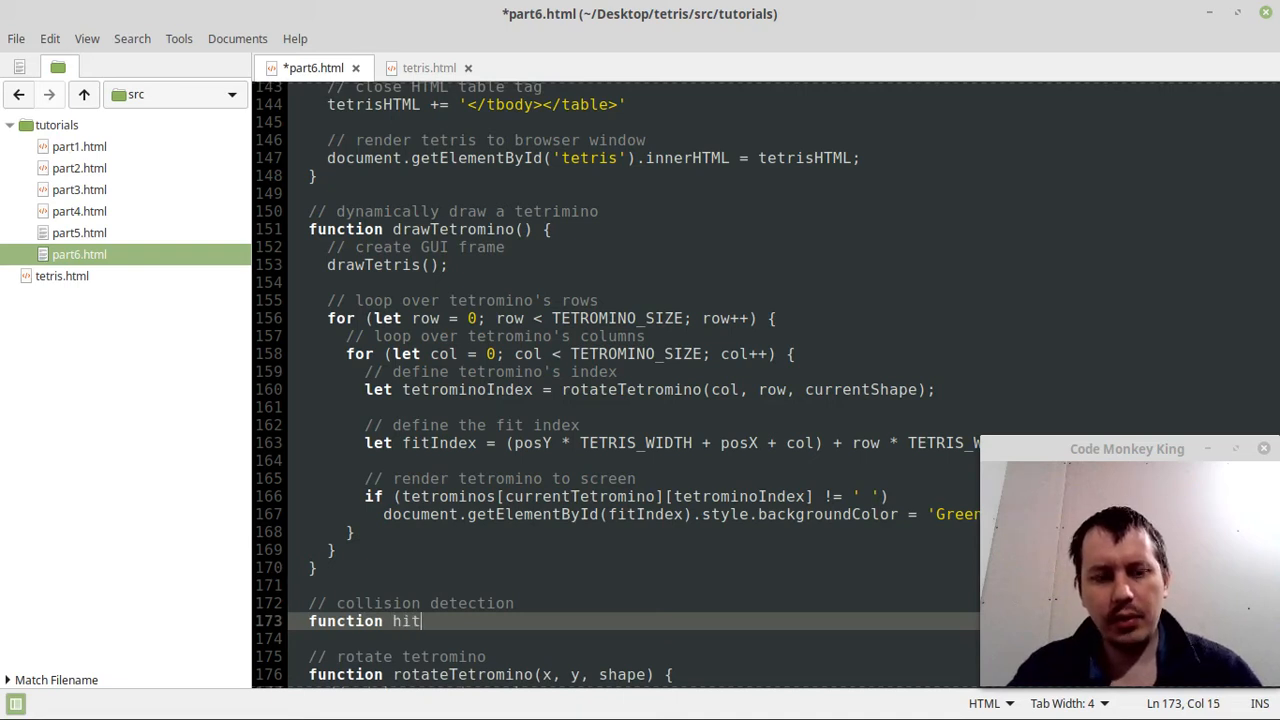
text(Tetro)
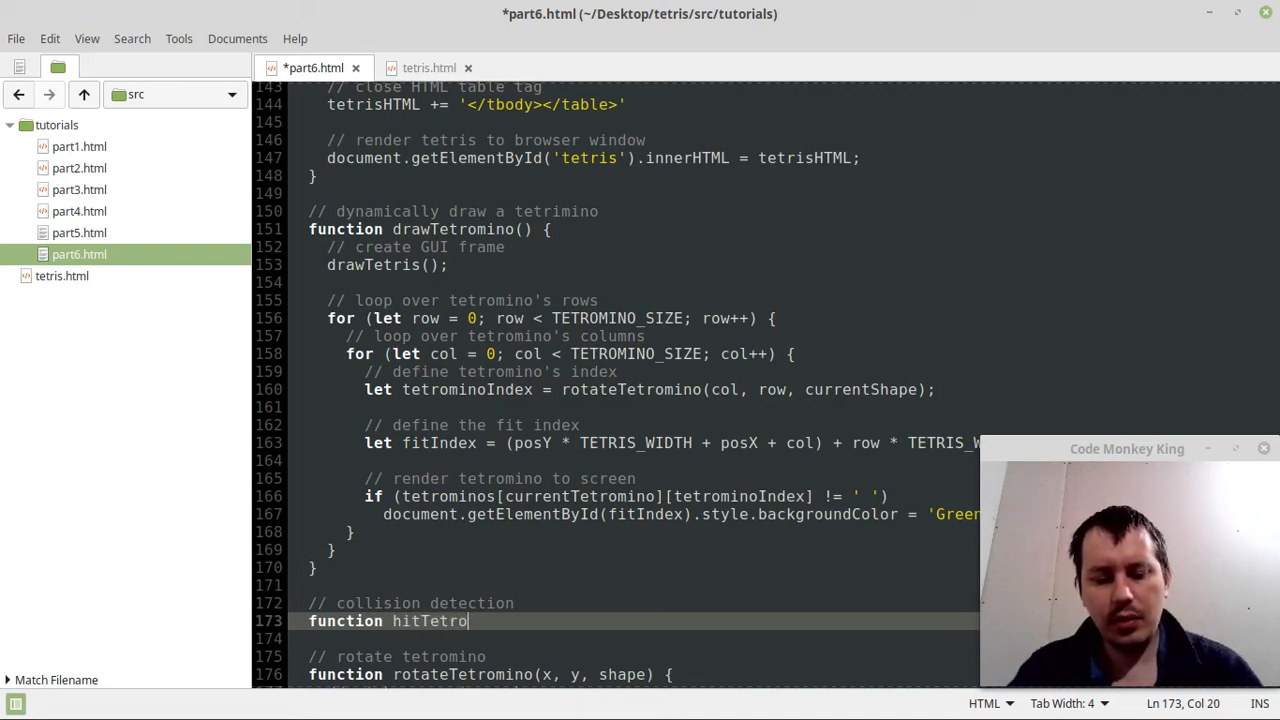
text(mino)
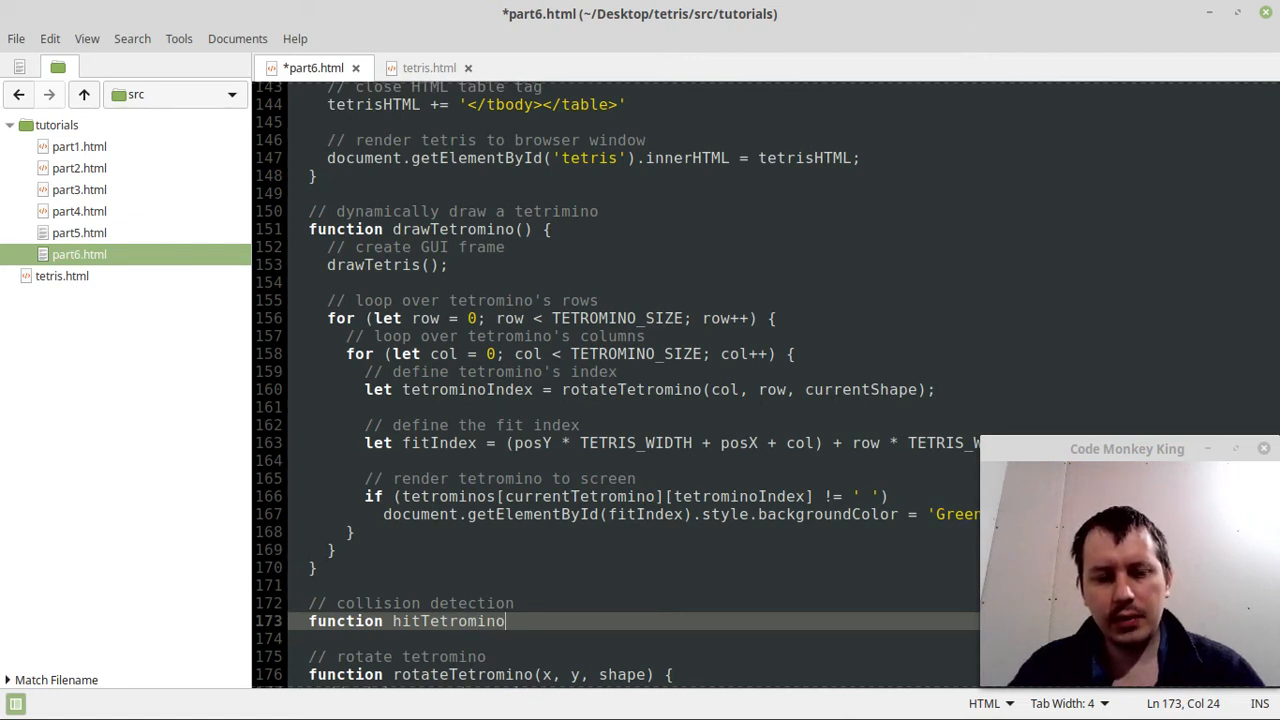
key(BackSpace)
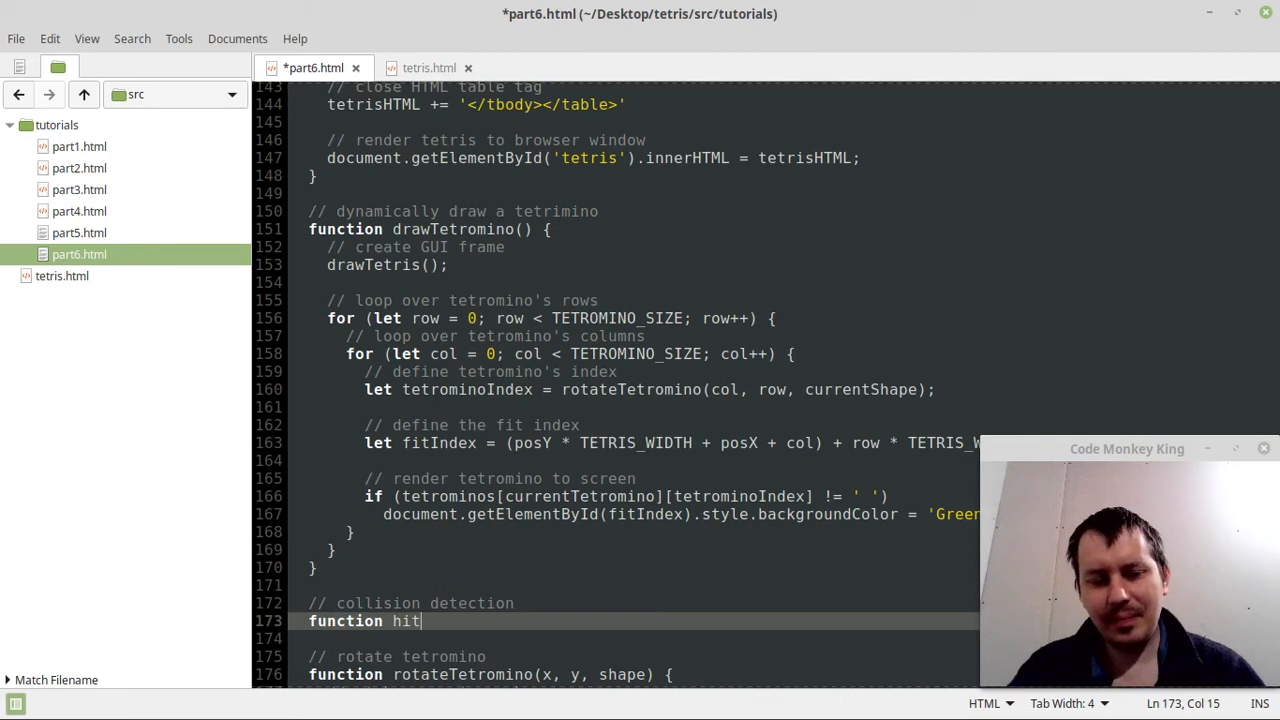
text(Tetromino()
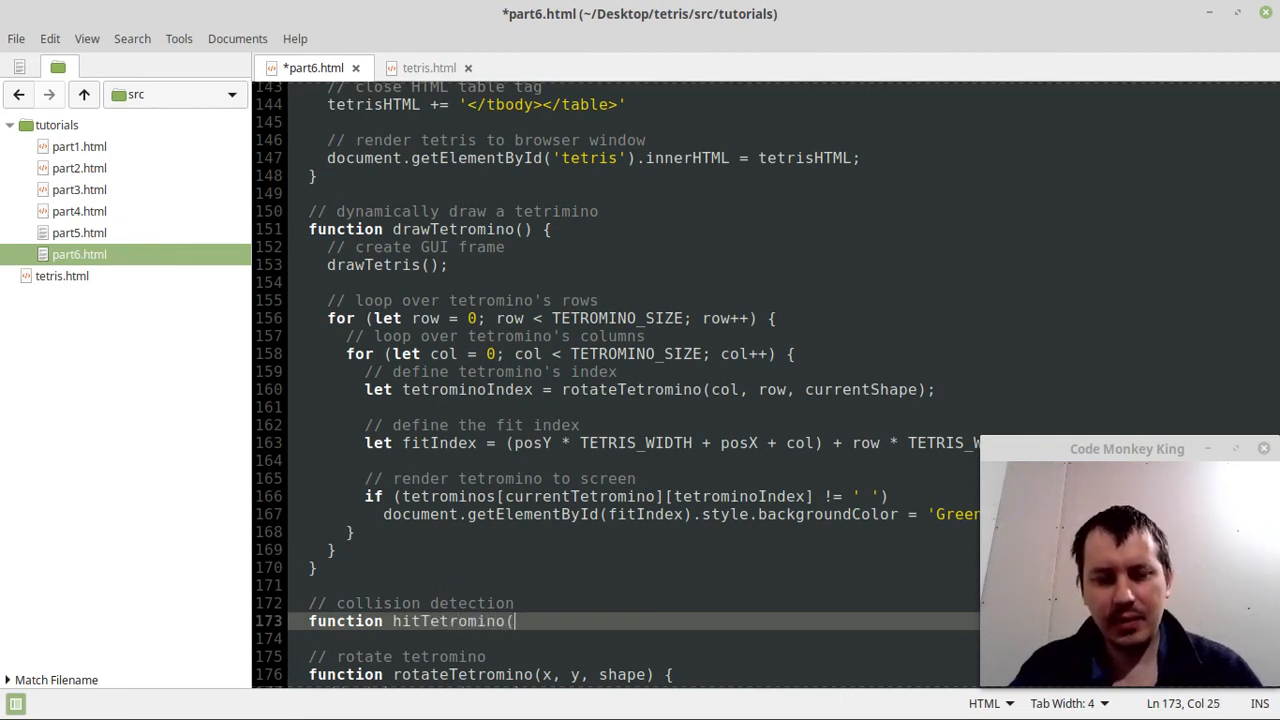
text() {)
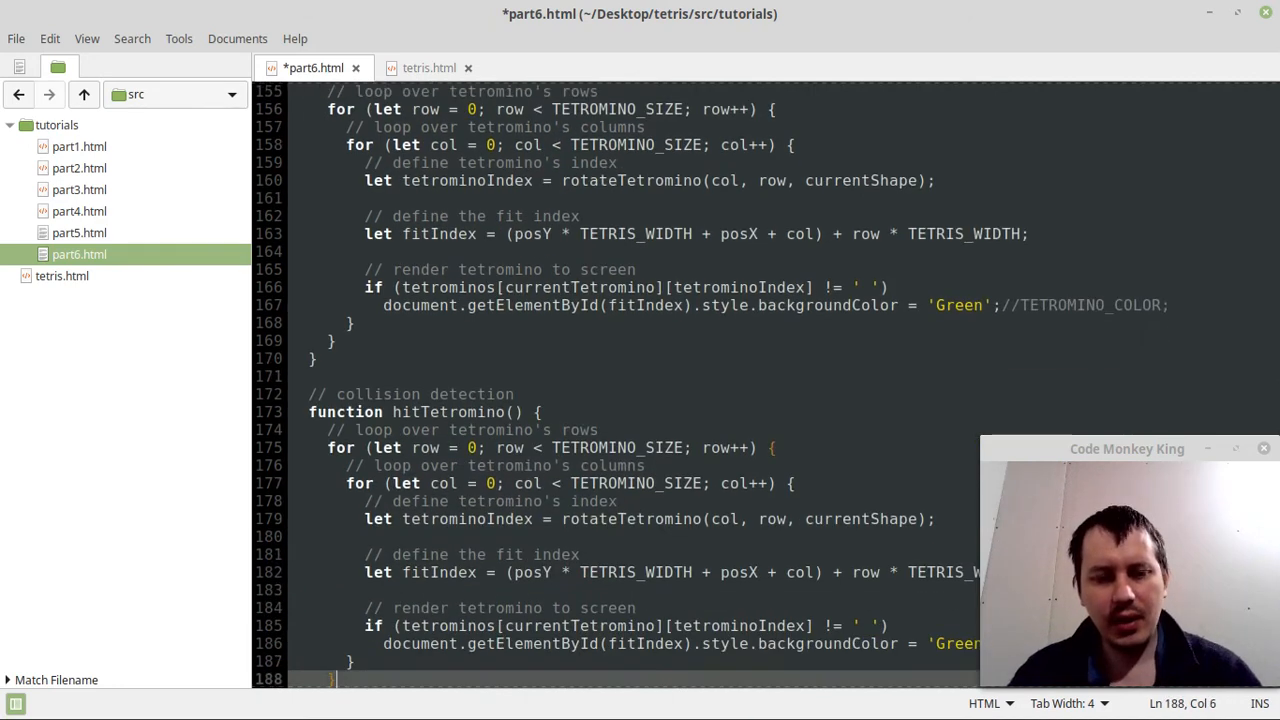
scroll(down, 3)
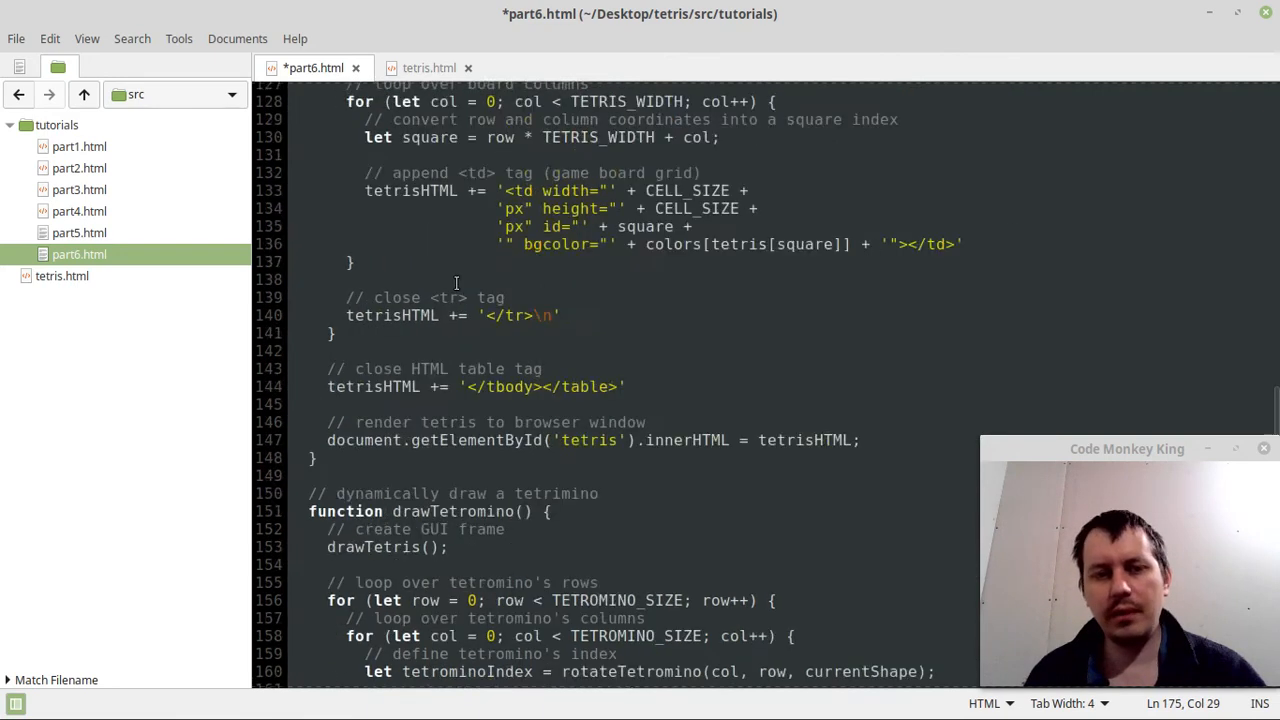
Review the pasted row/column loop with tetrominoIndex and fitIndex inside hitTetromino.
scroll(up, 3)
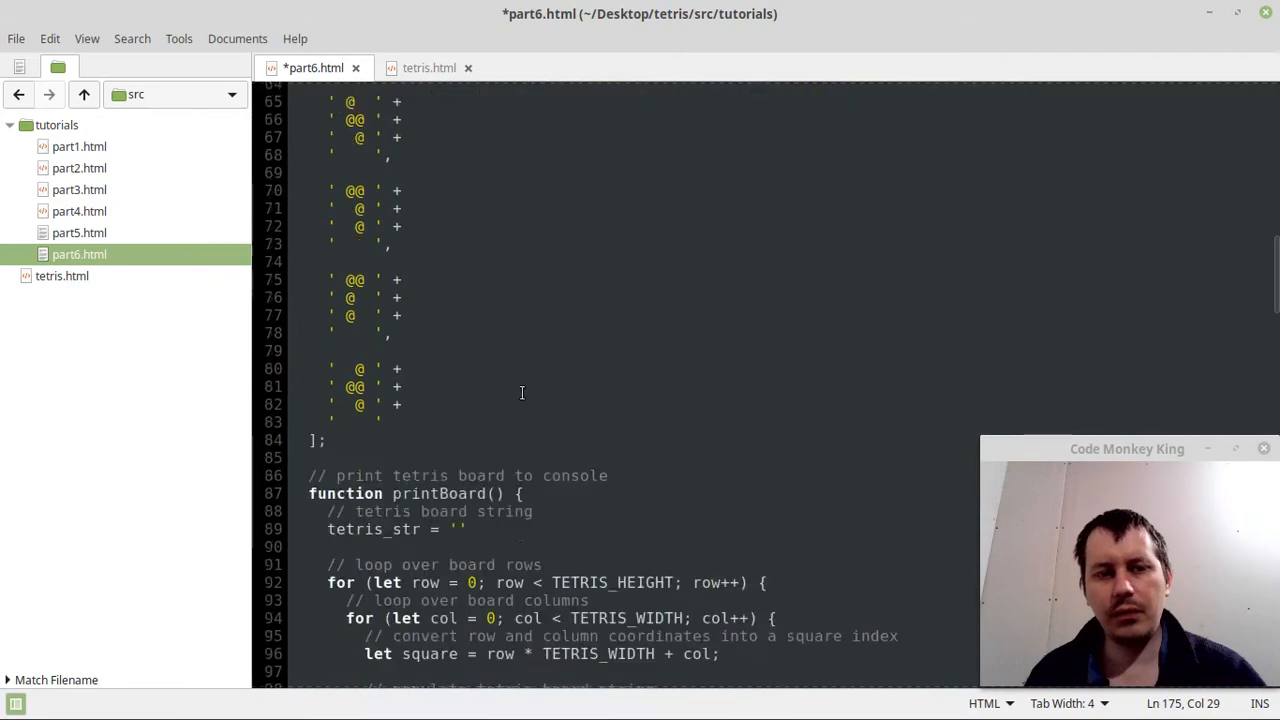
scroll(down, 3)
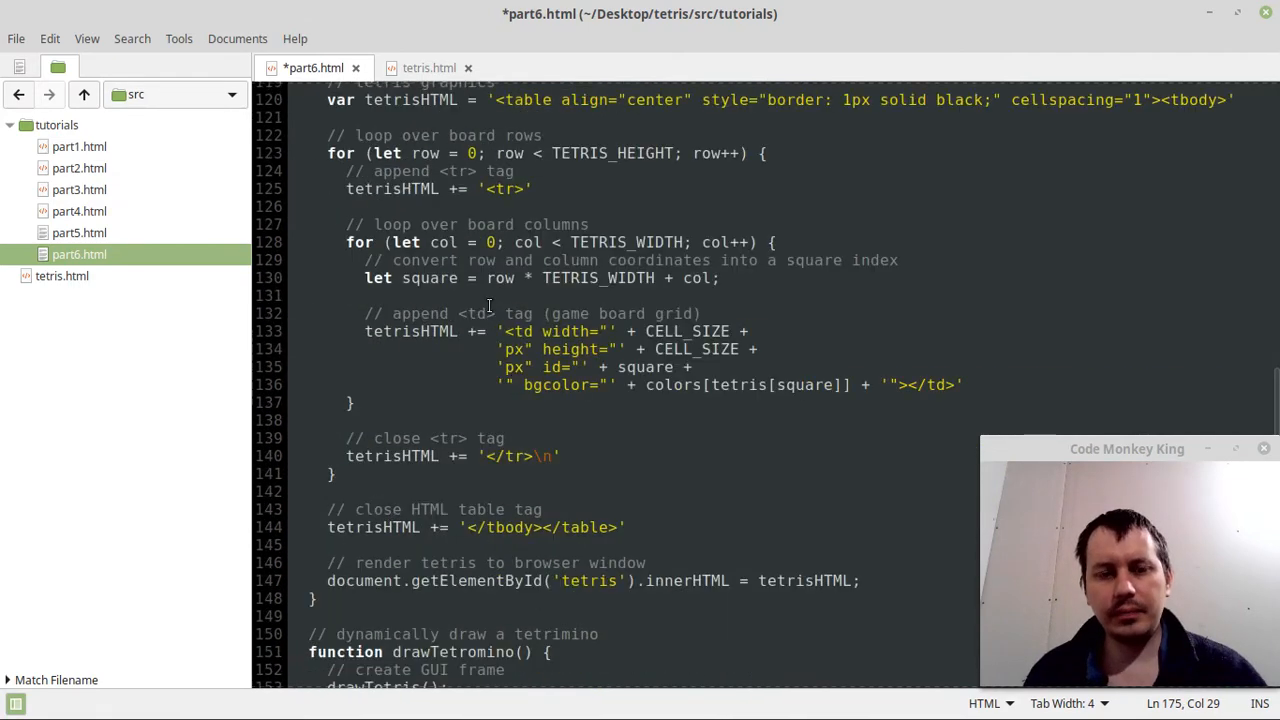
scroll(down, 3)
text(// detect collic)
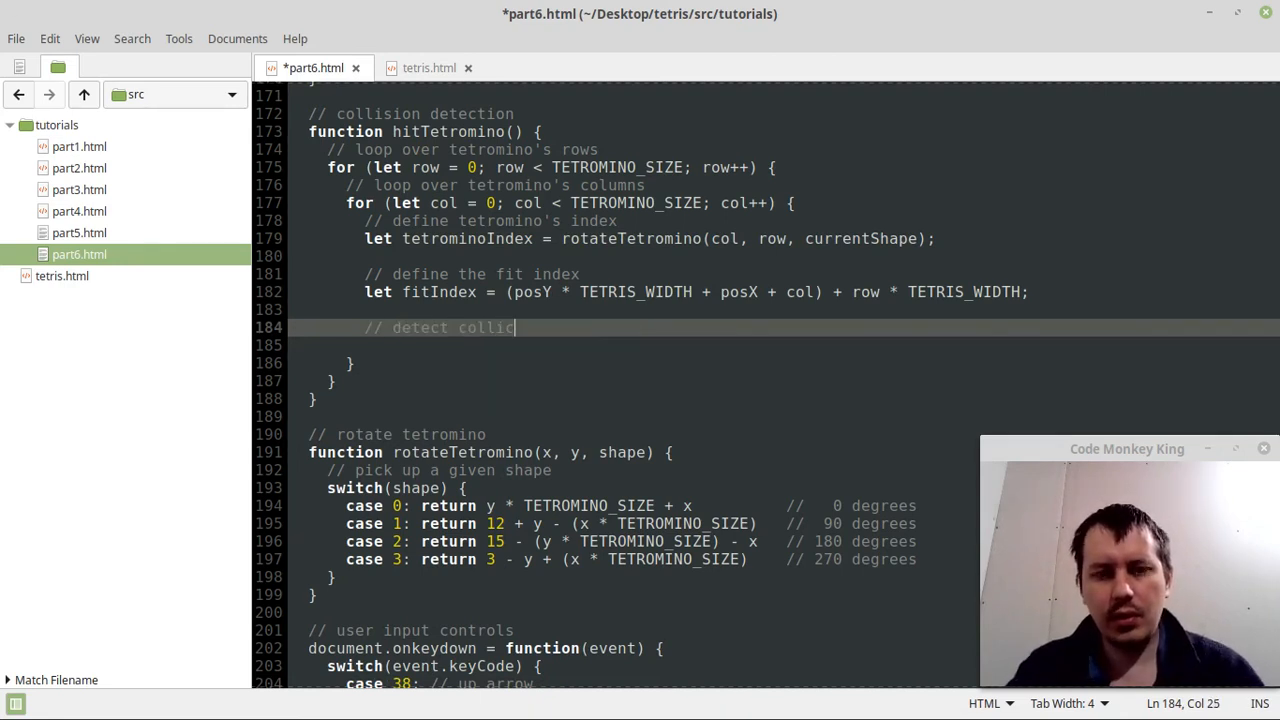
Finish the comment and begin if (tetrominos[currentTetromino][tetrominoIndex] != ' ' in the inner loop.
key(BackSpace)
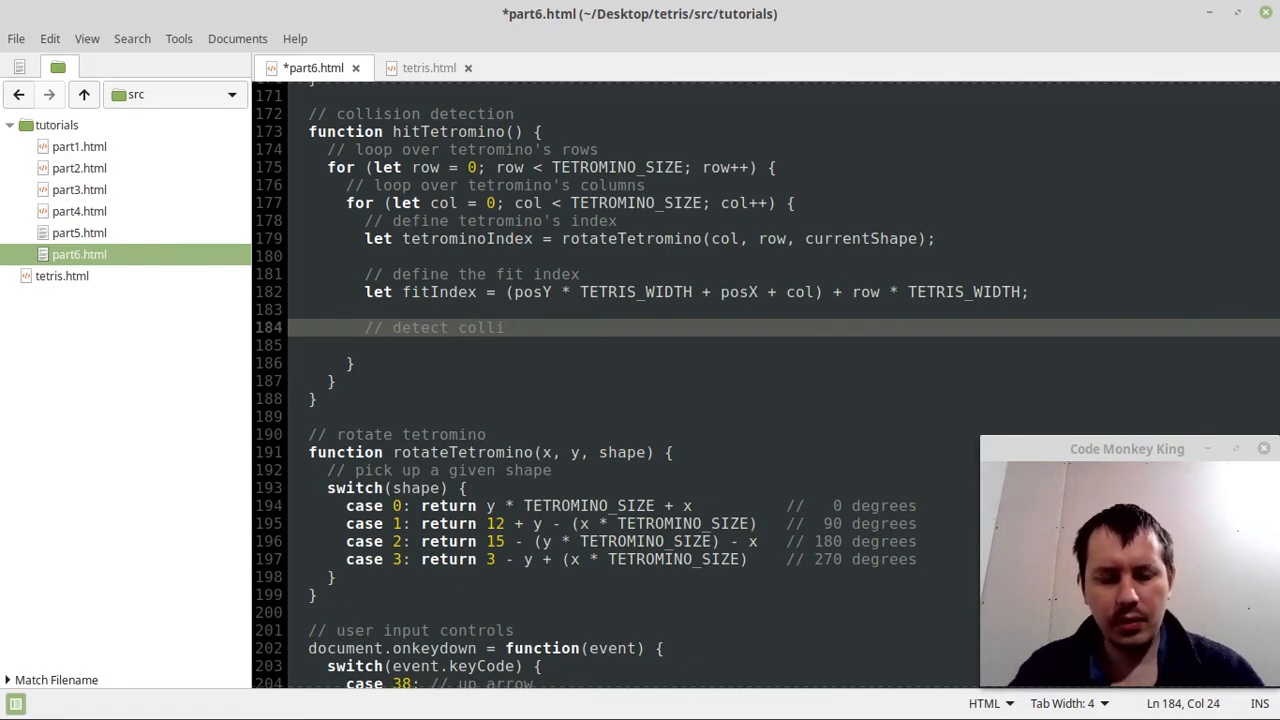
text(sion)
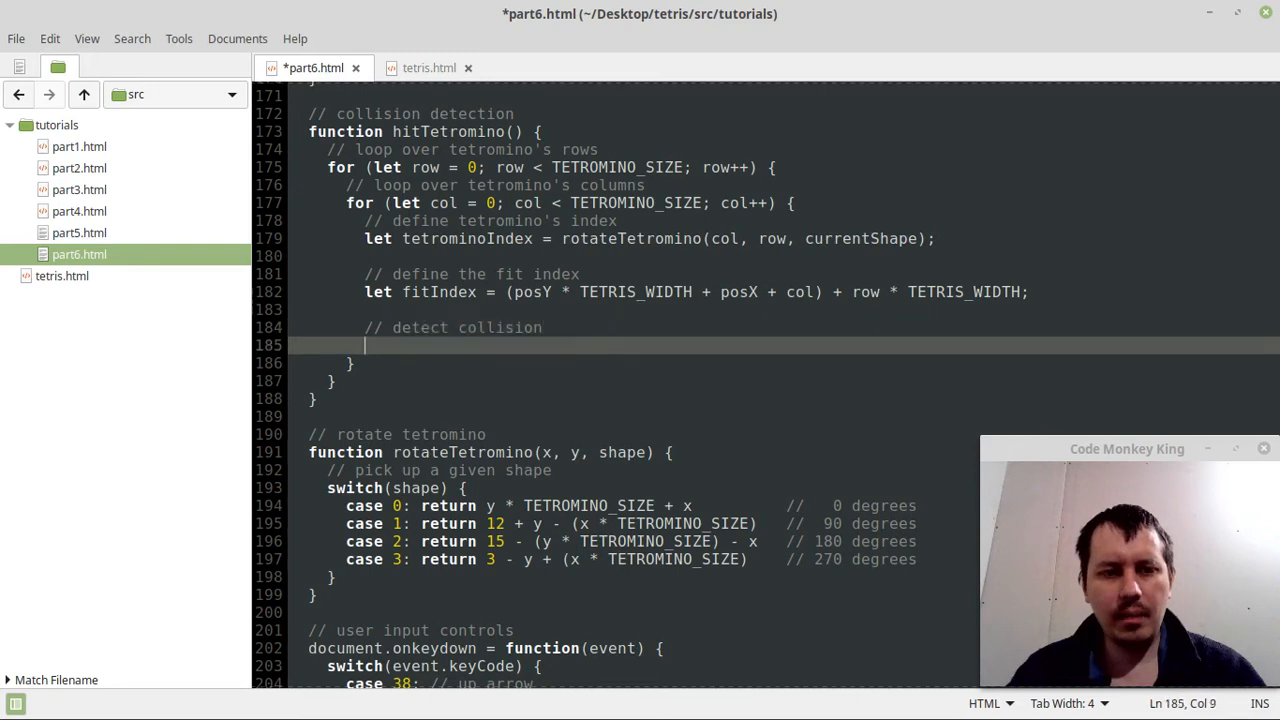
text(if)
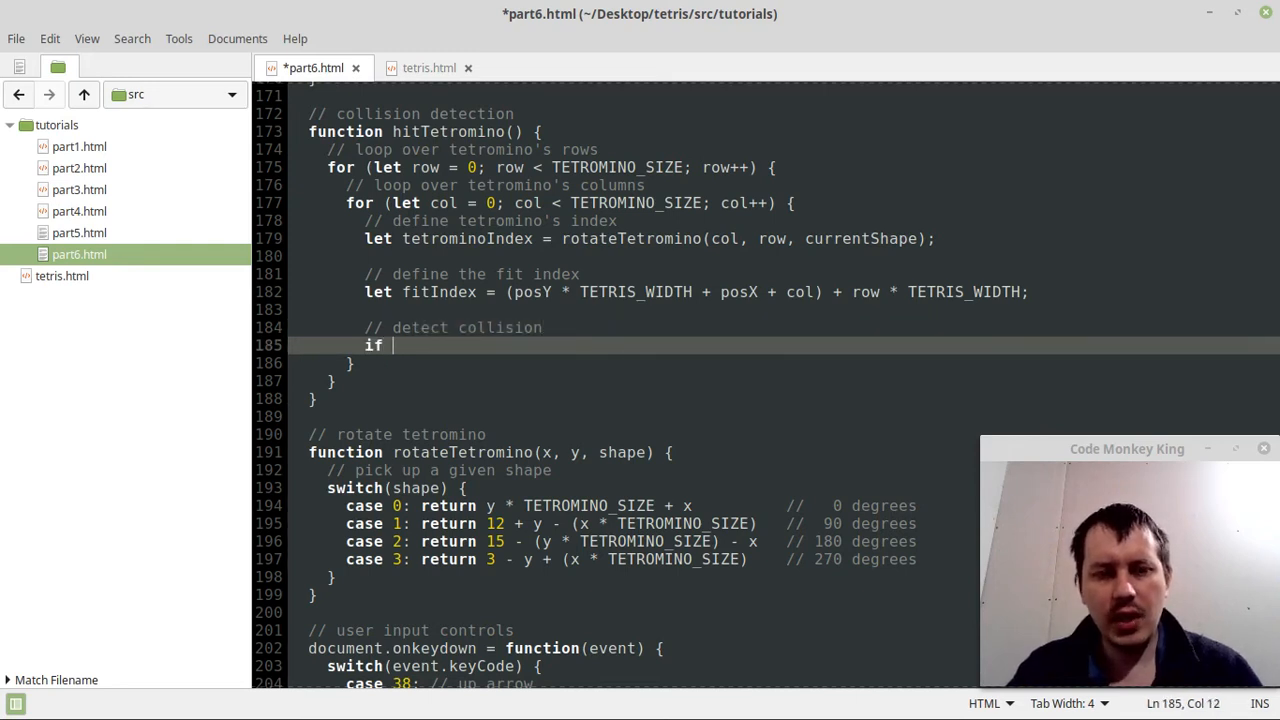
text(()
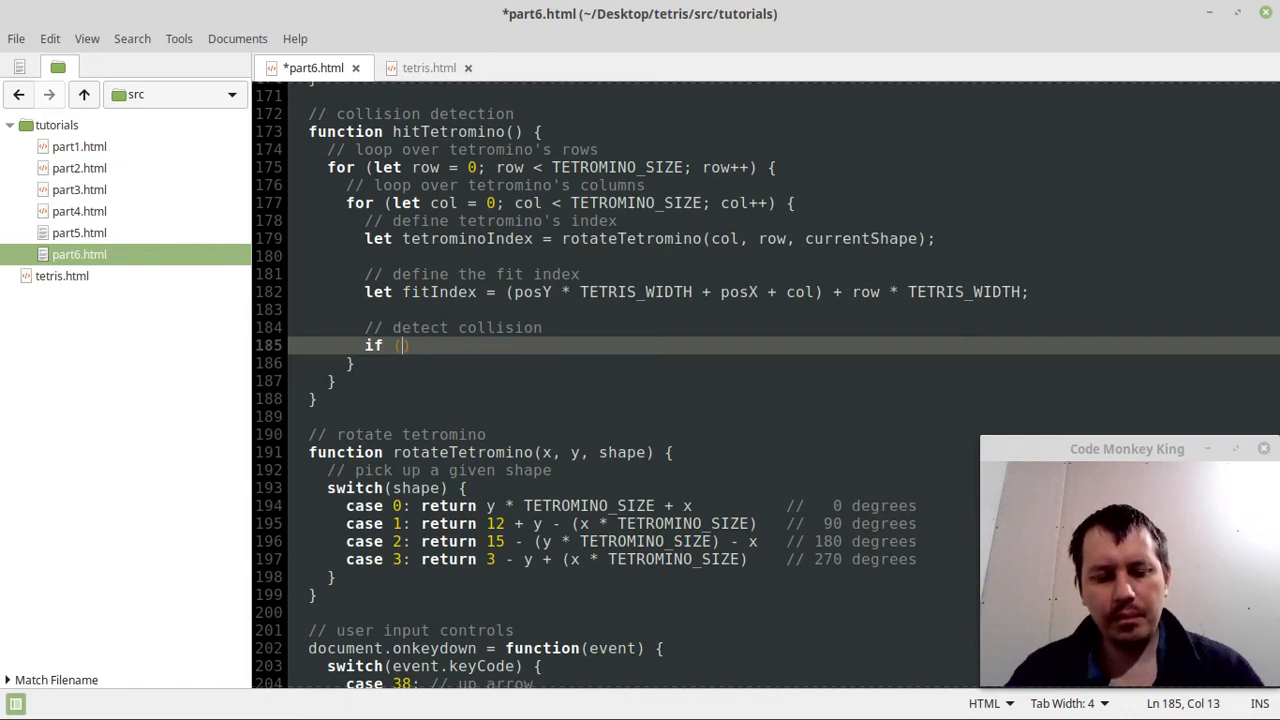
text(tet)
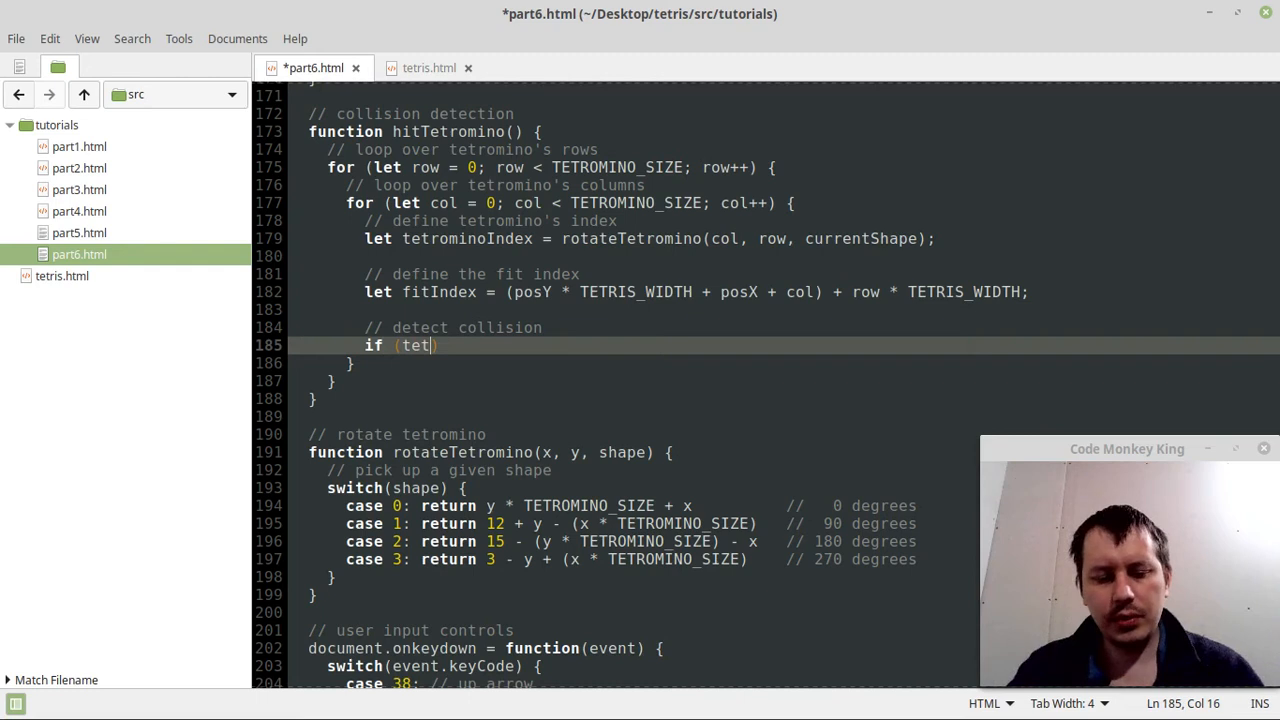
text(rominos)
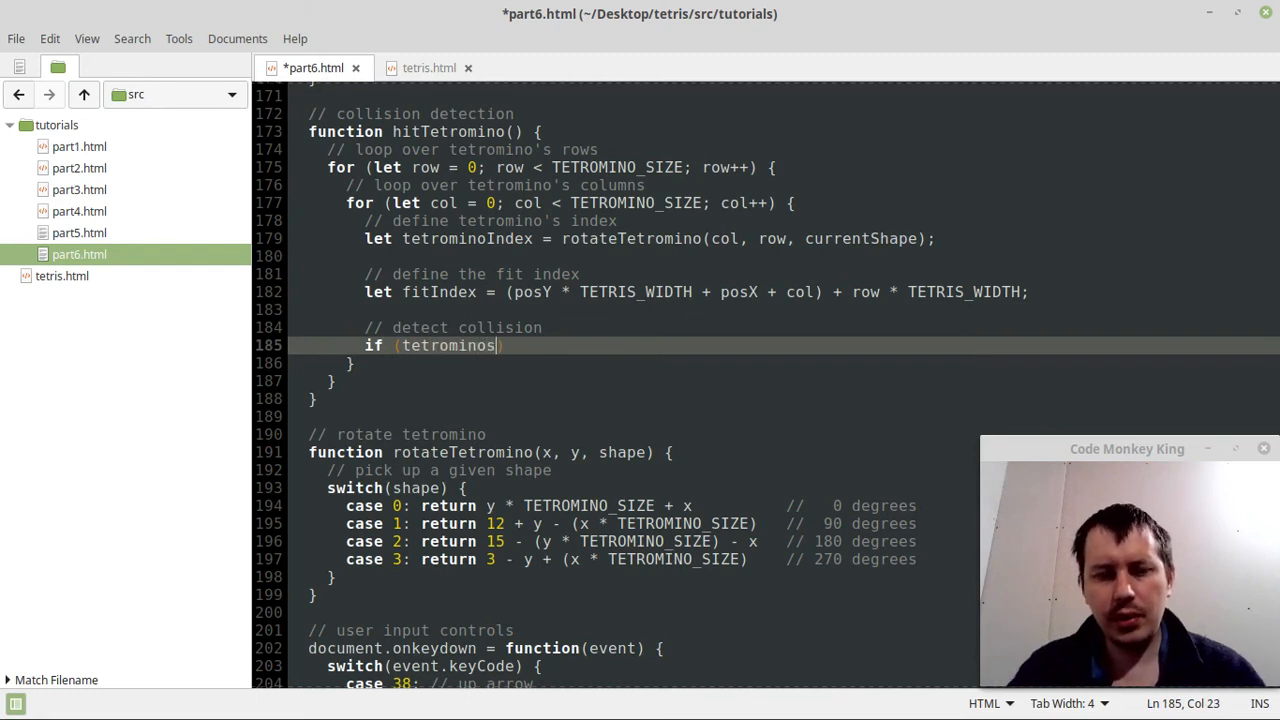
text([])
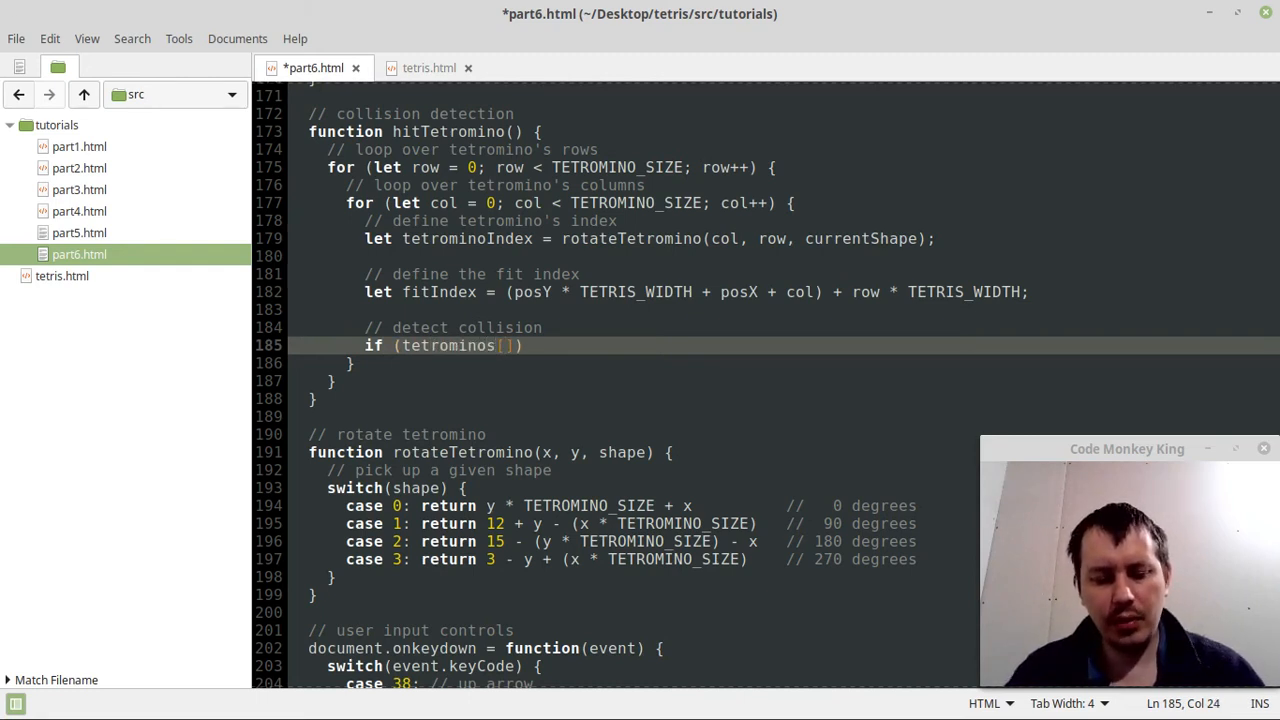
text(currentTetr)
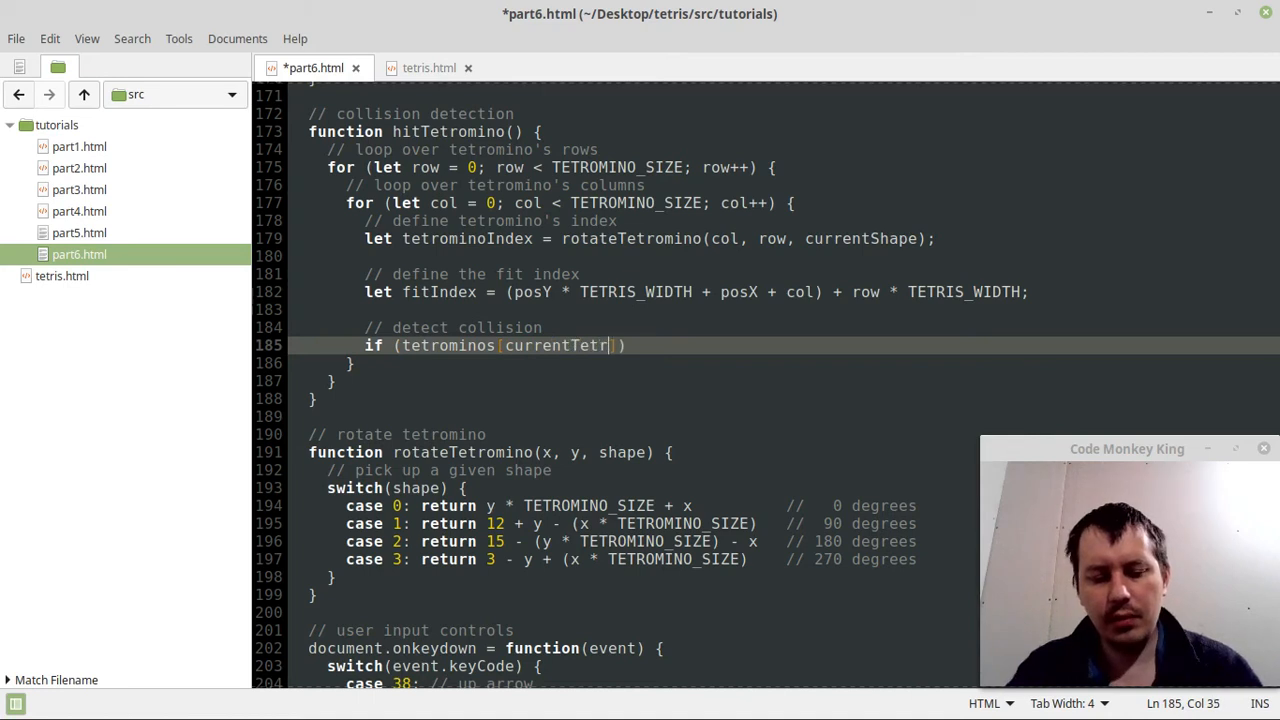
text(omino)
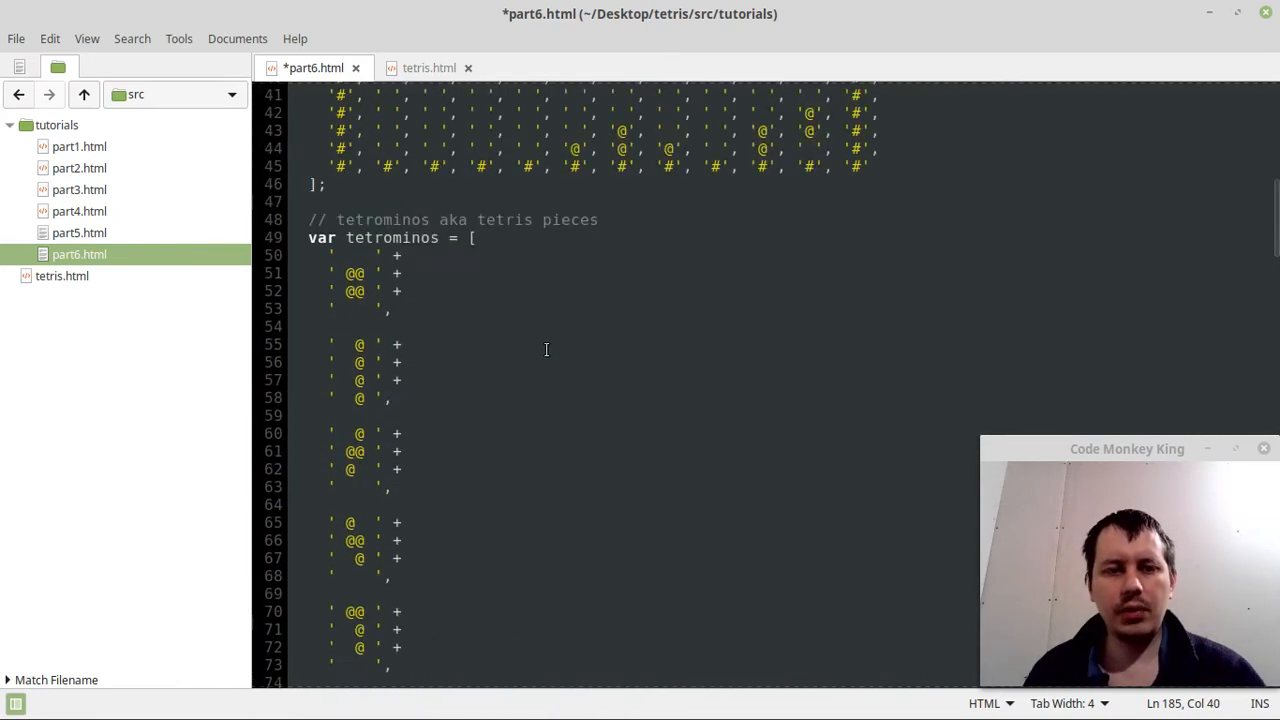
double_click(420, 352)
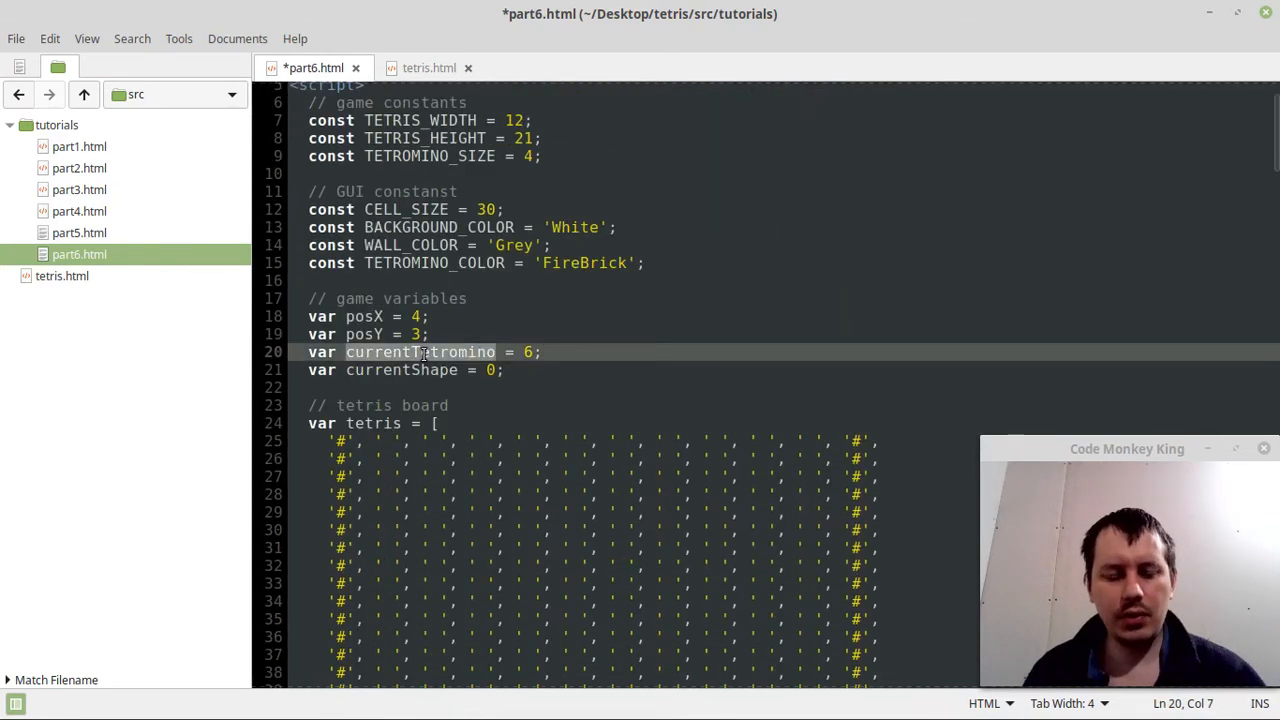
scroll(down, 3)
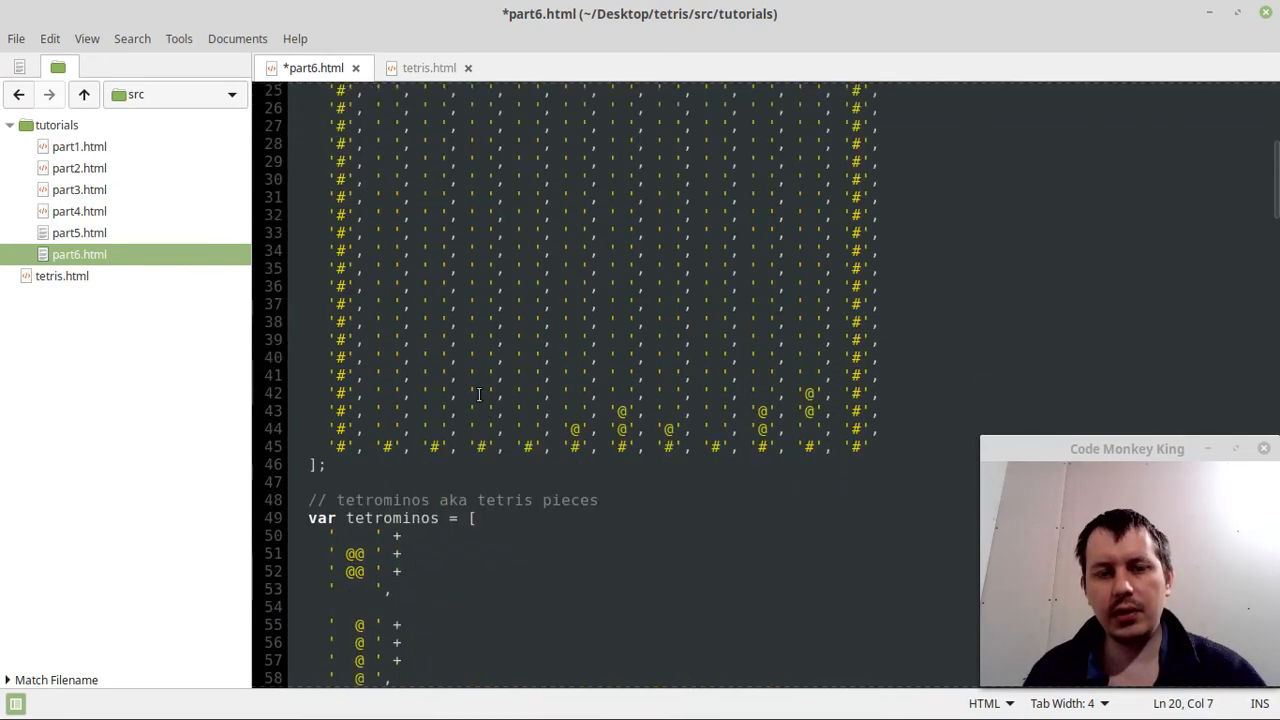
scroll(down, 3)
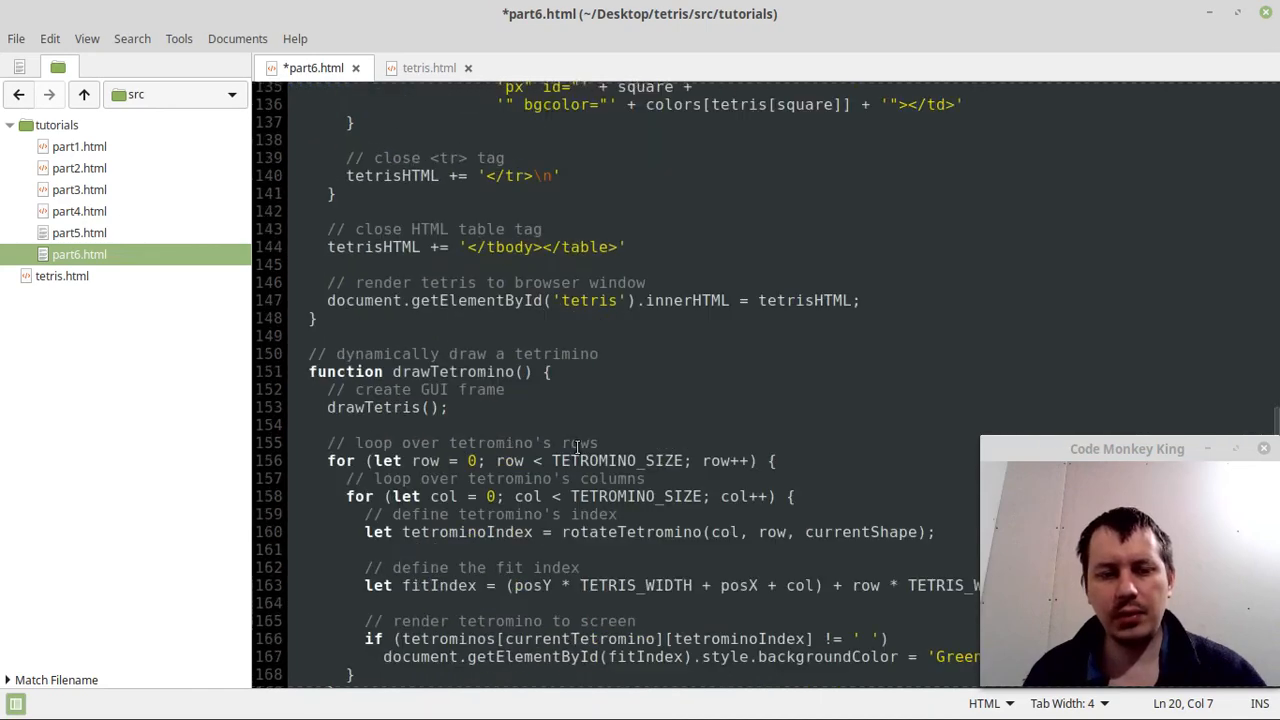
scroll(down, 3)
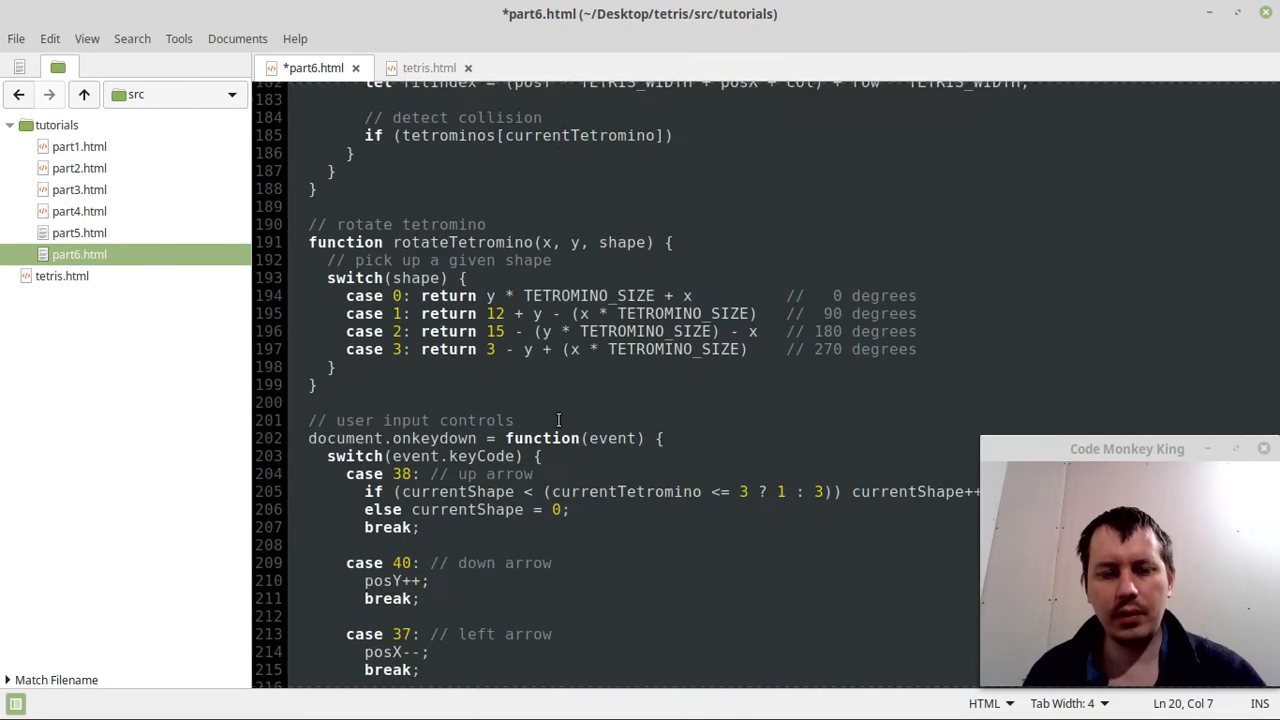
scroll(up, 3)
text([)
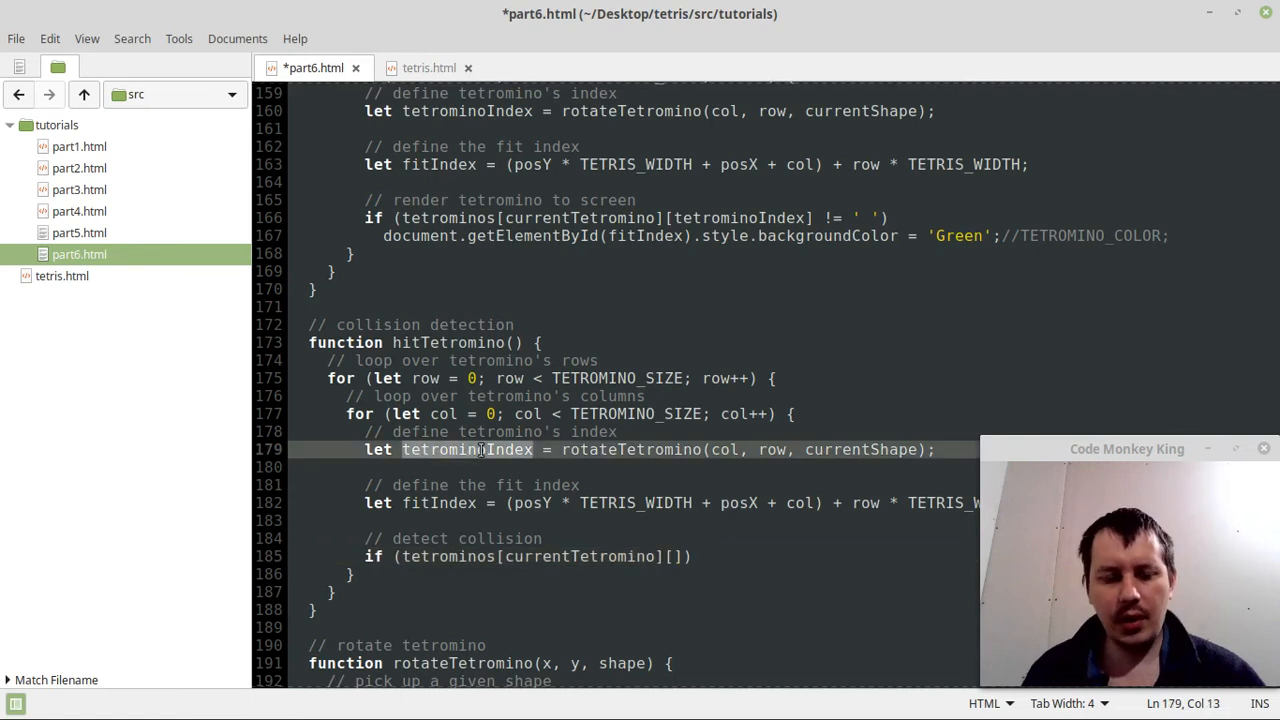
text(tetrominoIndex)
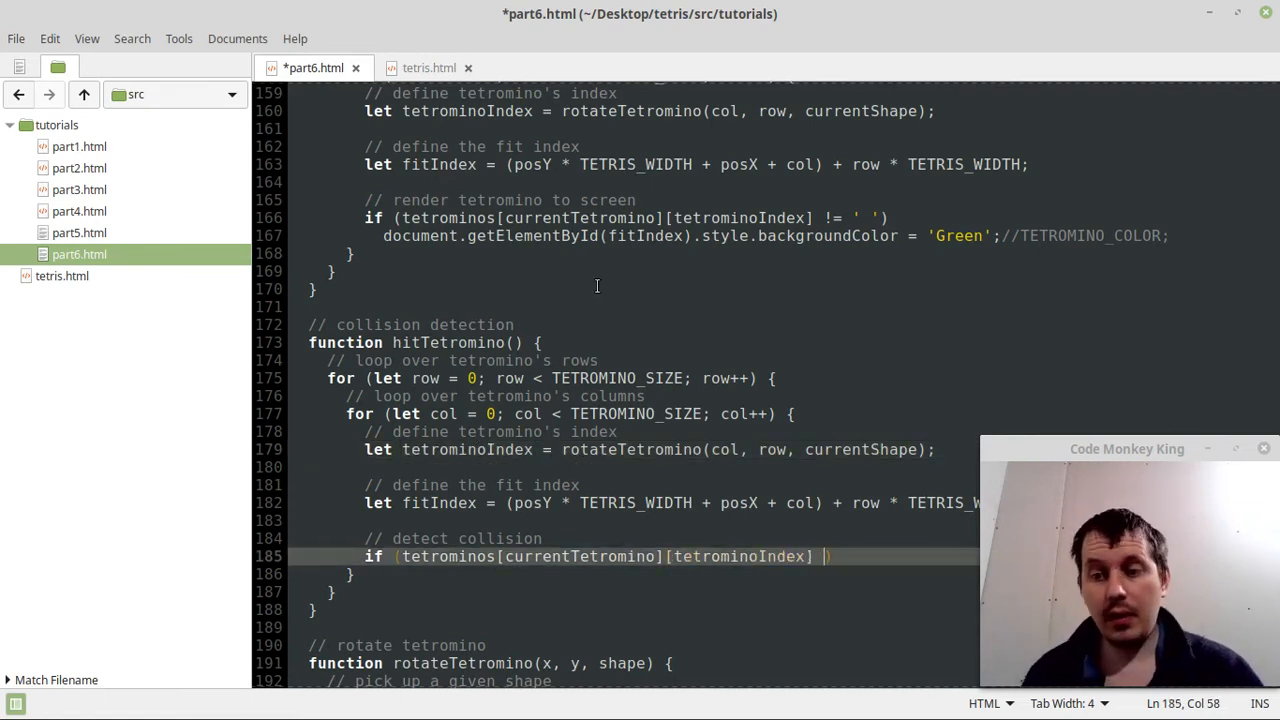
text(!= ')
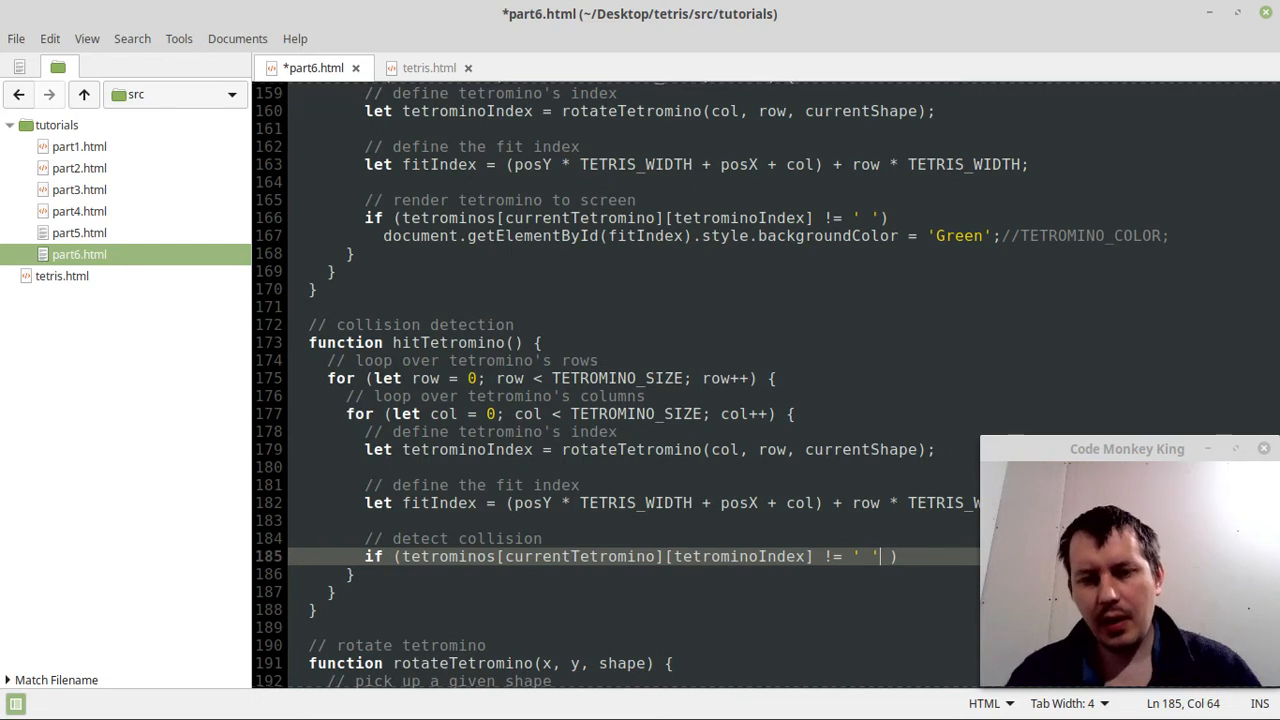
Complete the condition with && board[fitIndex] != ' ' and return 0 under a 'collision happened' comment.
text(&&)
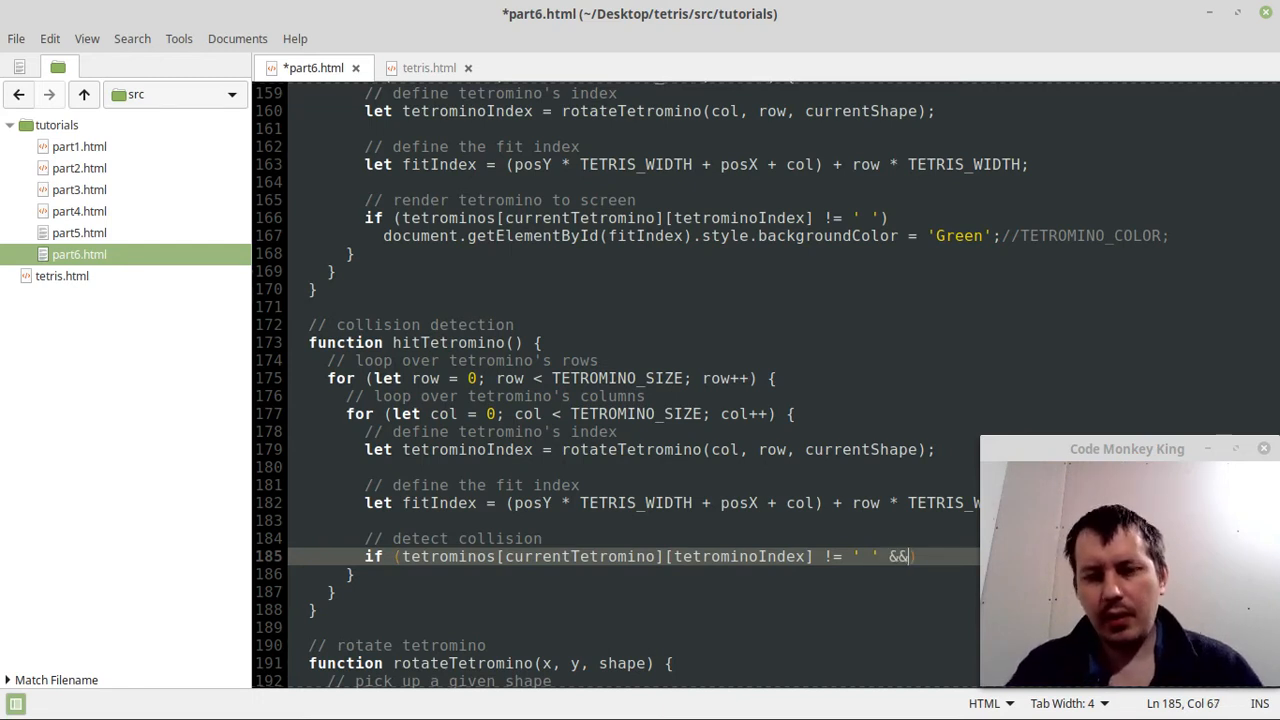
text(board[])
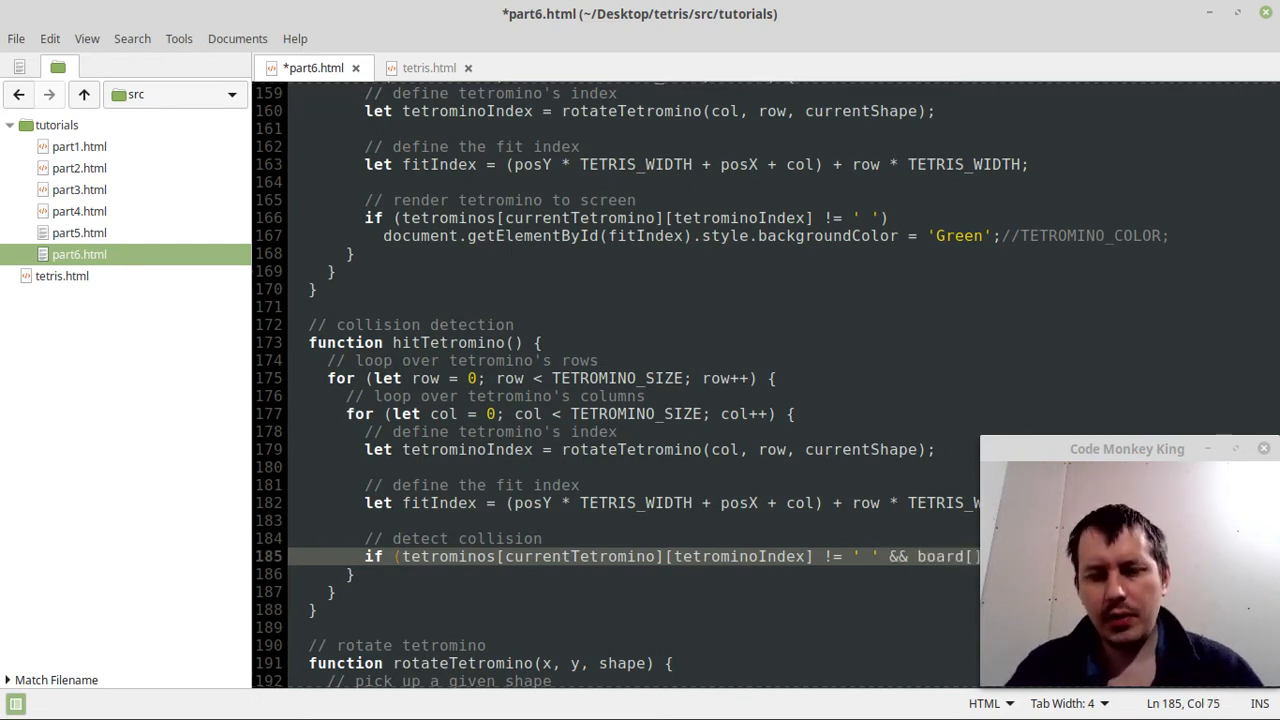
scroll(down, 3)
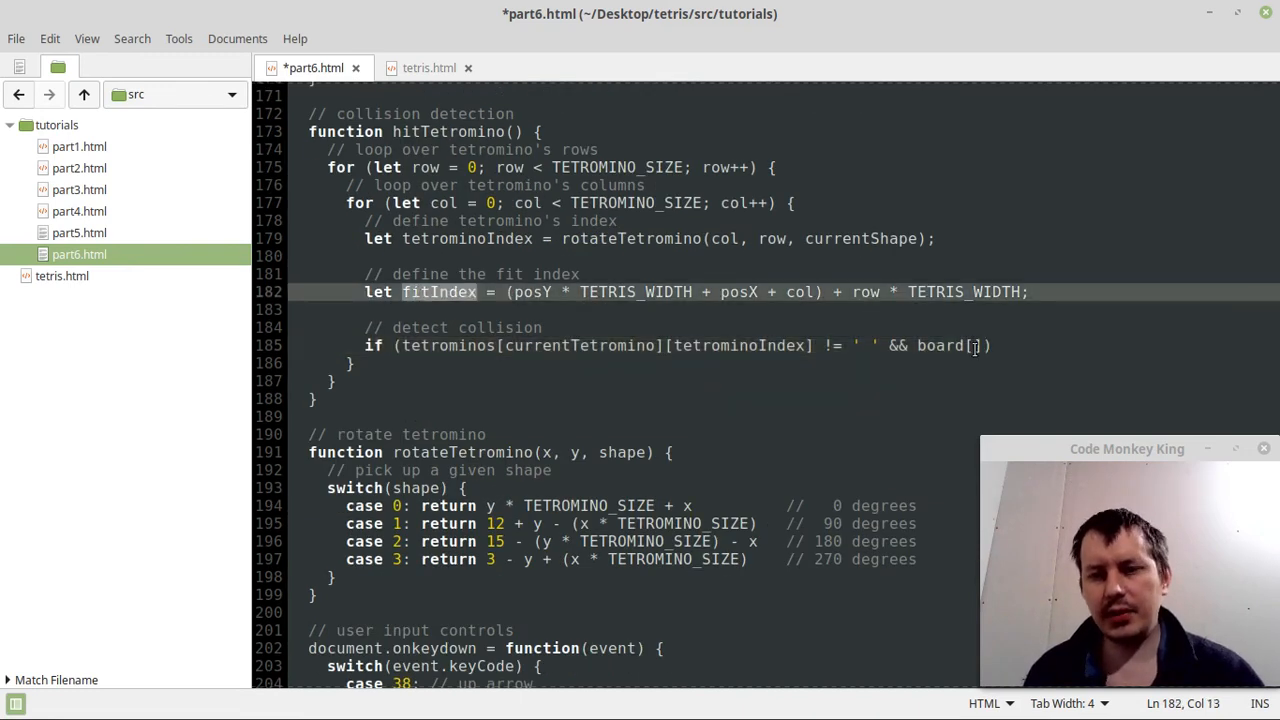
text(fitIndex])
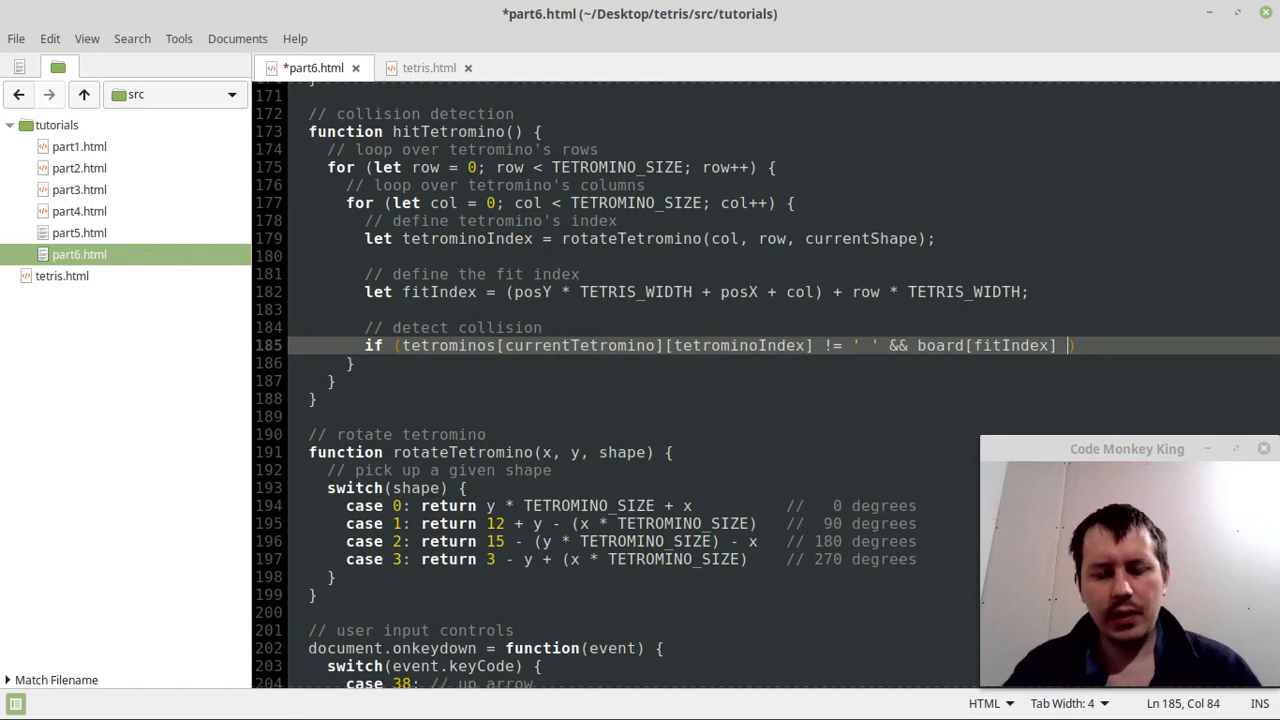
text(!= ' ')
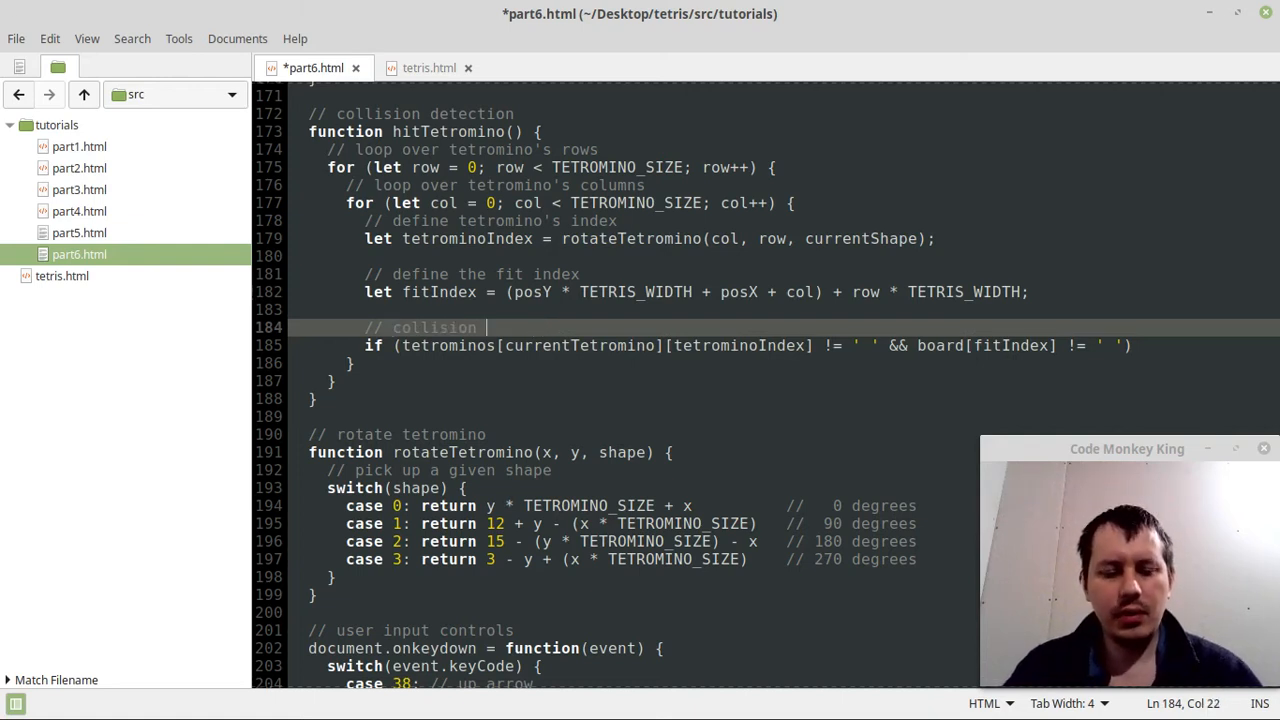
text(happended)
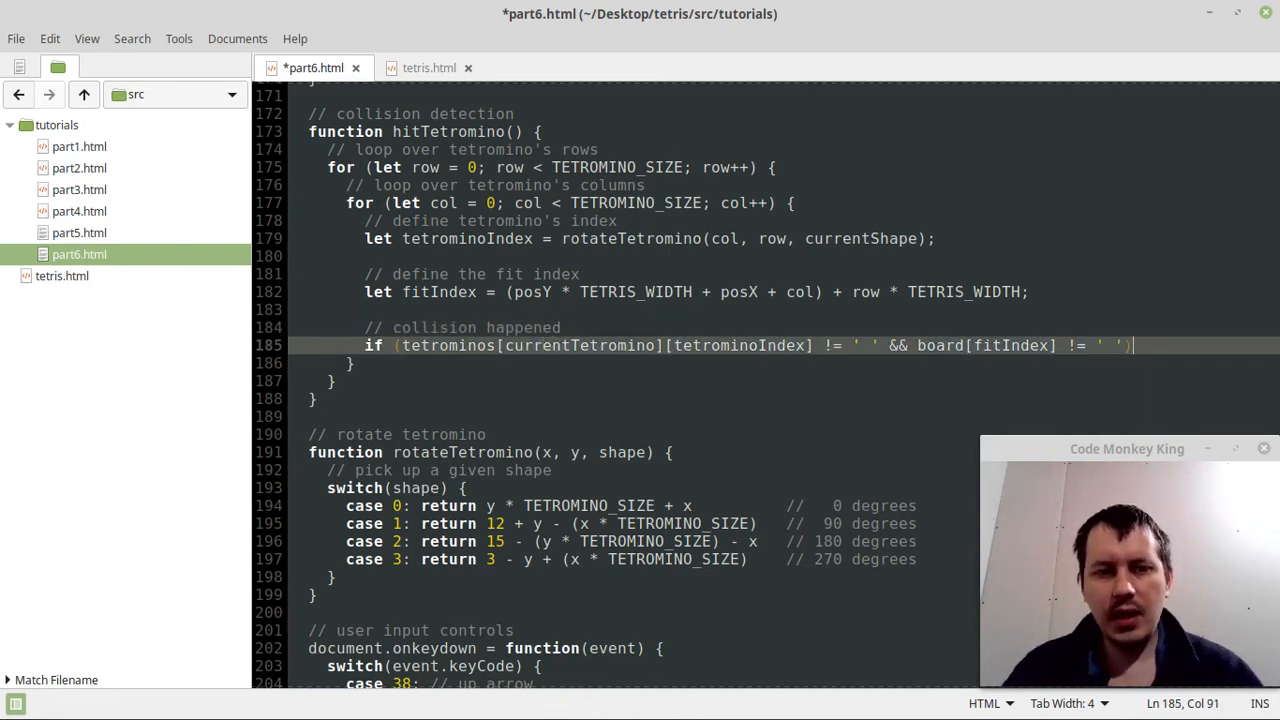
text(return)
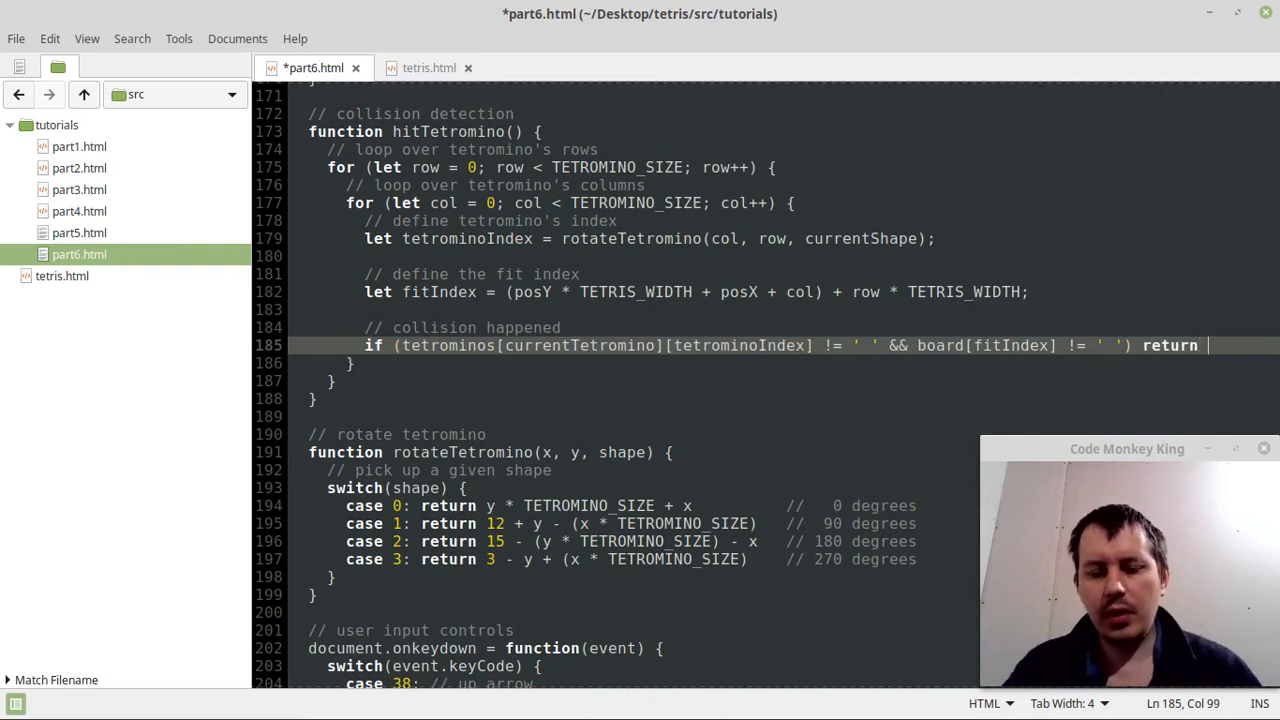
text(0;)
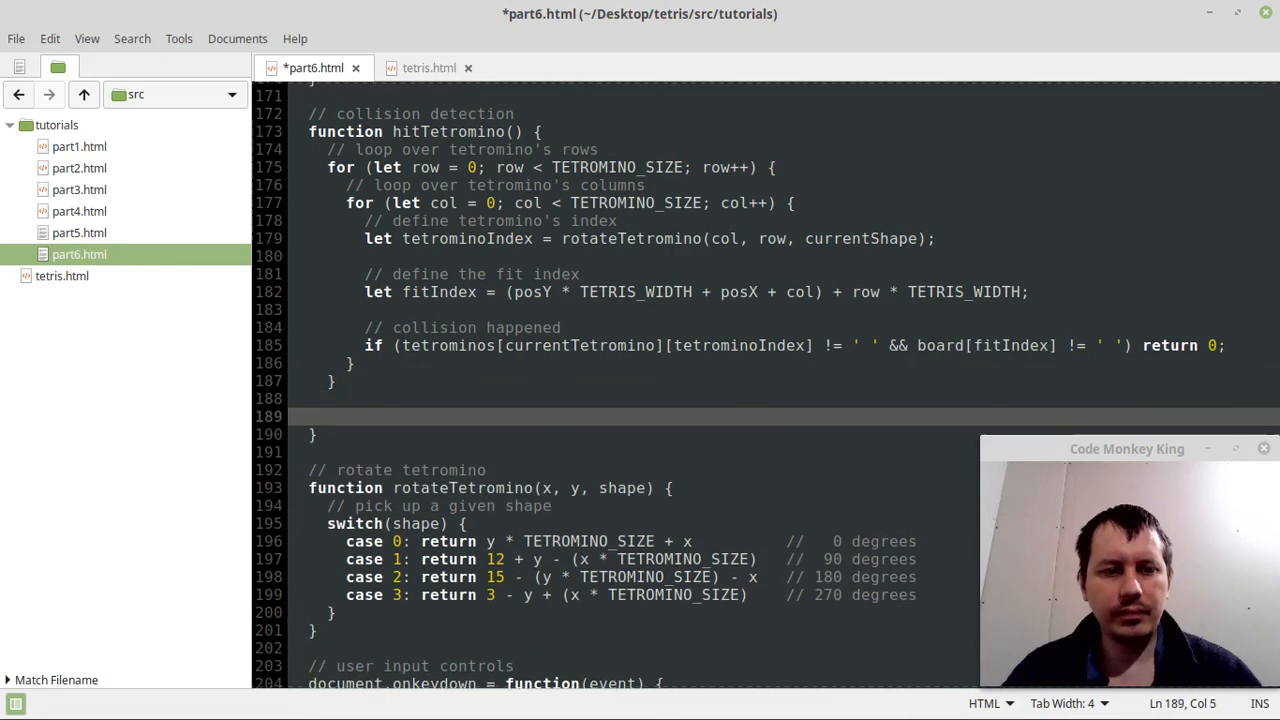
Return 1 on collision and 0 after the loops, with 'collision occured' and 'collision didn't occur' comments.
text(//)
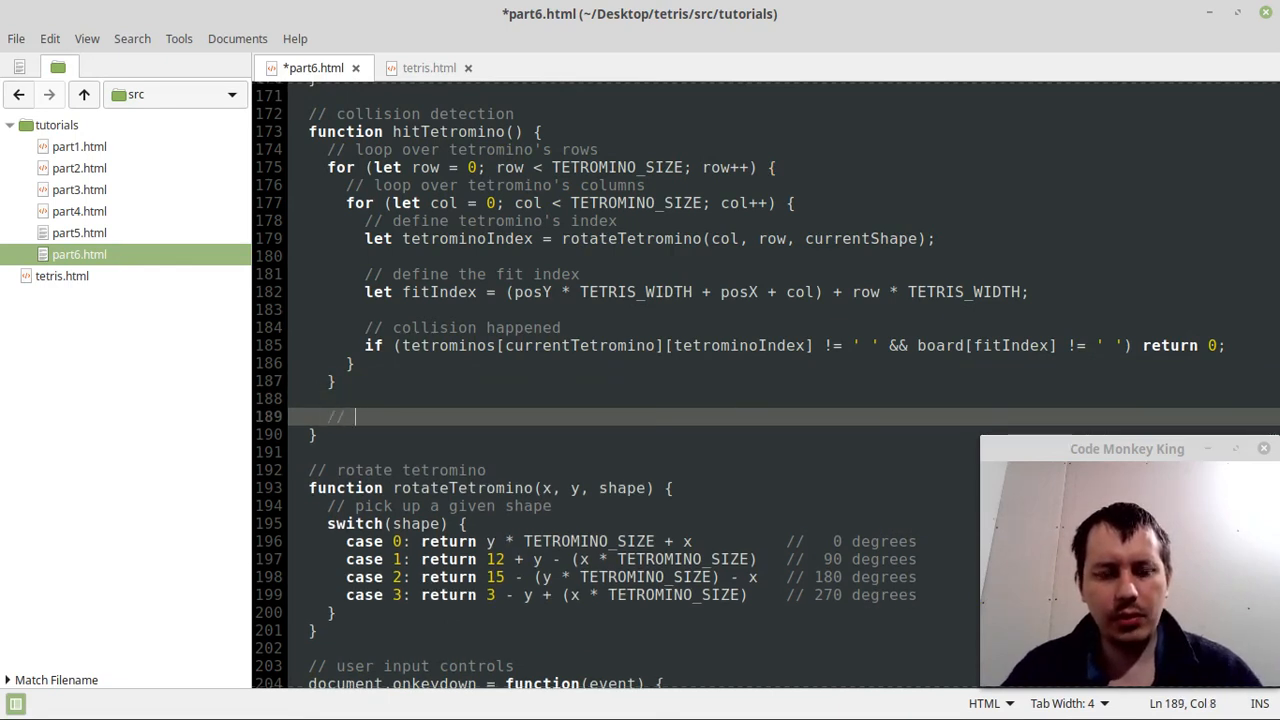
text(return)
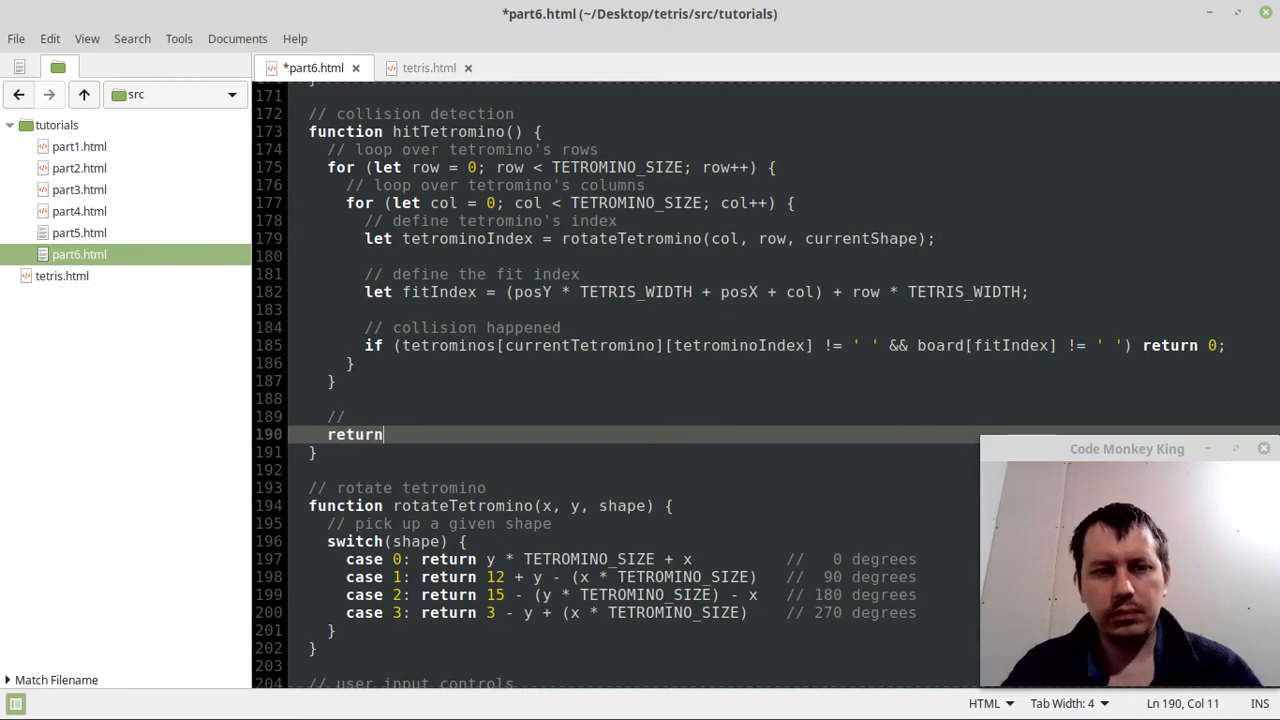
text(1)
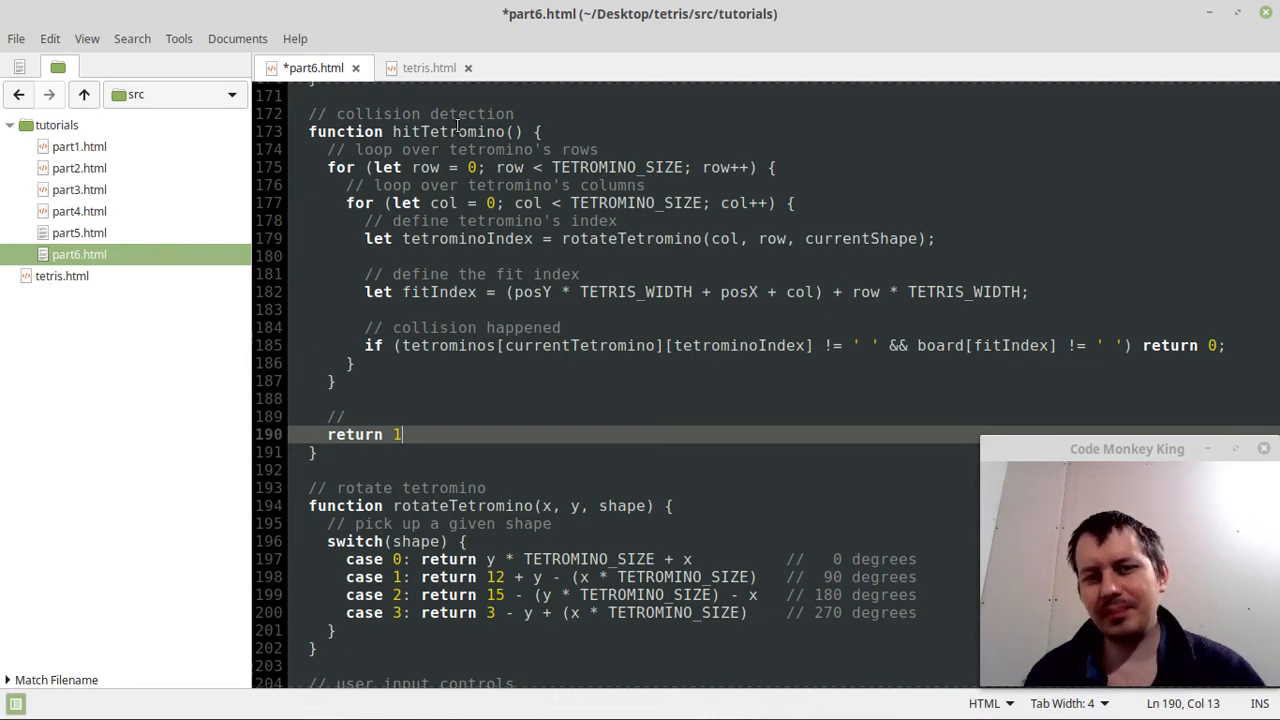
click(1220, 344)
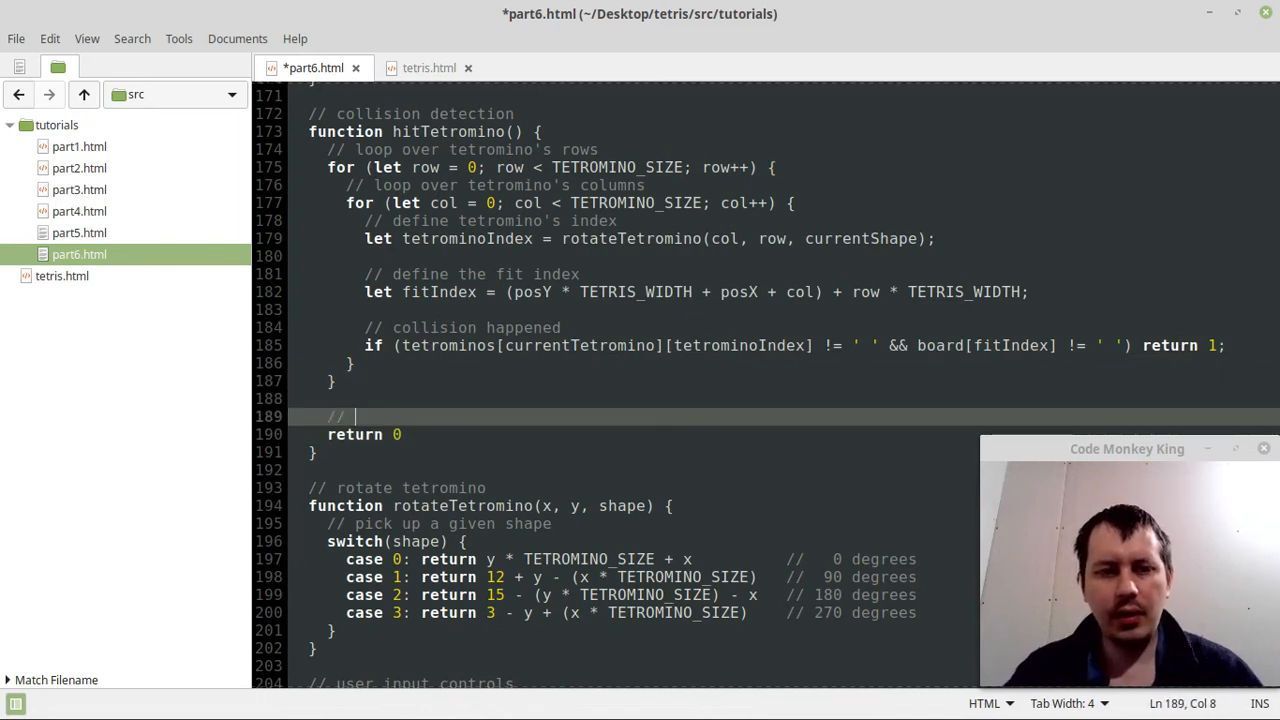
text(col)
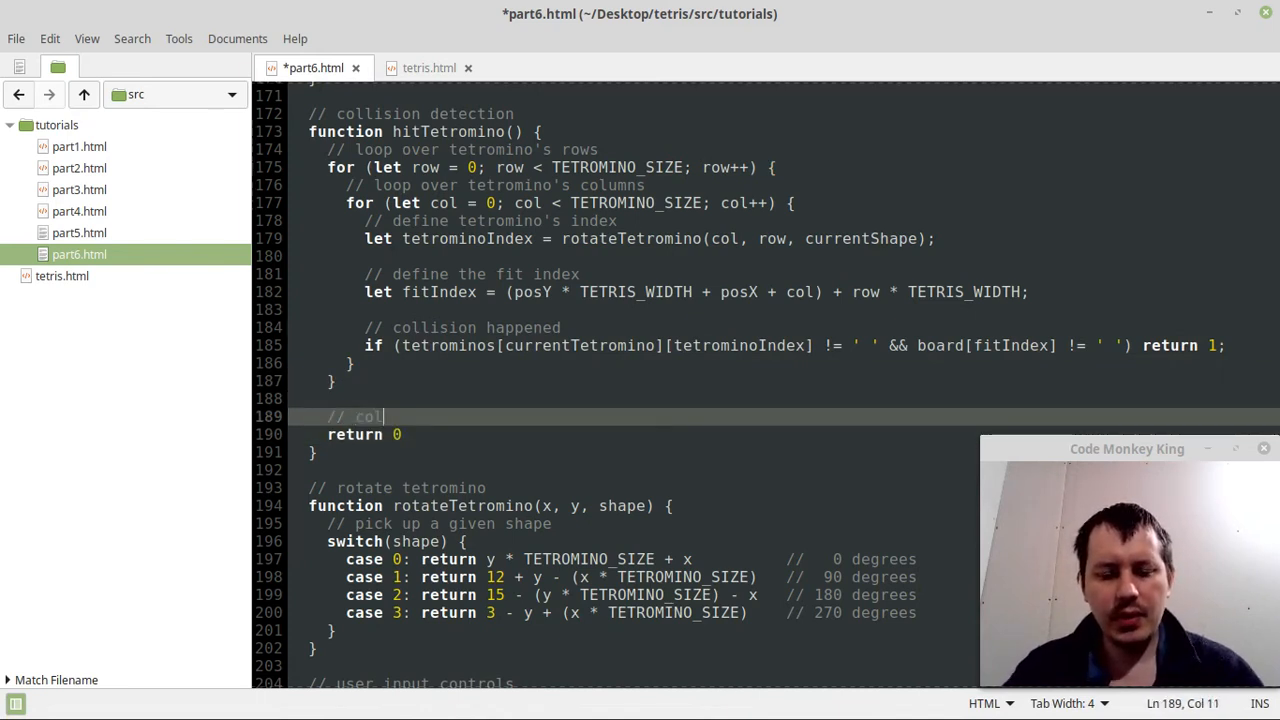
text(lision didn)
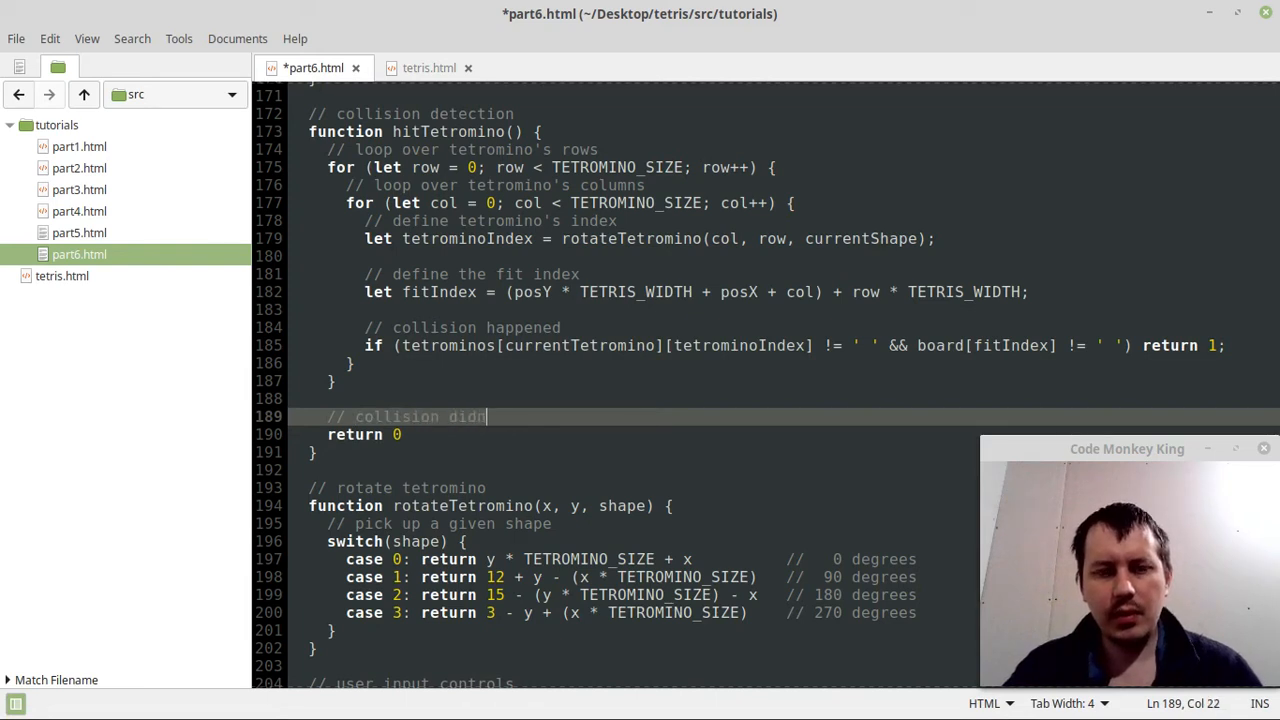
text('t occur)
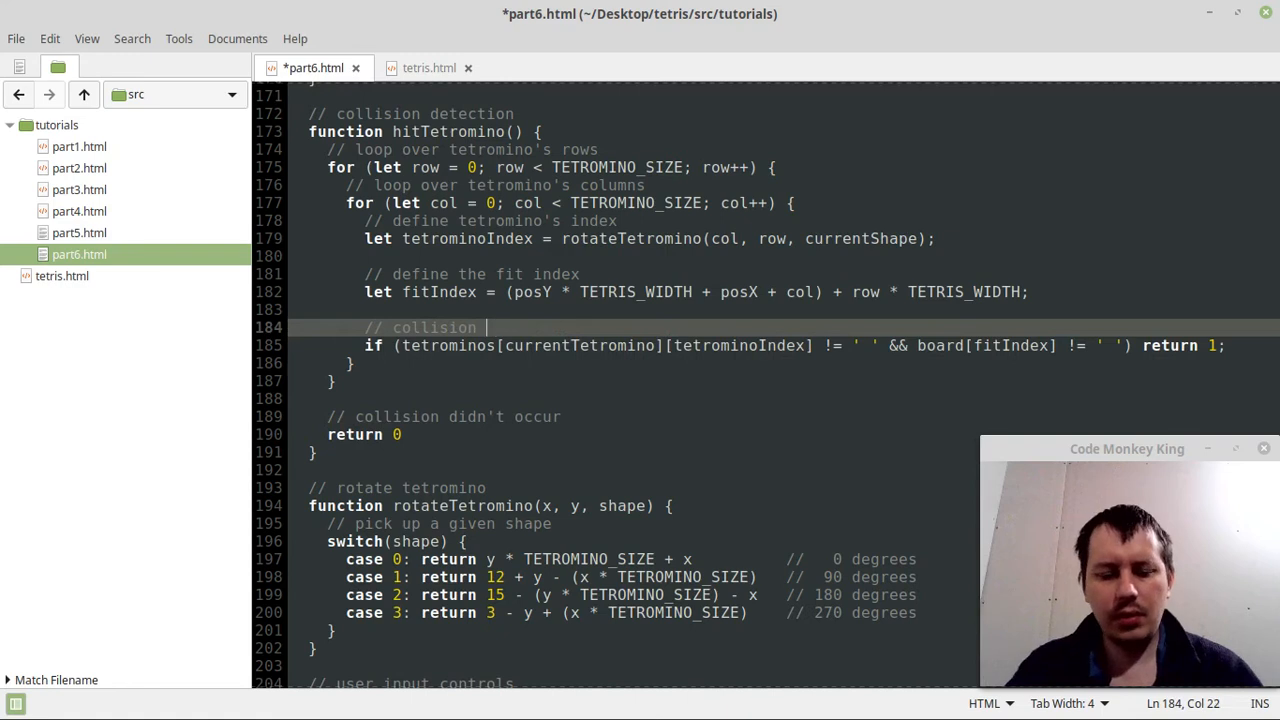
text(occure)
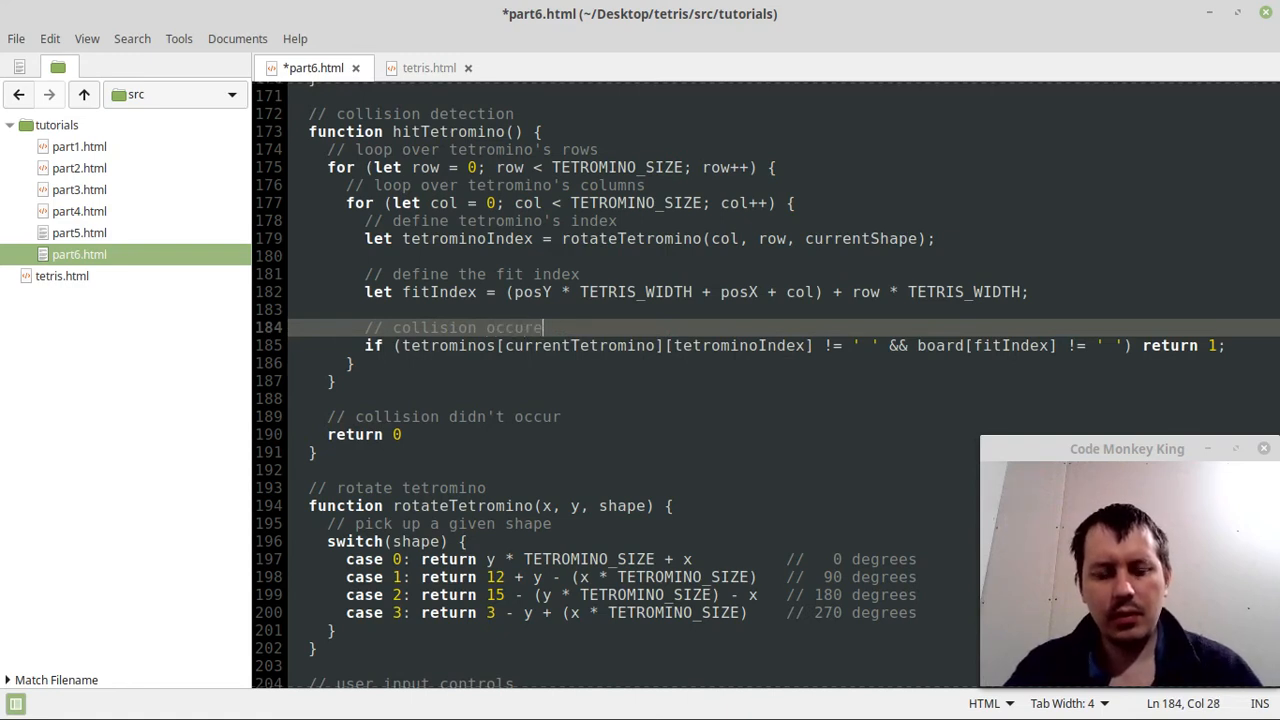
Save part6.html and move down to the onkeydown switch.
key(ctrl+s)
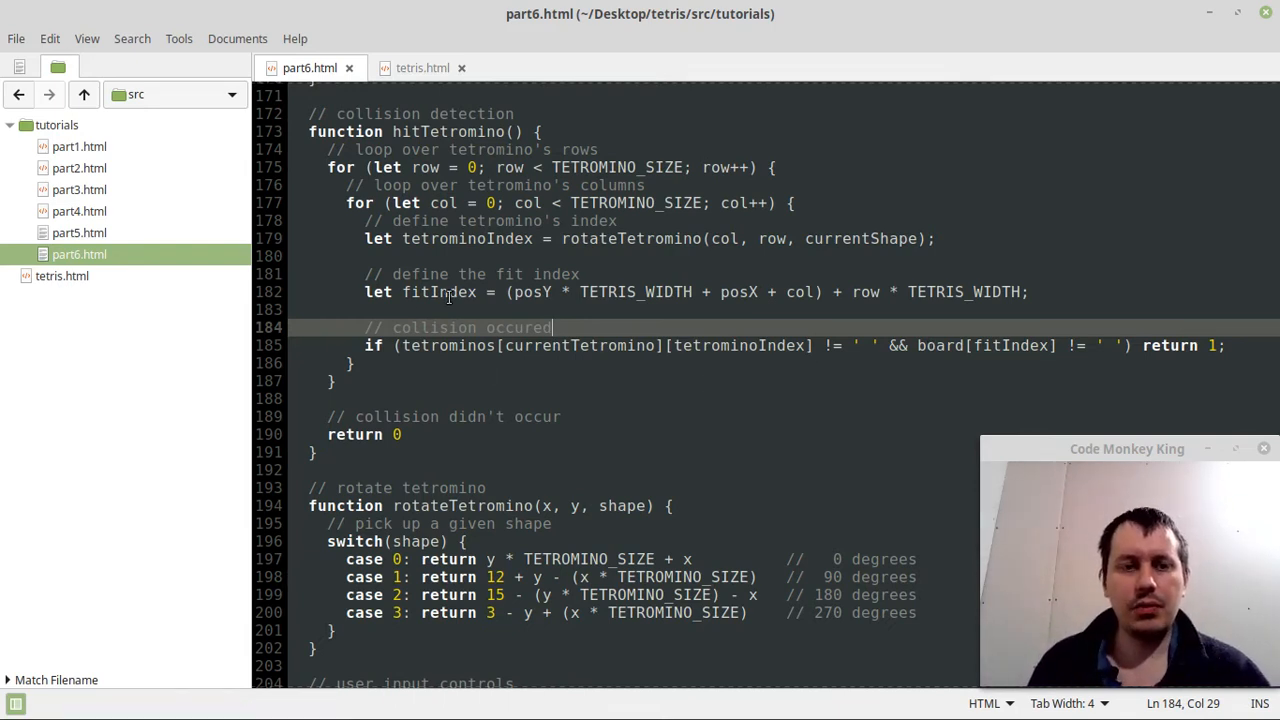
scroll(down, 3)
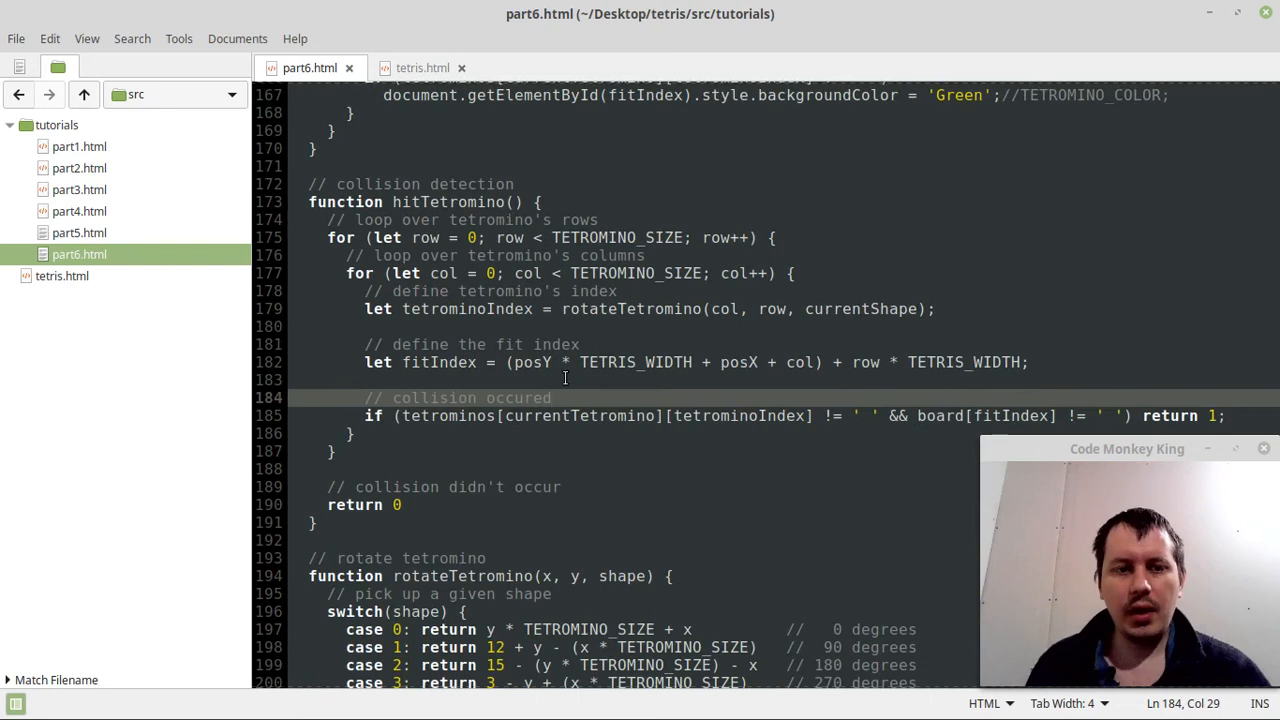
scroll(down, 3)
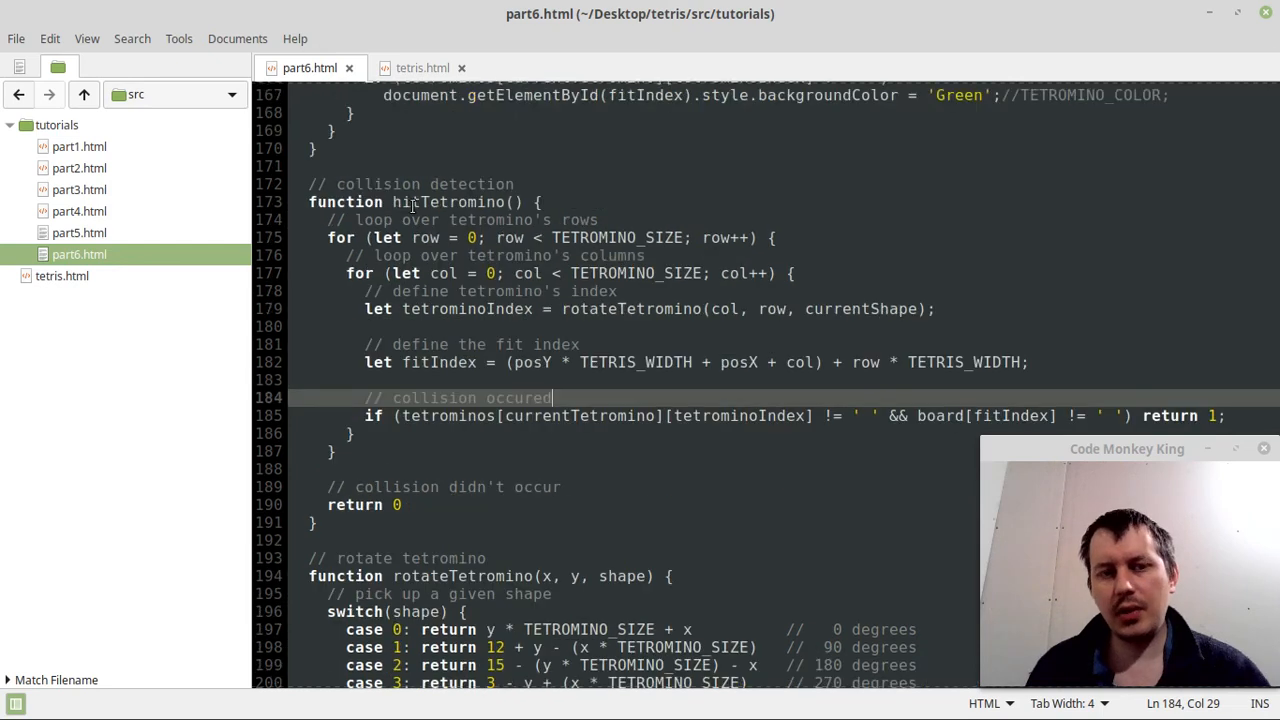
scroll(down, 3)
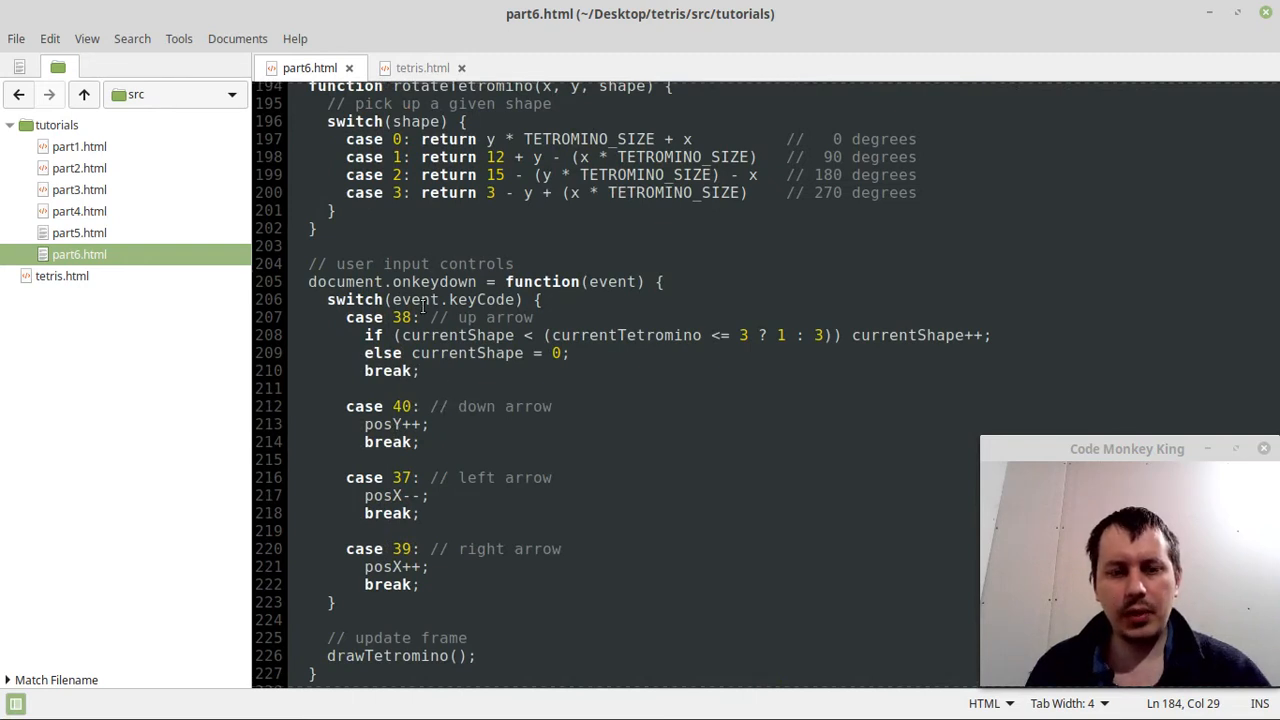
Guard posY++, posX-- and posX++ with if (!hitTetromino()) and save part6.html.
click(364, 424)
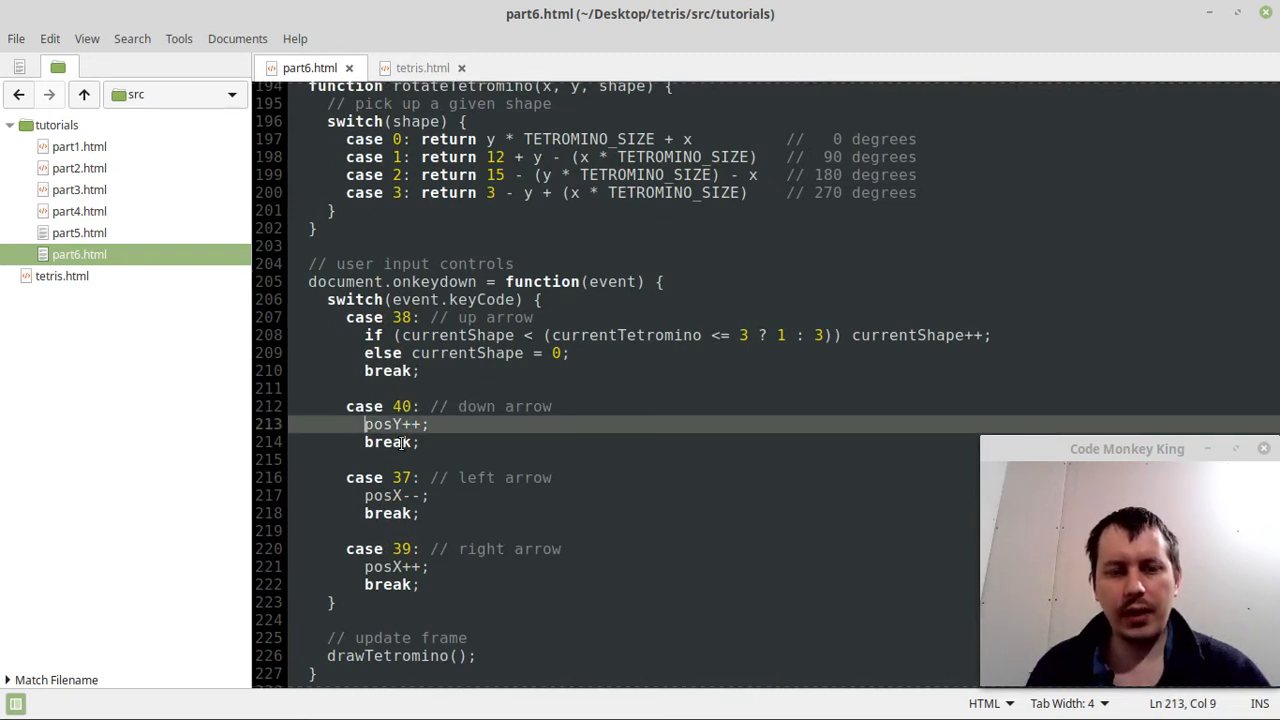
text(if)
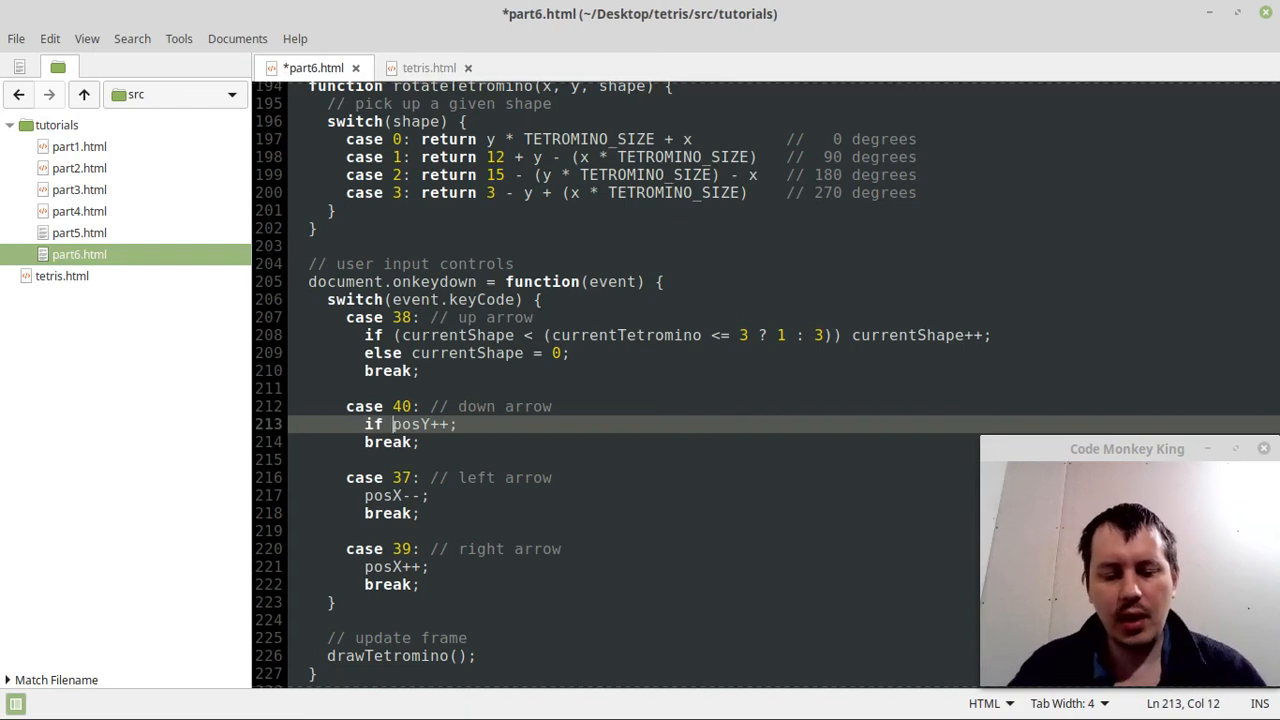
text(()
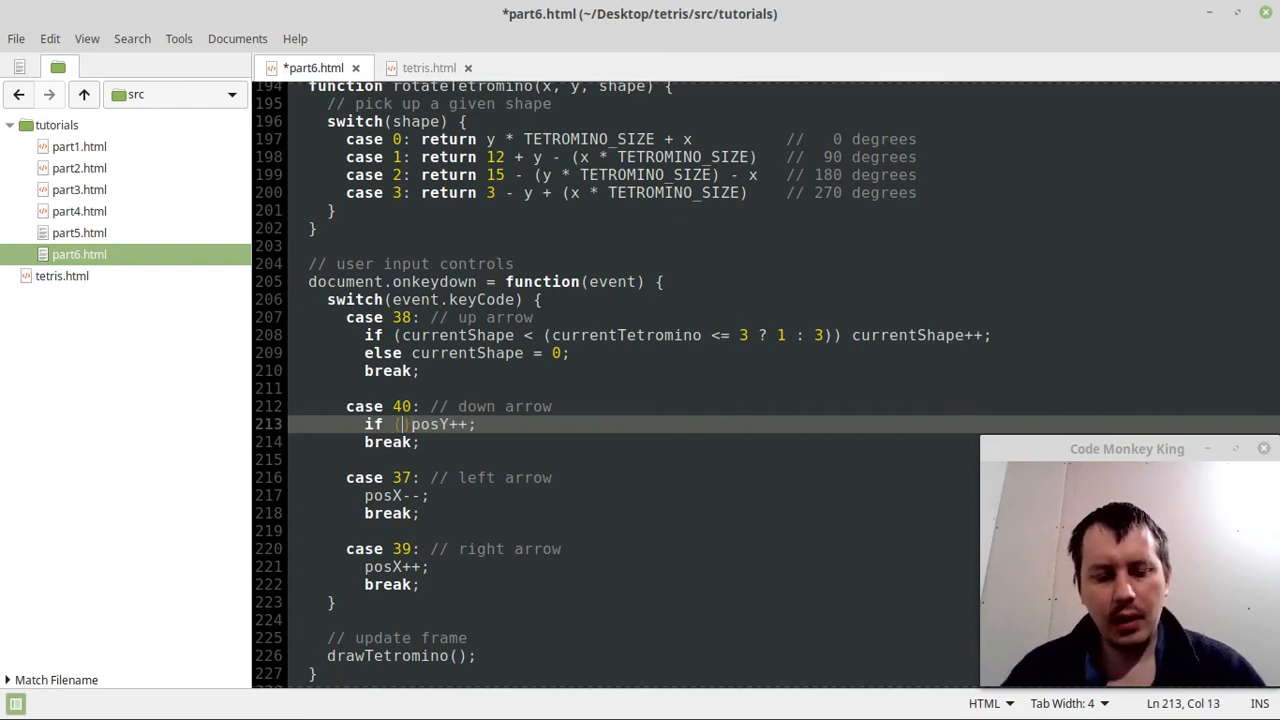
text(hitTe)
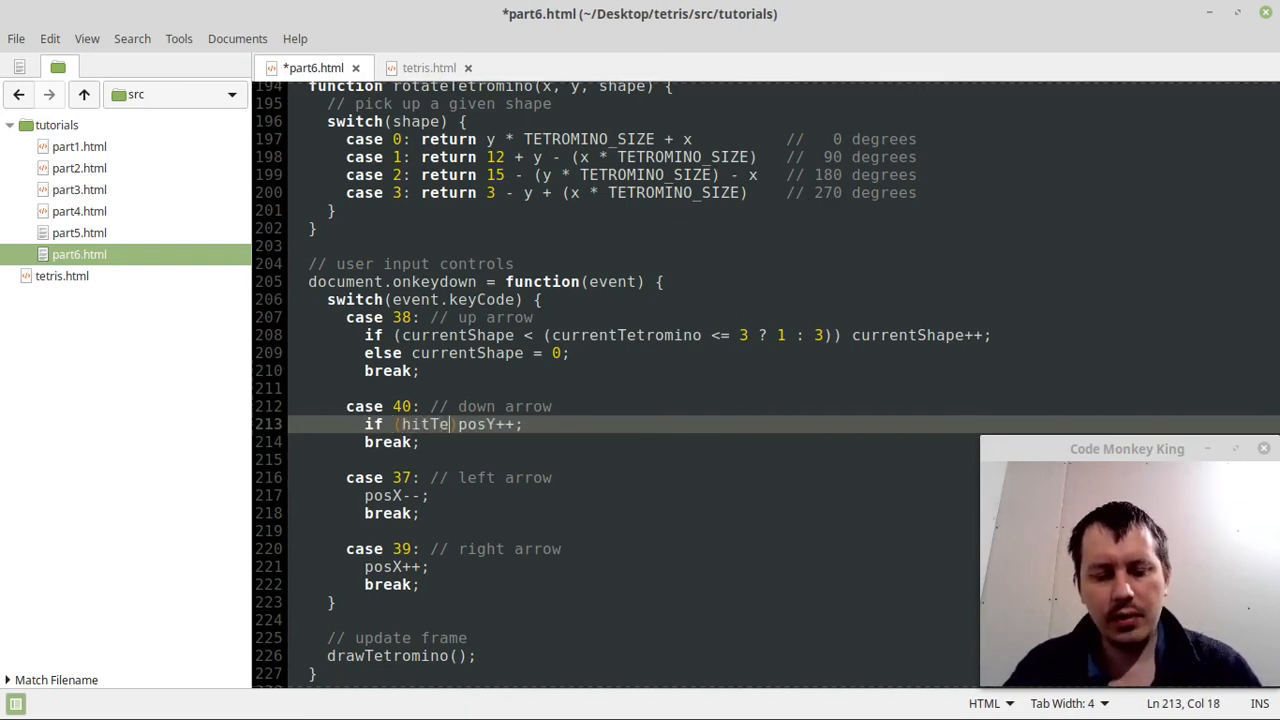
text(tromino)
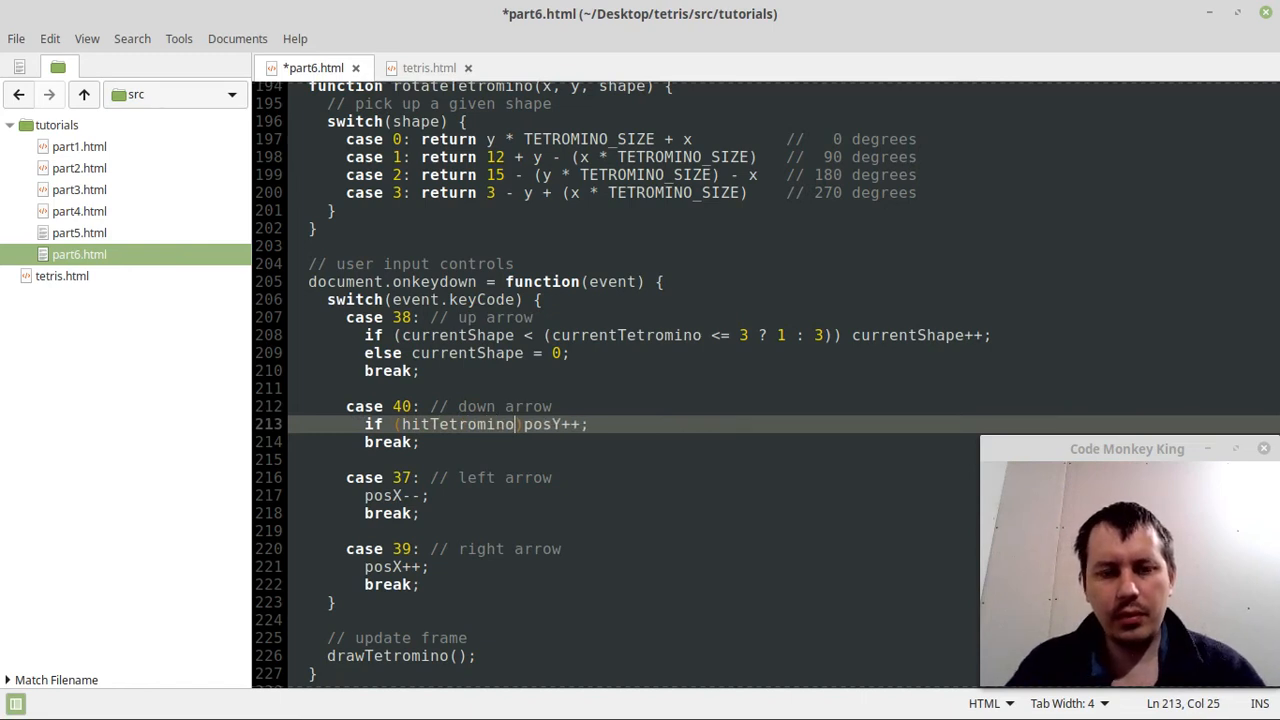
text(())
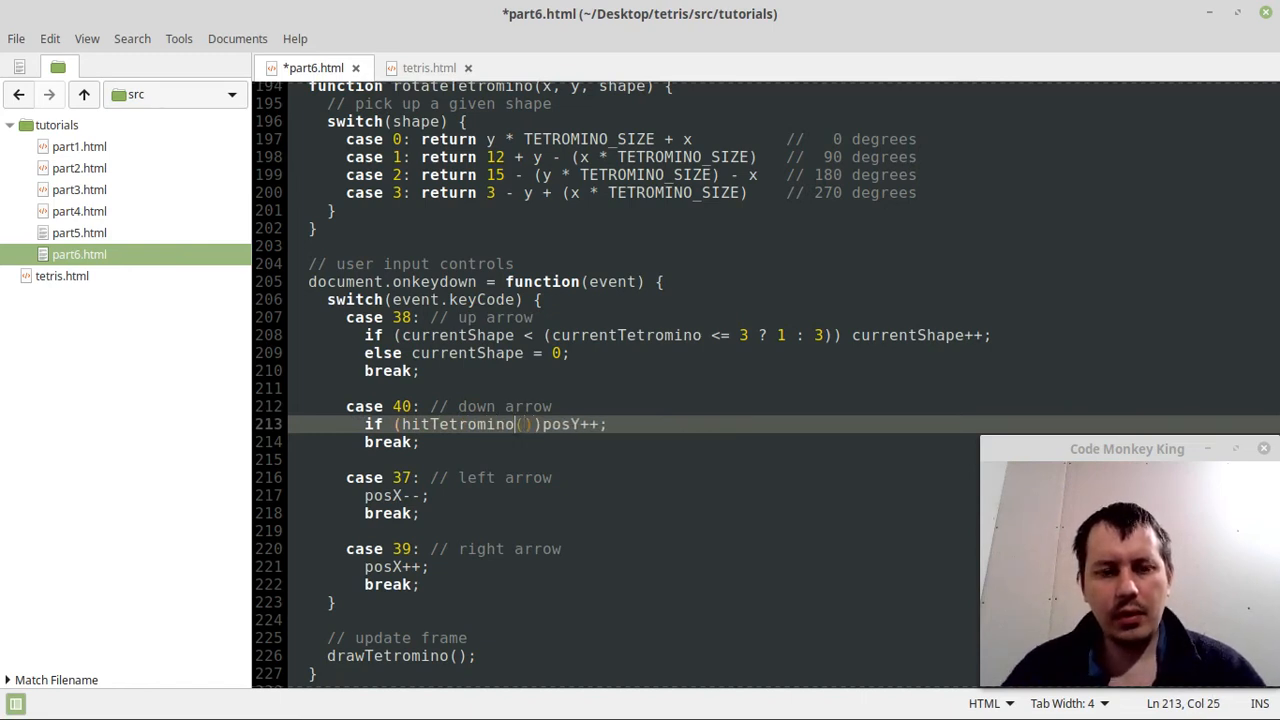
text(!)
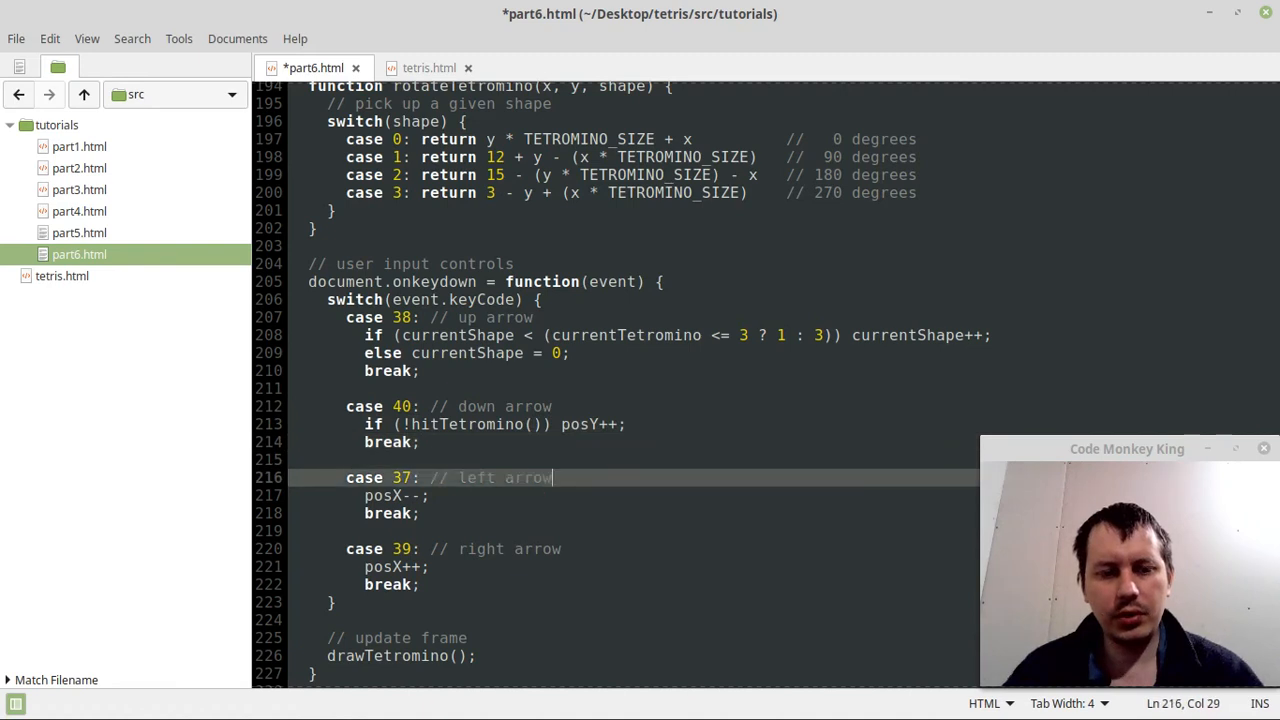
text(if (!hitTetromino()))
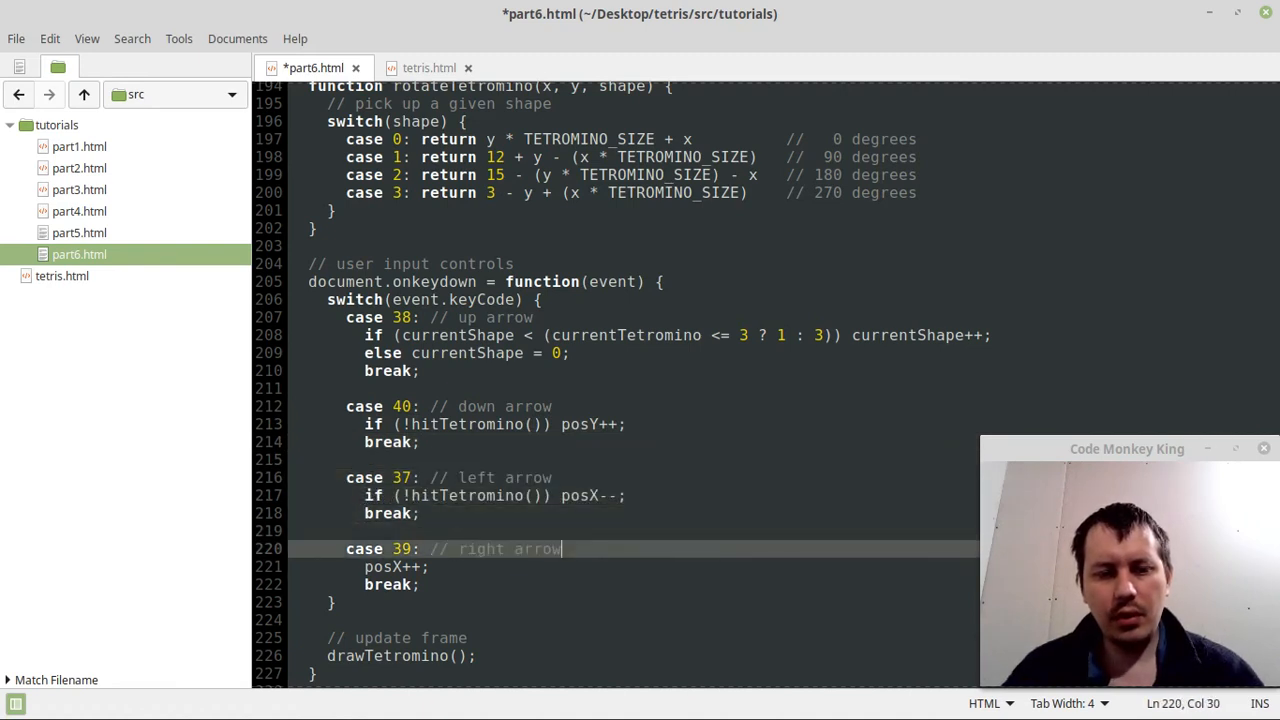
text(if (!hitTetromino()))
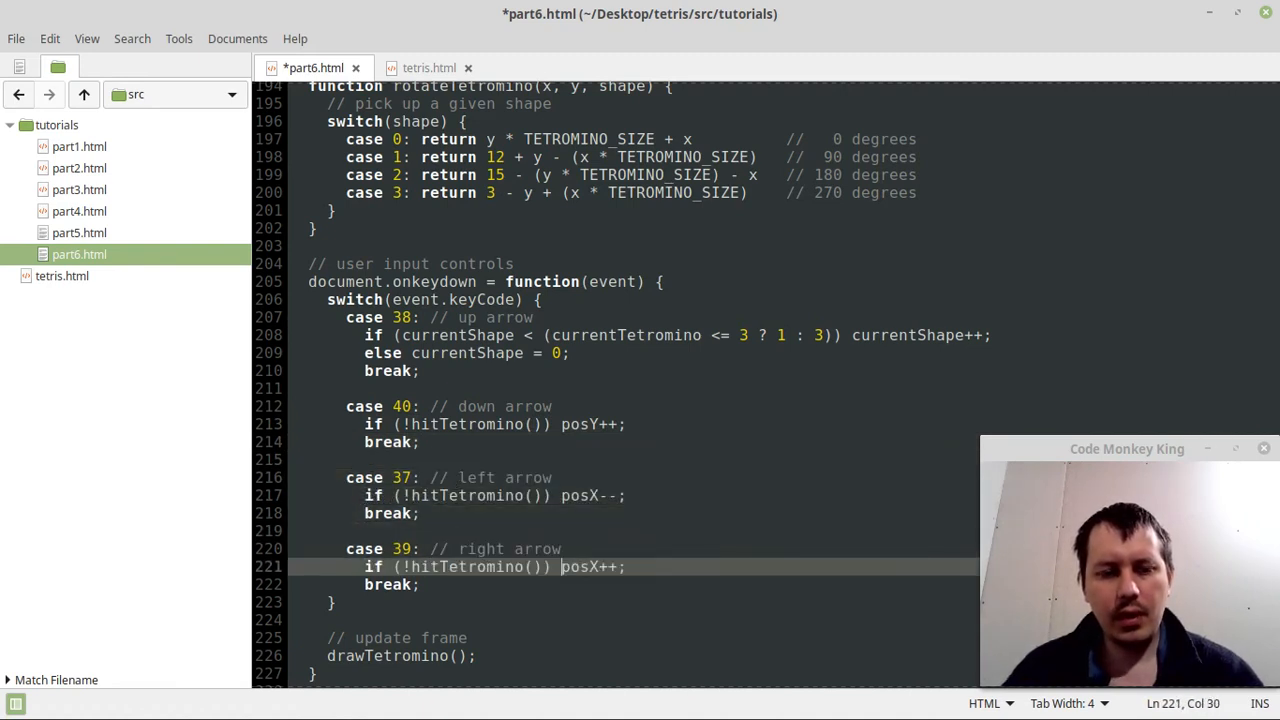
key(ctrl+s)
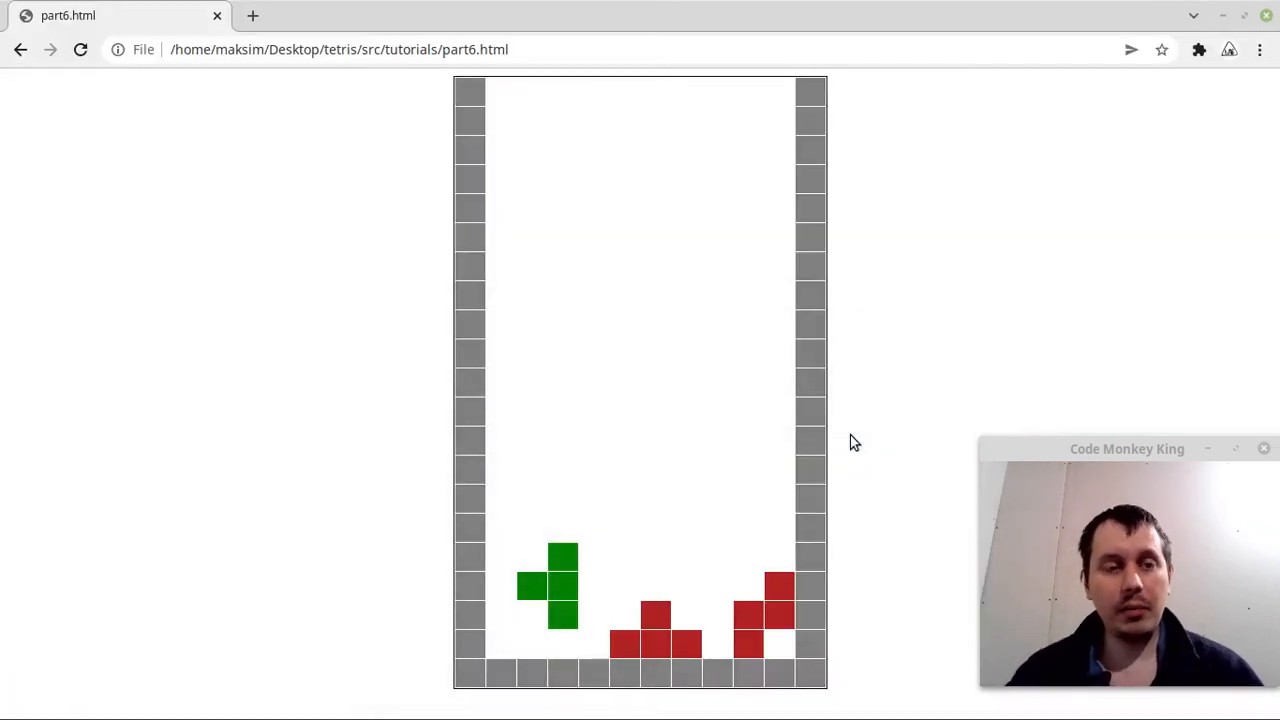
Reload part6.html in Chrome to load the updated collision code.
click(80, 48)
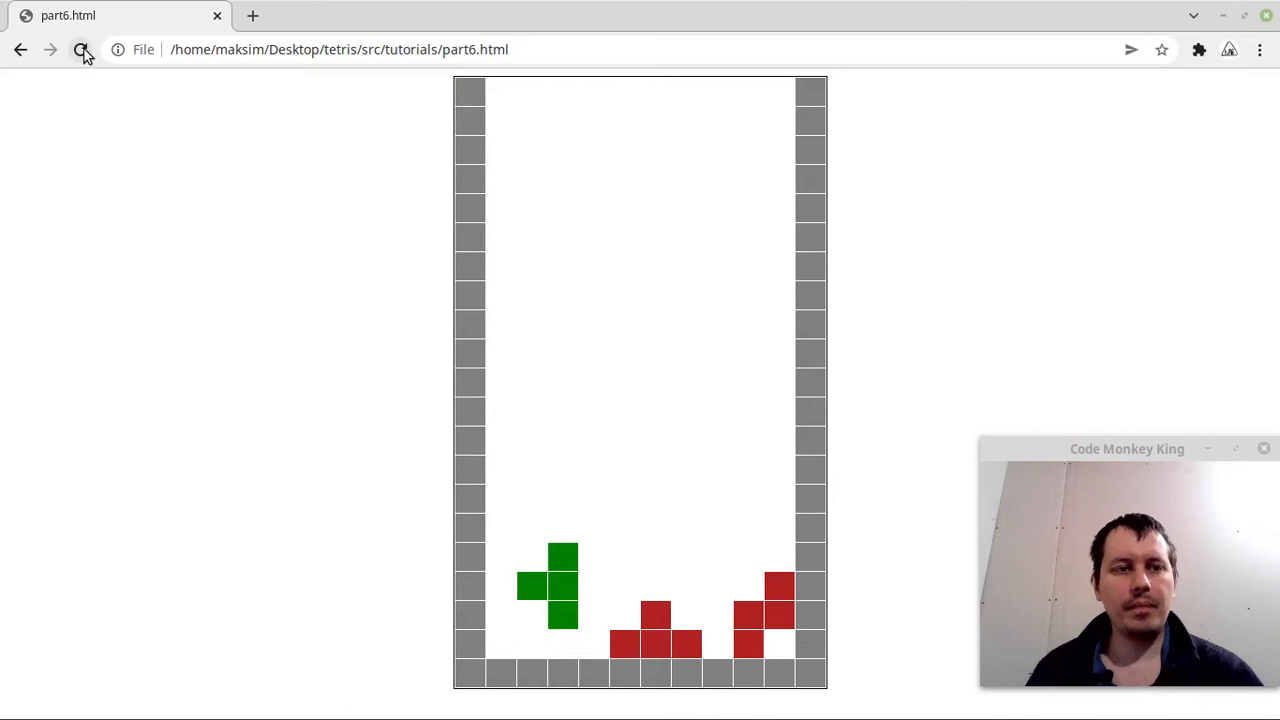
click(80, 48)
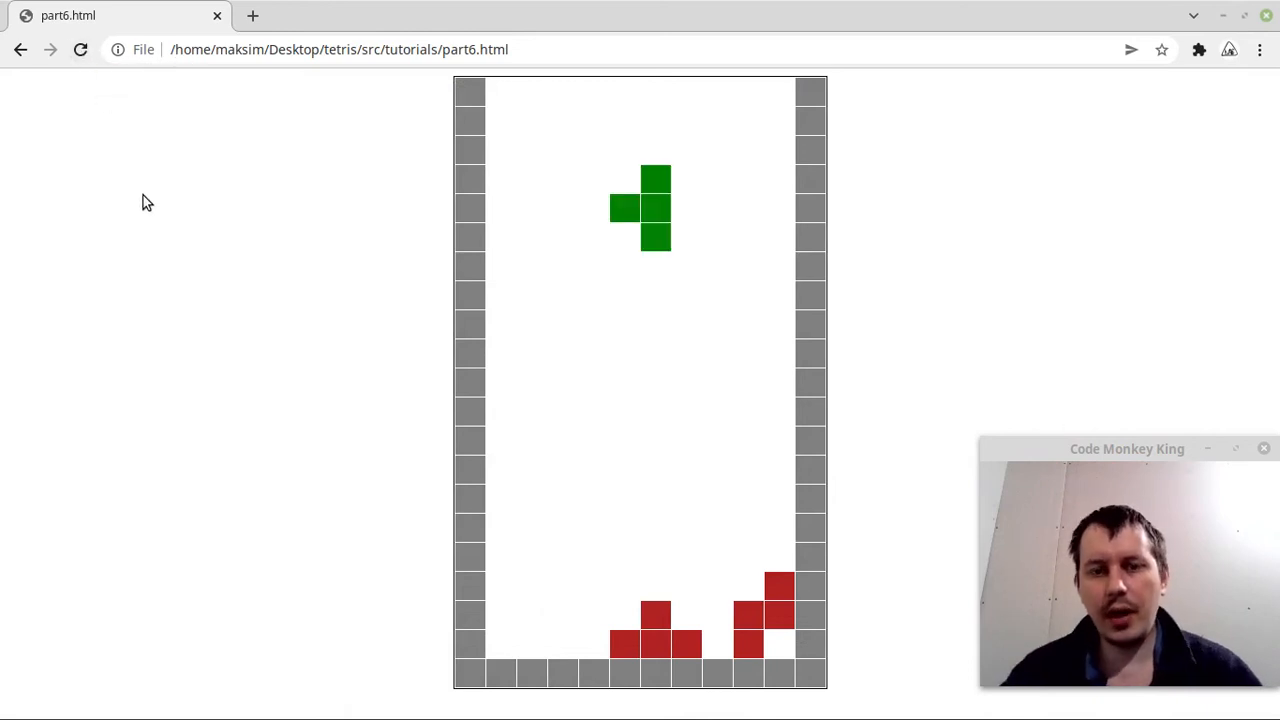
mouse_move(296, 190)
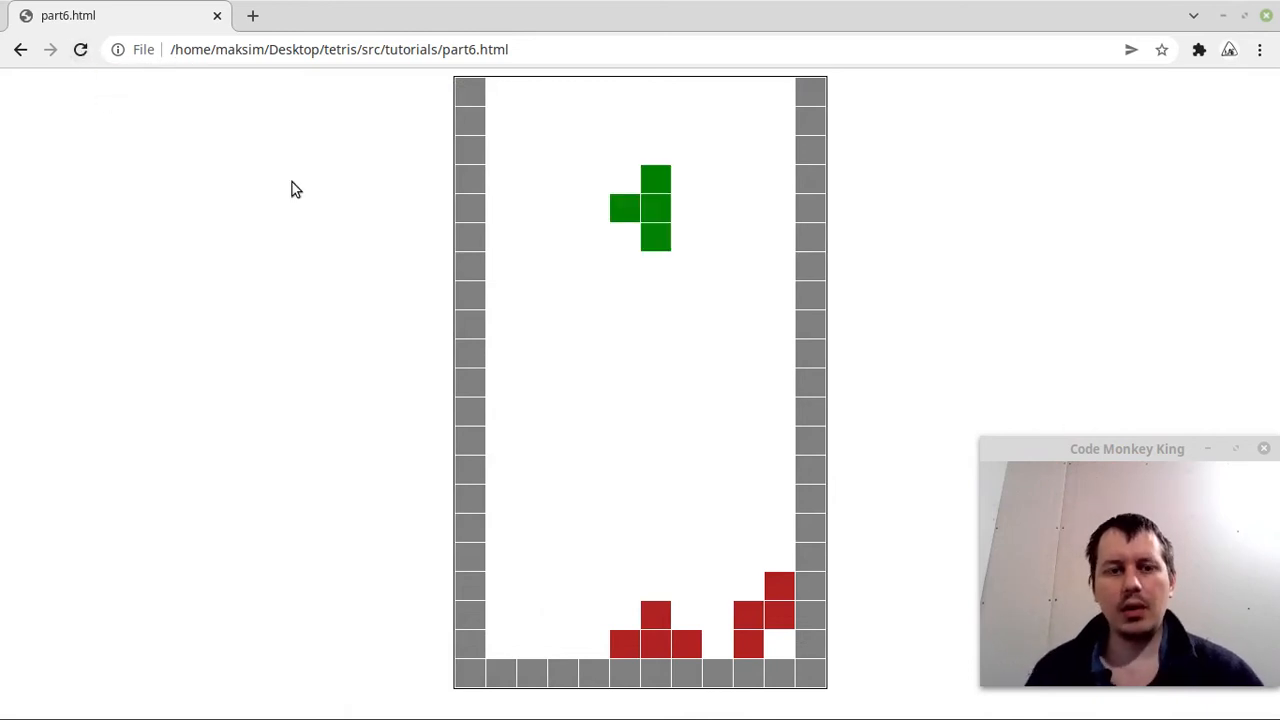
mouse_move(390, 244)
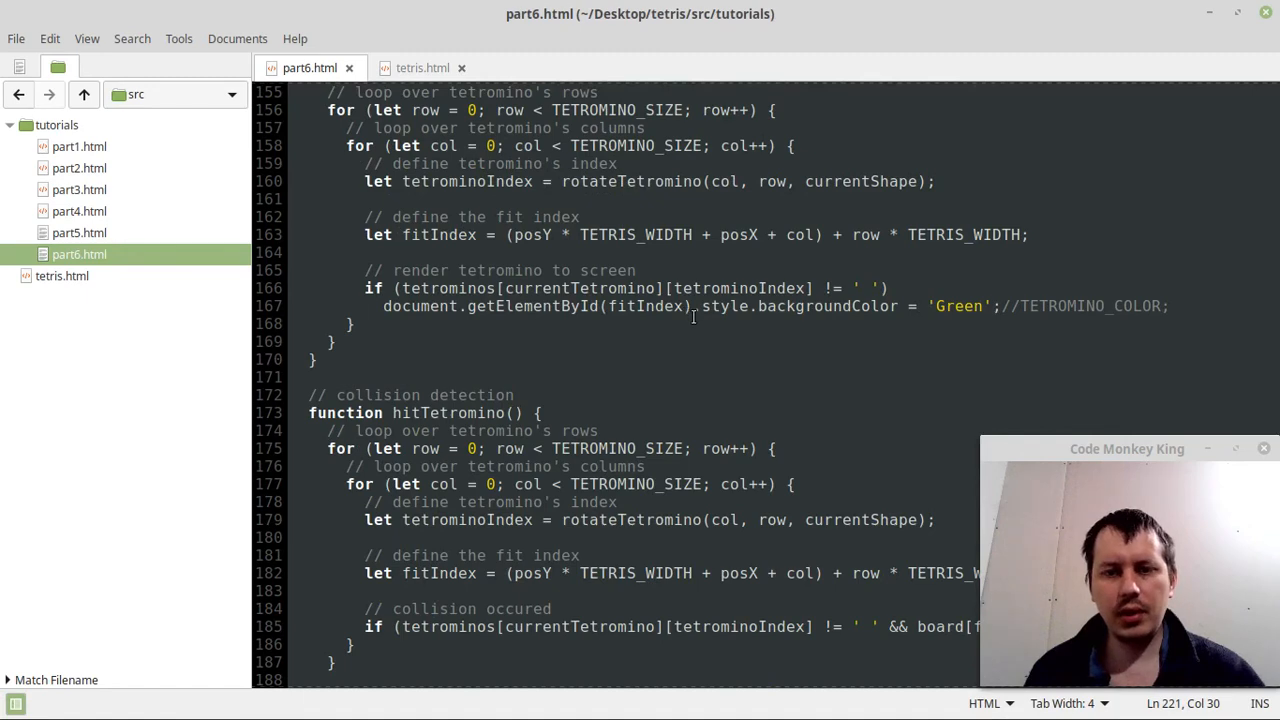
Replace board[fitIndex] with tetris[fitIndex] in the hitTetromino collision check.
scroll(up, 3)
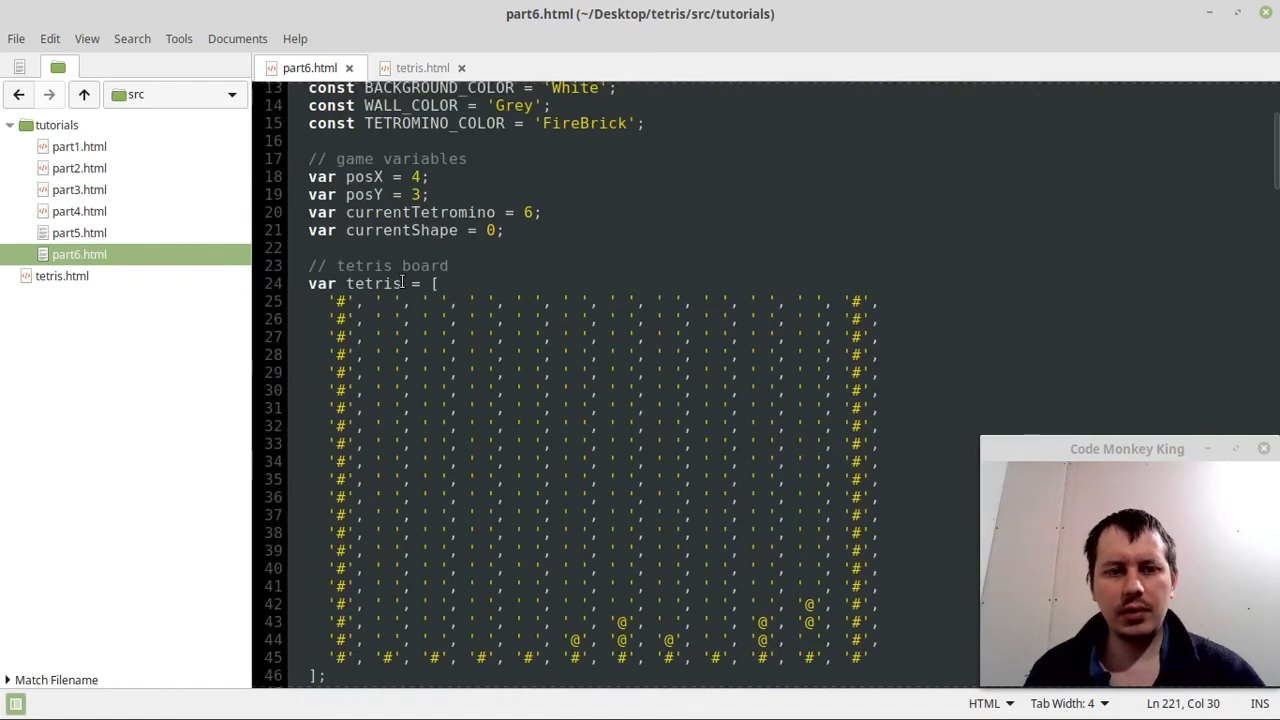
scroll(down, 3)
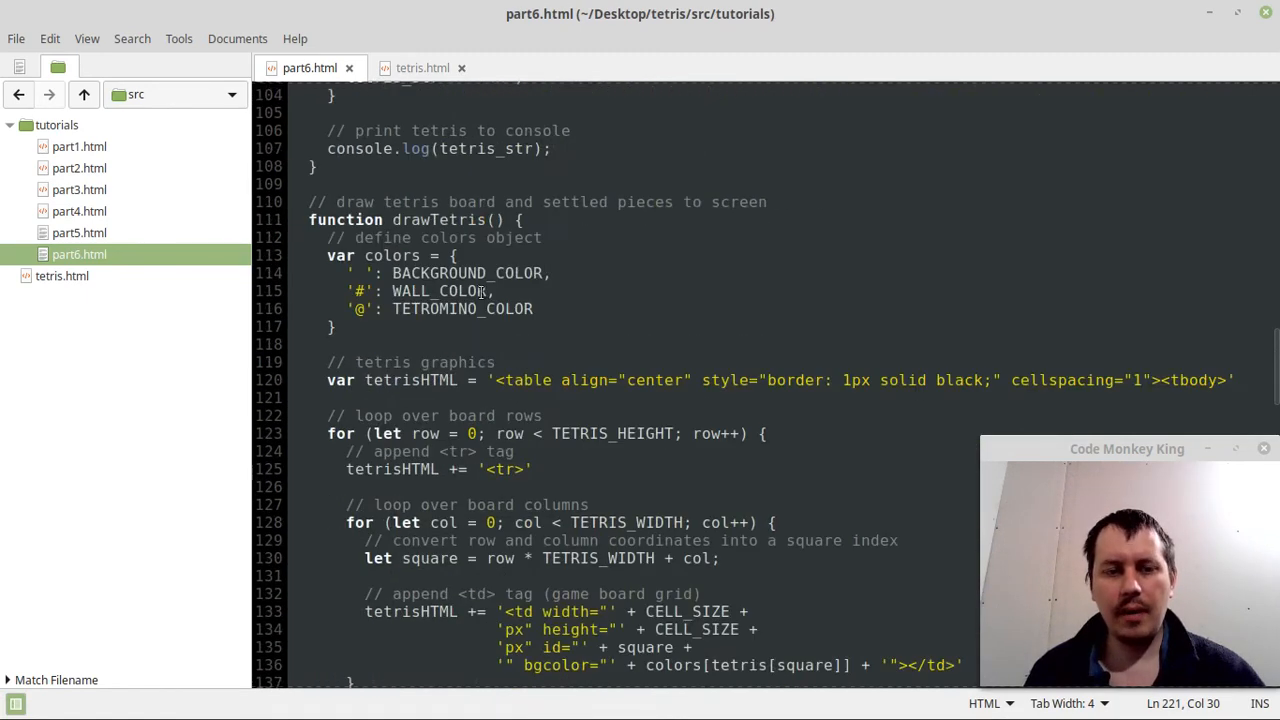
scroll(down, 3)
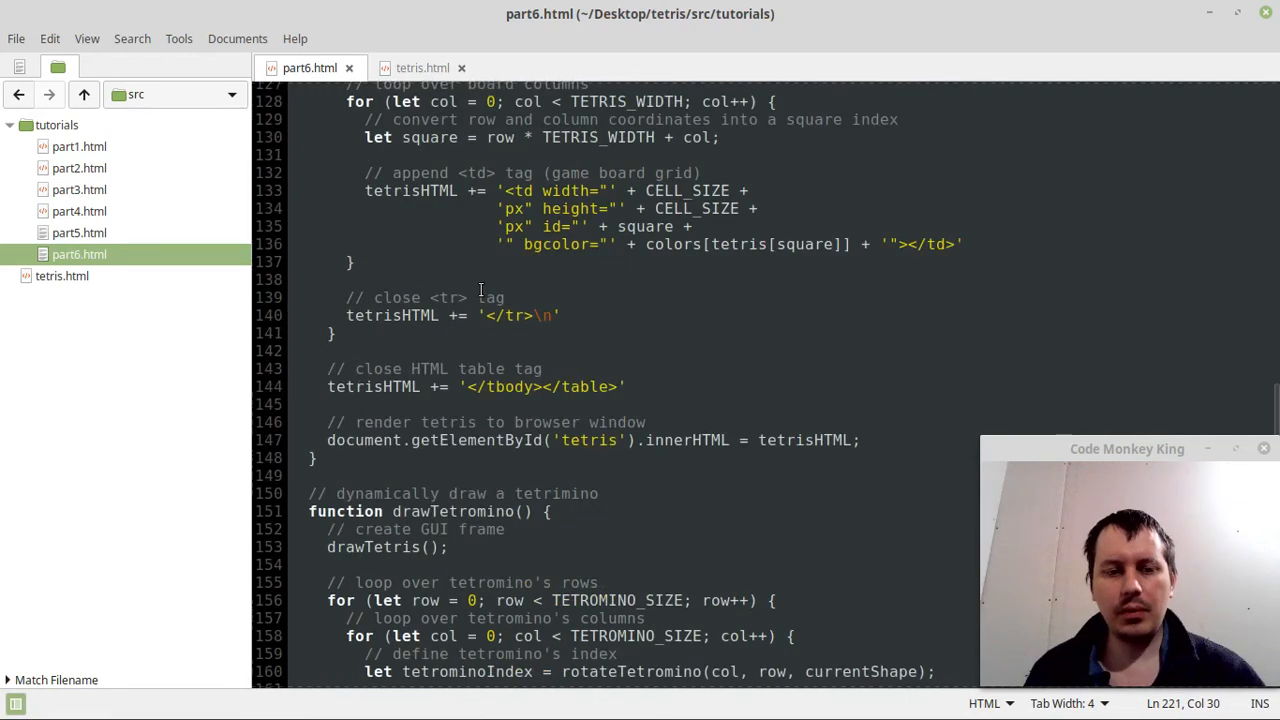
scroll(down, 3)
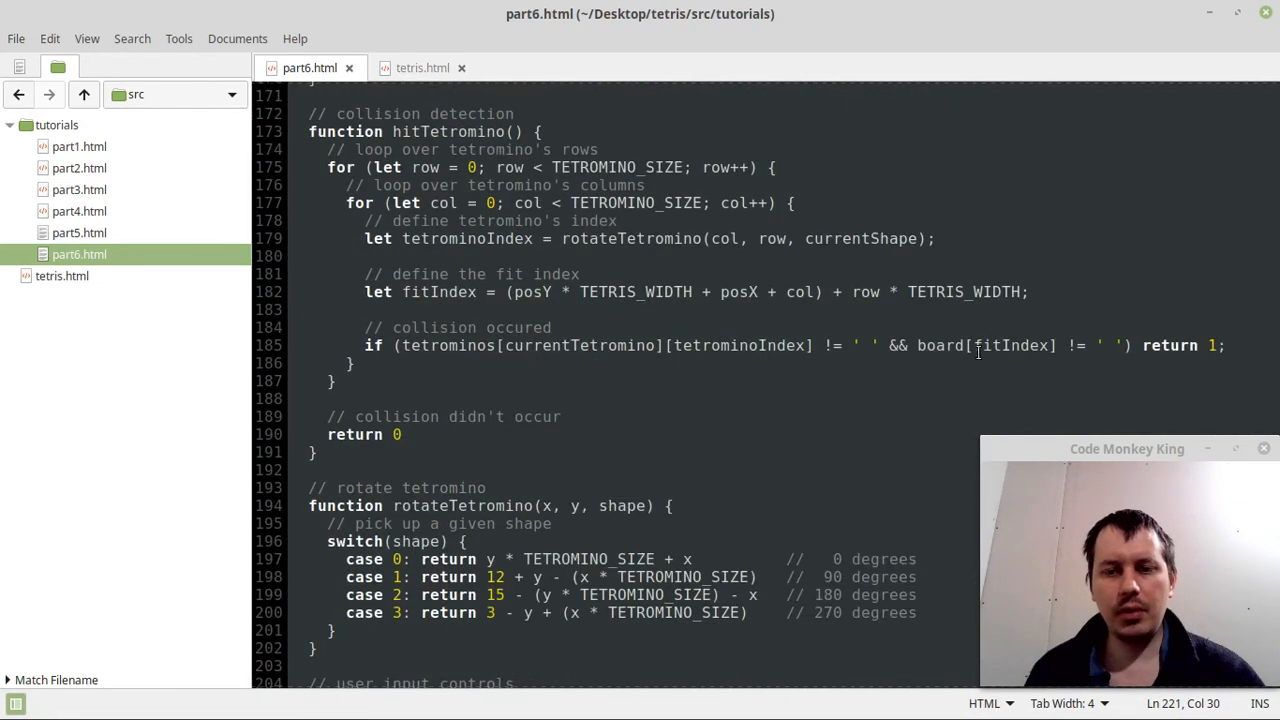
text(tetris/src/tutorials/part6.html)
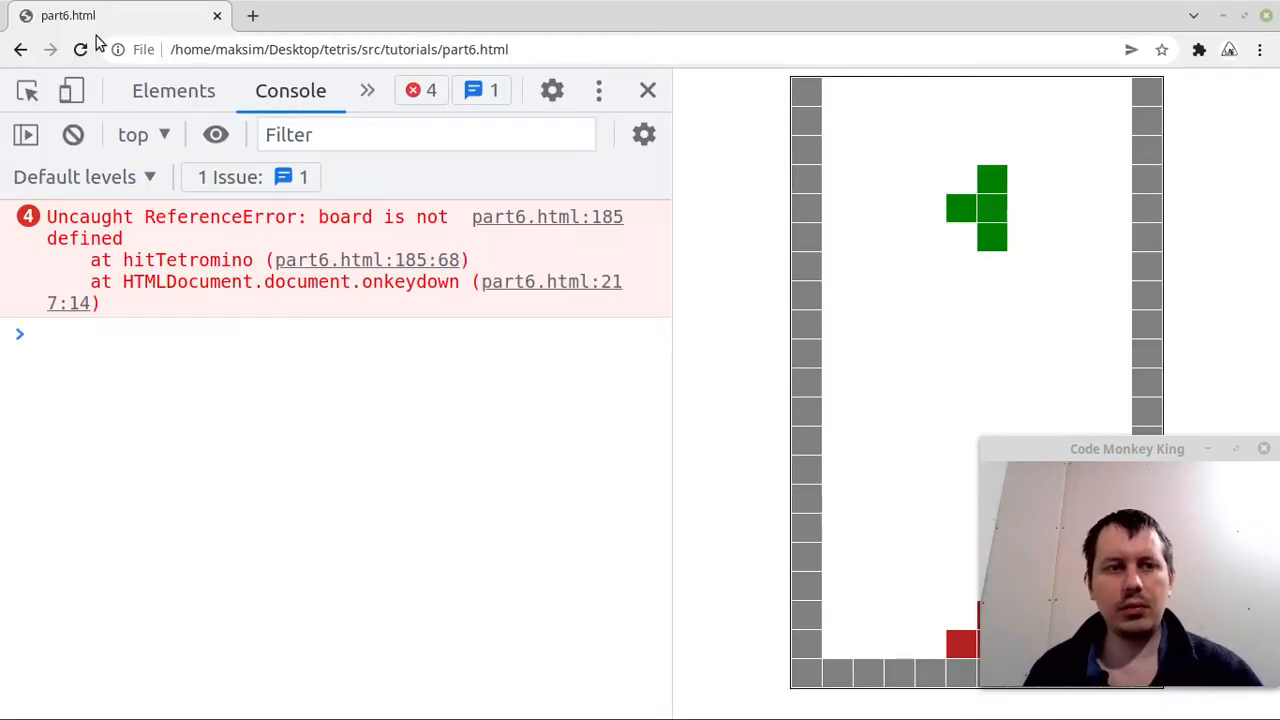
Hide DevTools, move the piece left with the arrow keys, then reopen the console to check for errors.
click(648, 90)
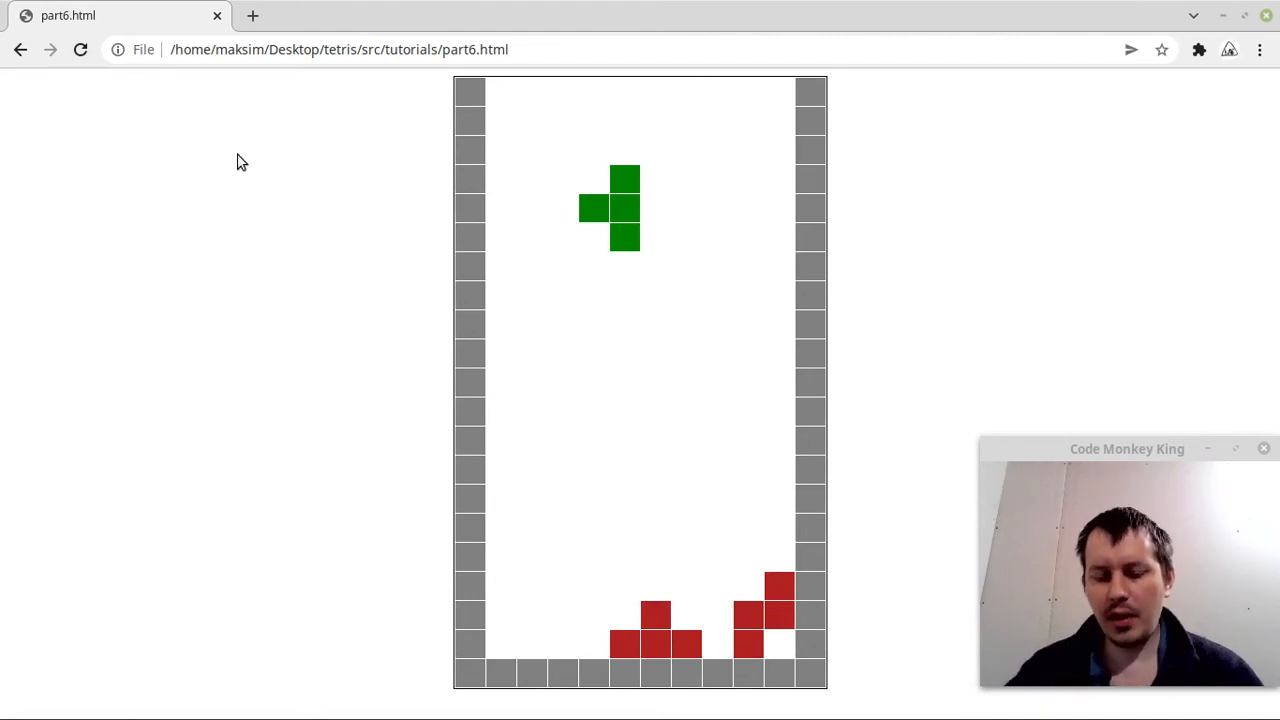
key(ArrowLeft)
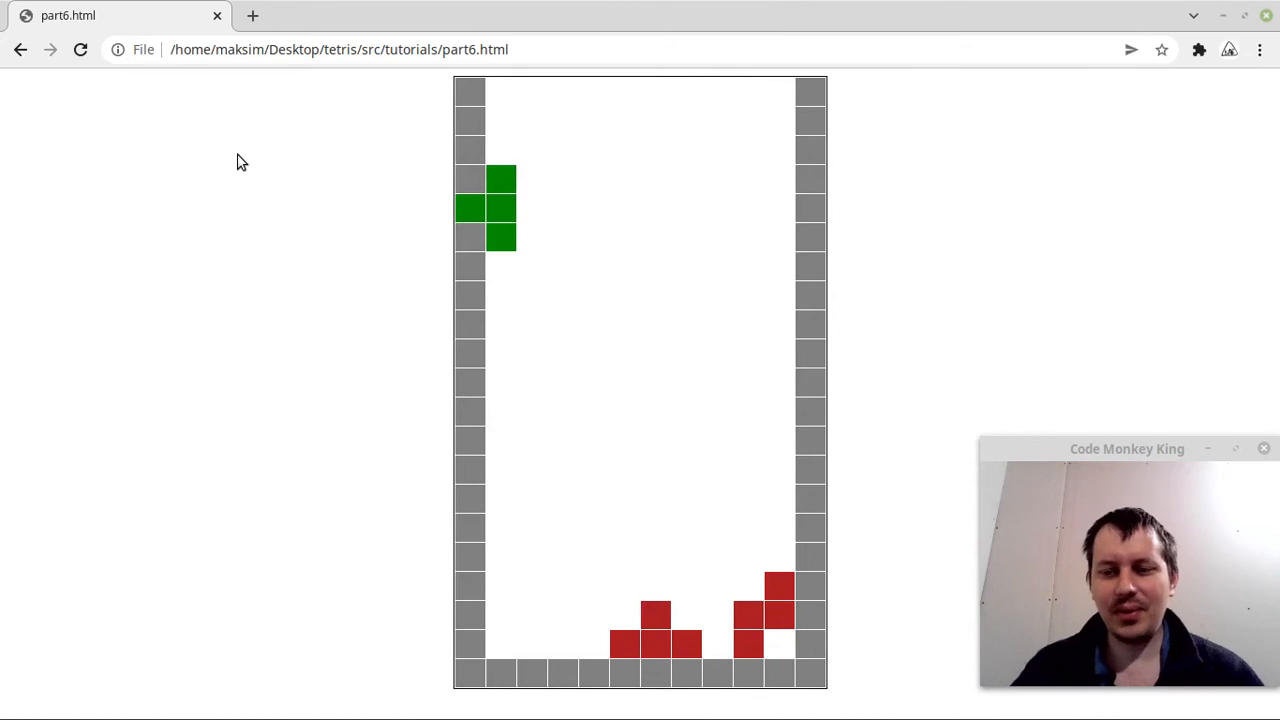
key(F12)
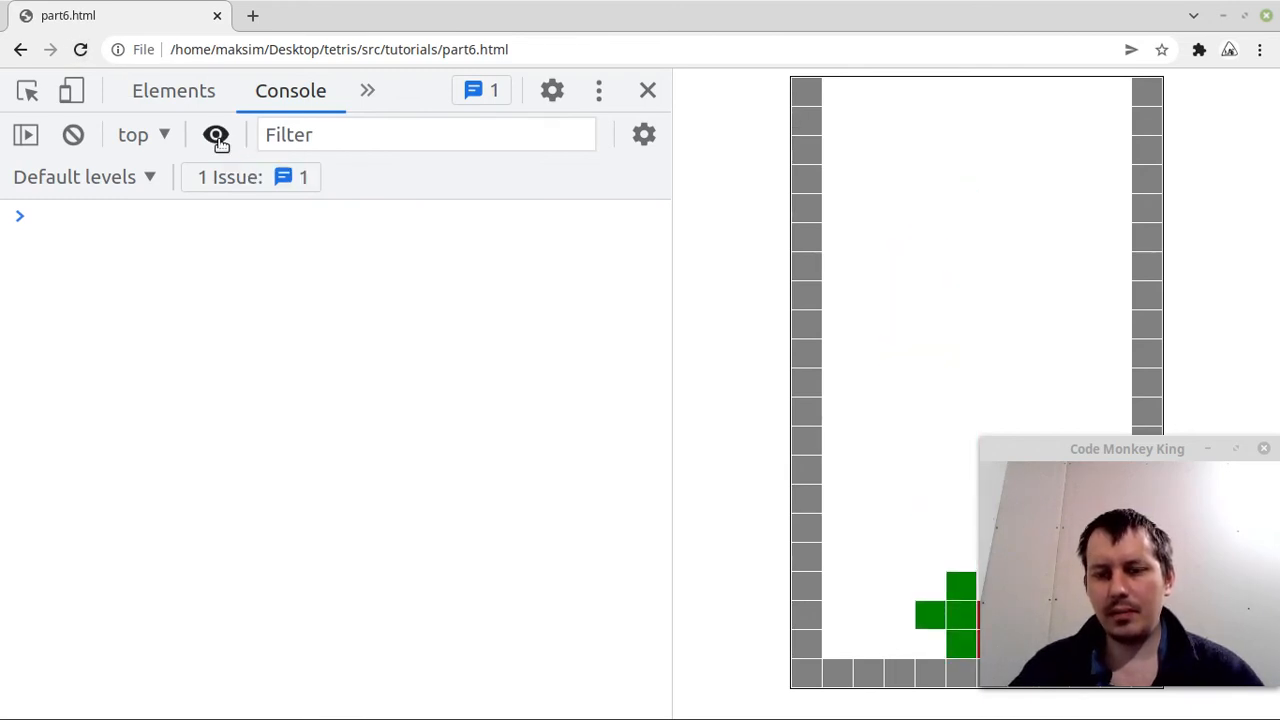
mouse_move(520, 84)
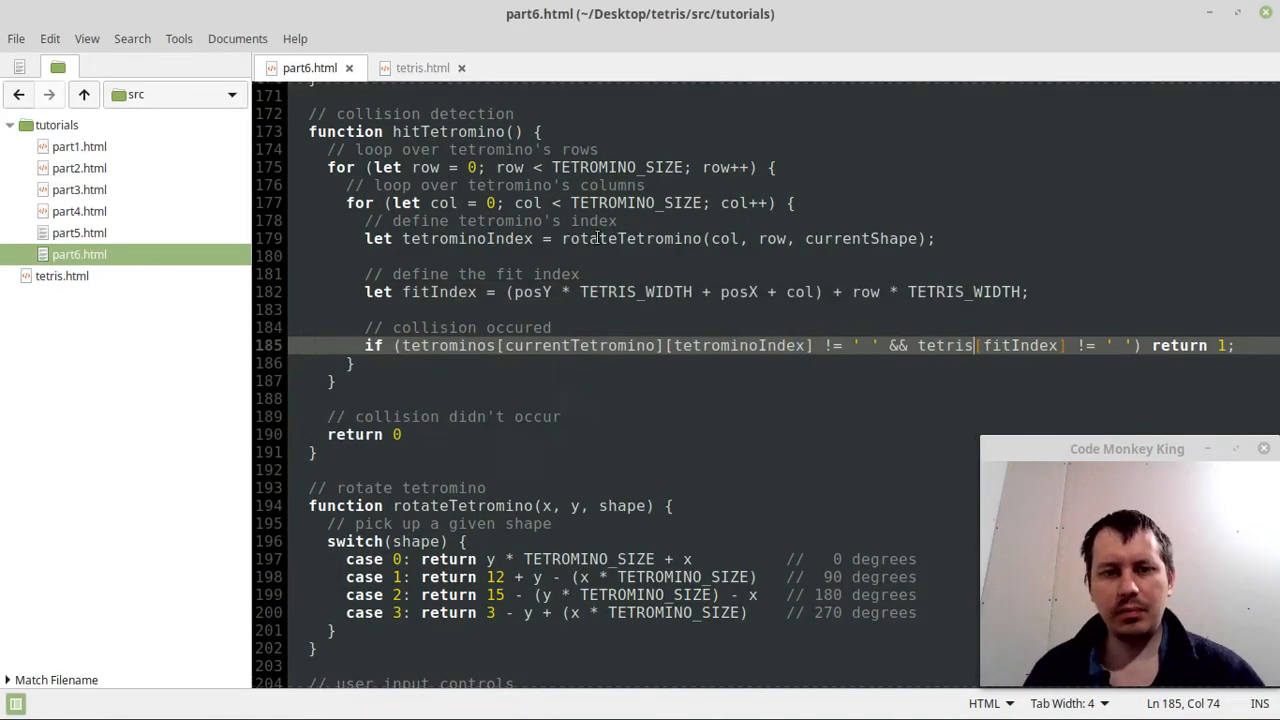
Add fitX, fitY parameters to hitTetromino and use them in the fitIndex formula.
scroll(down, 3)
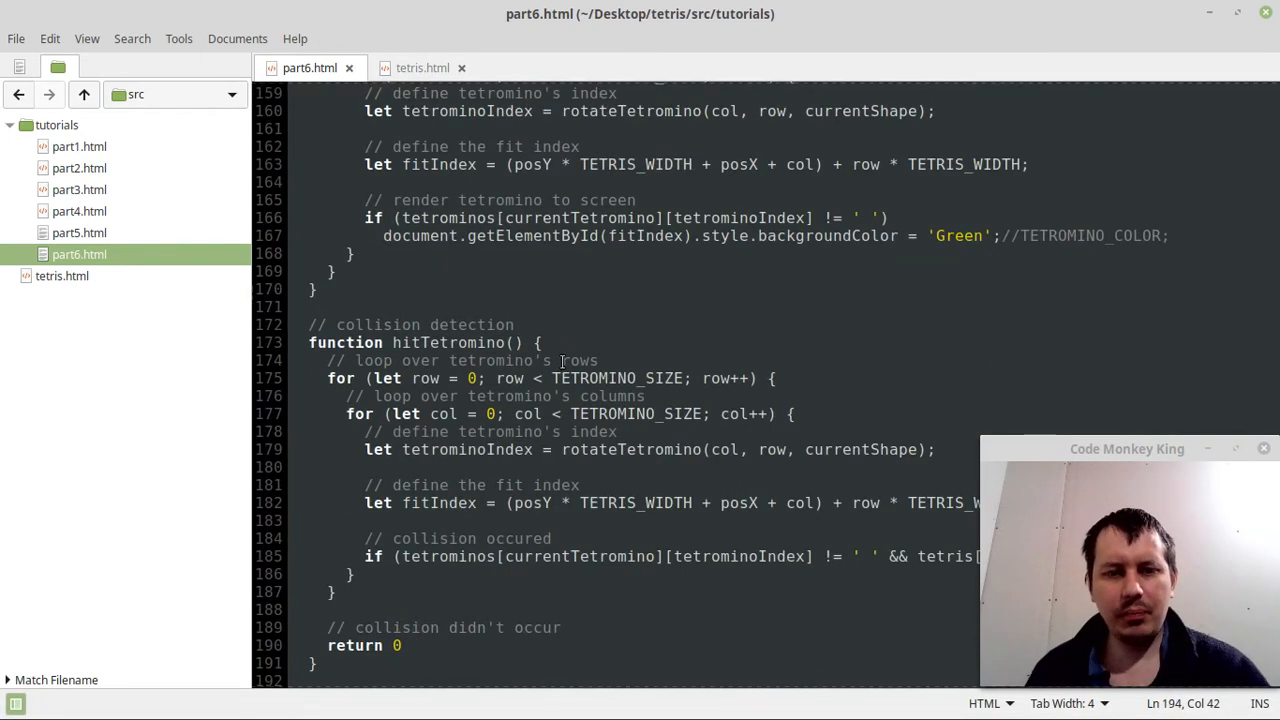
click(516, 342)
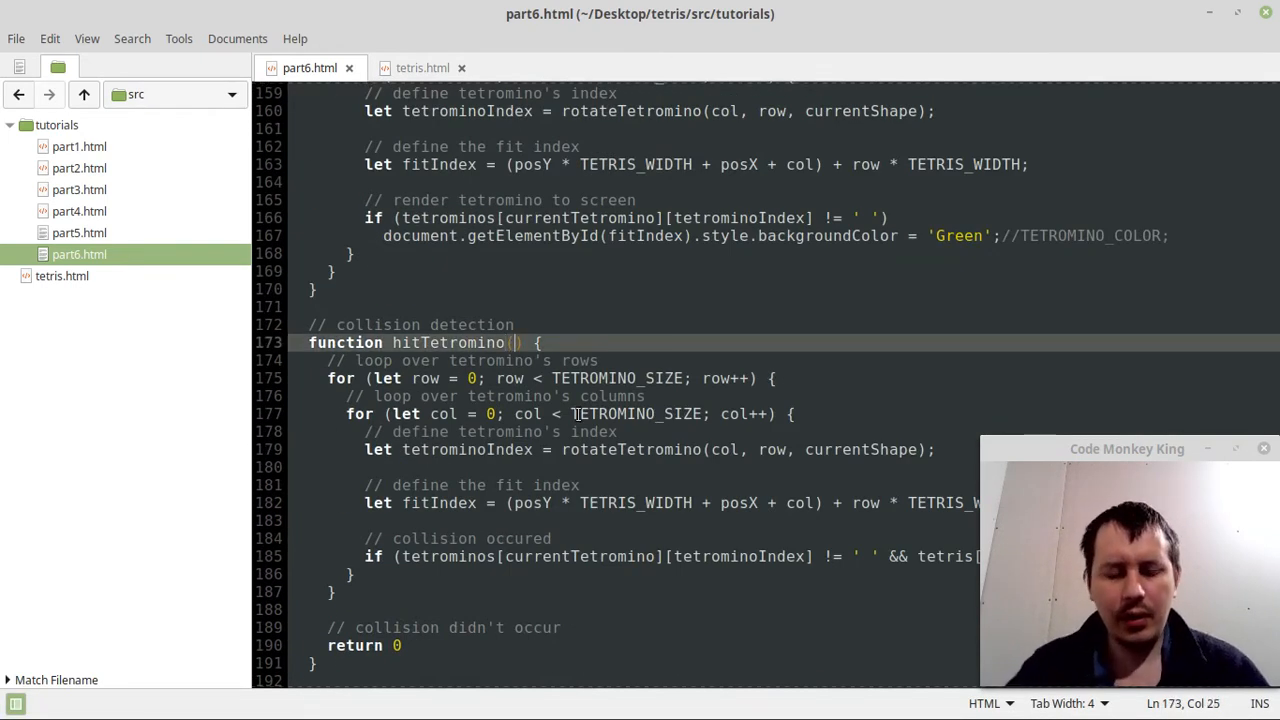
text(fit)
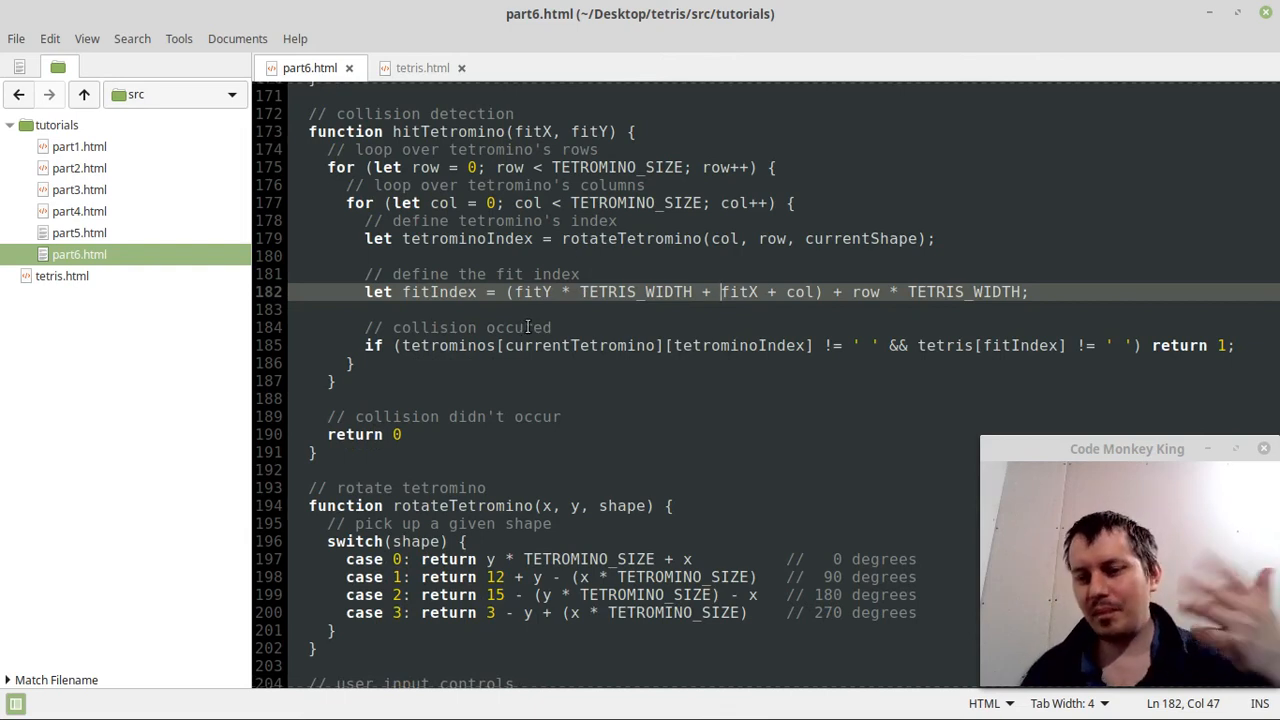
scroll(down, 3)
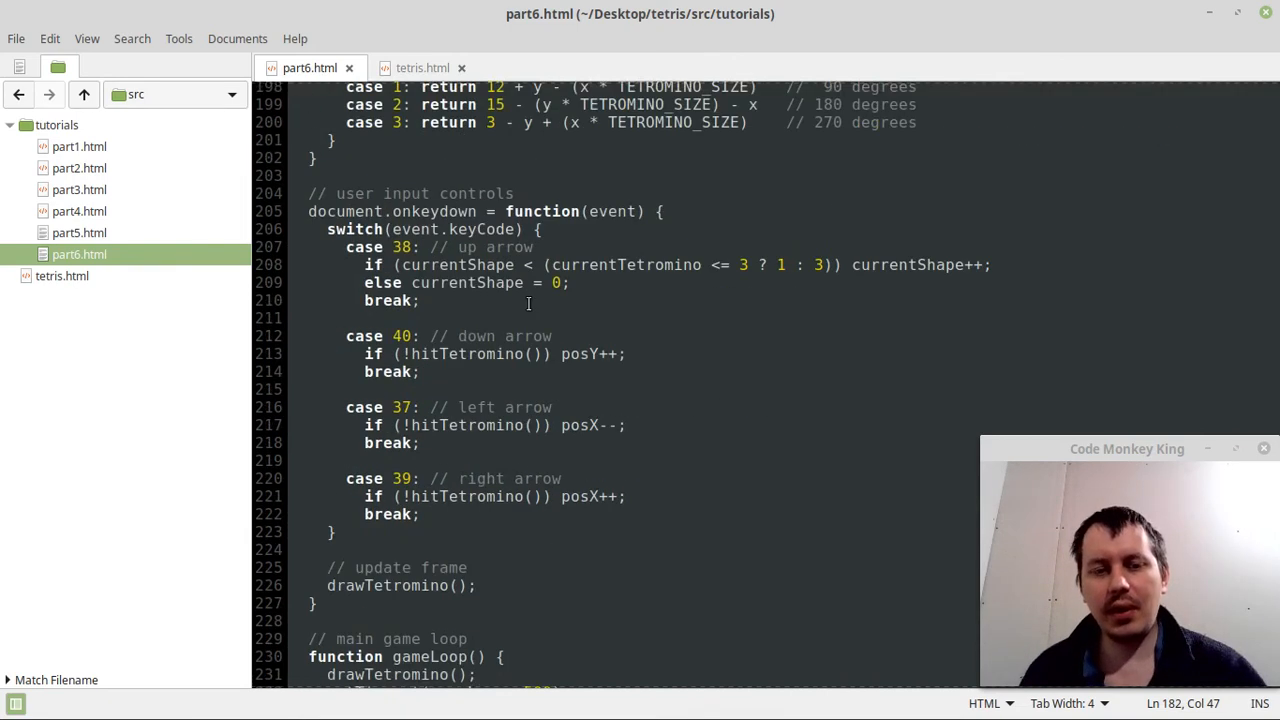
scroll(down, 3)
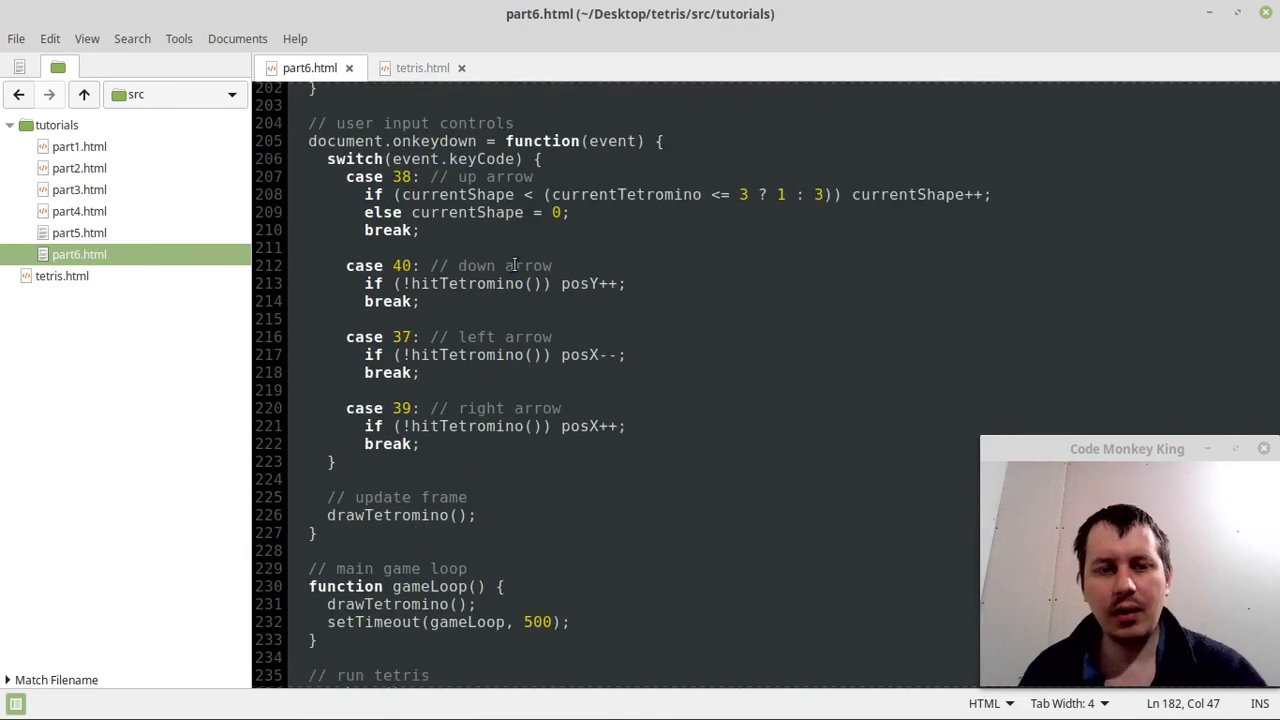
Make the down-key handler call hitTetromino(posX, posY + 1).
click(536, 284)
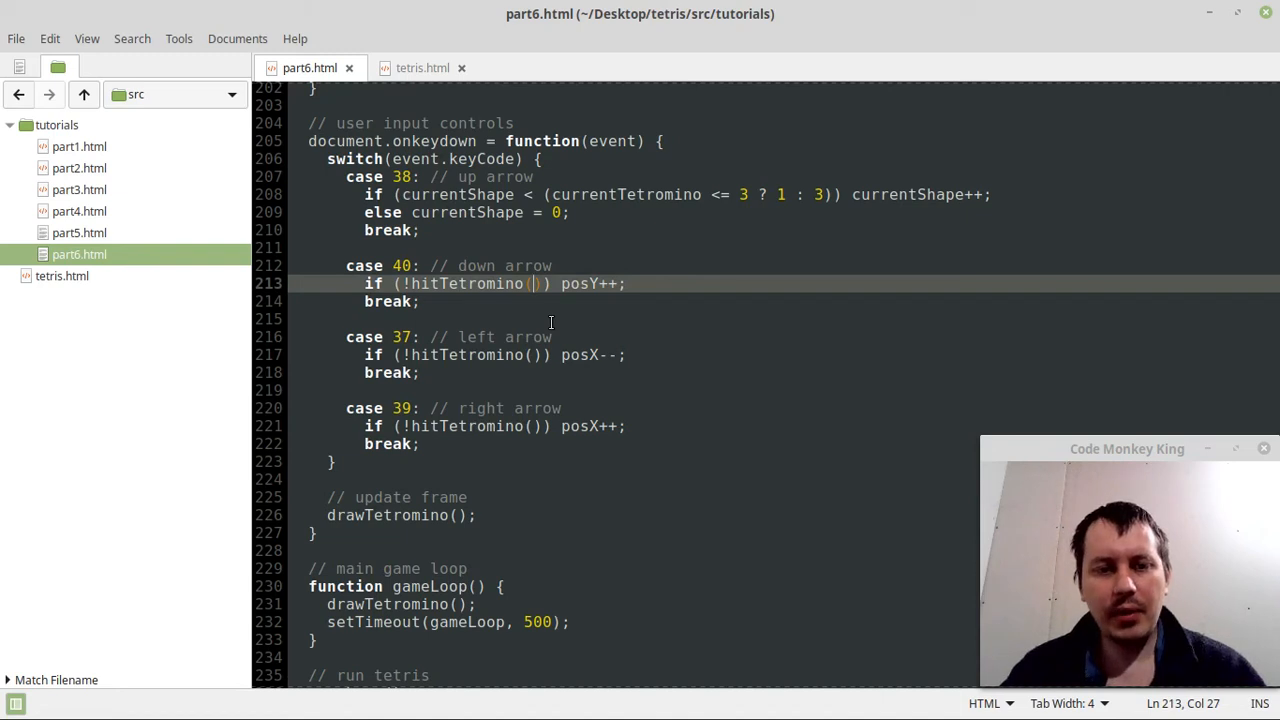
text(posX)
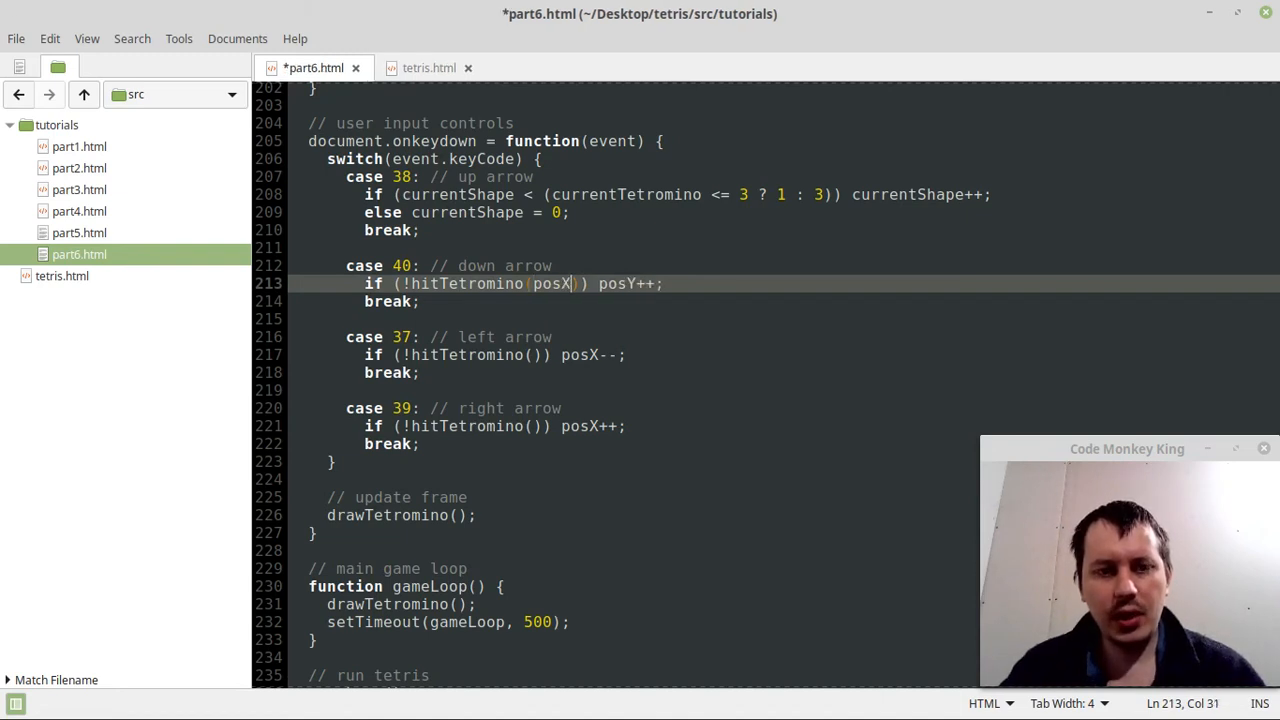
text(,)
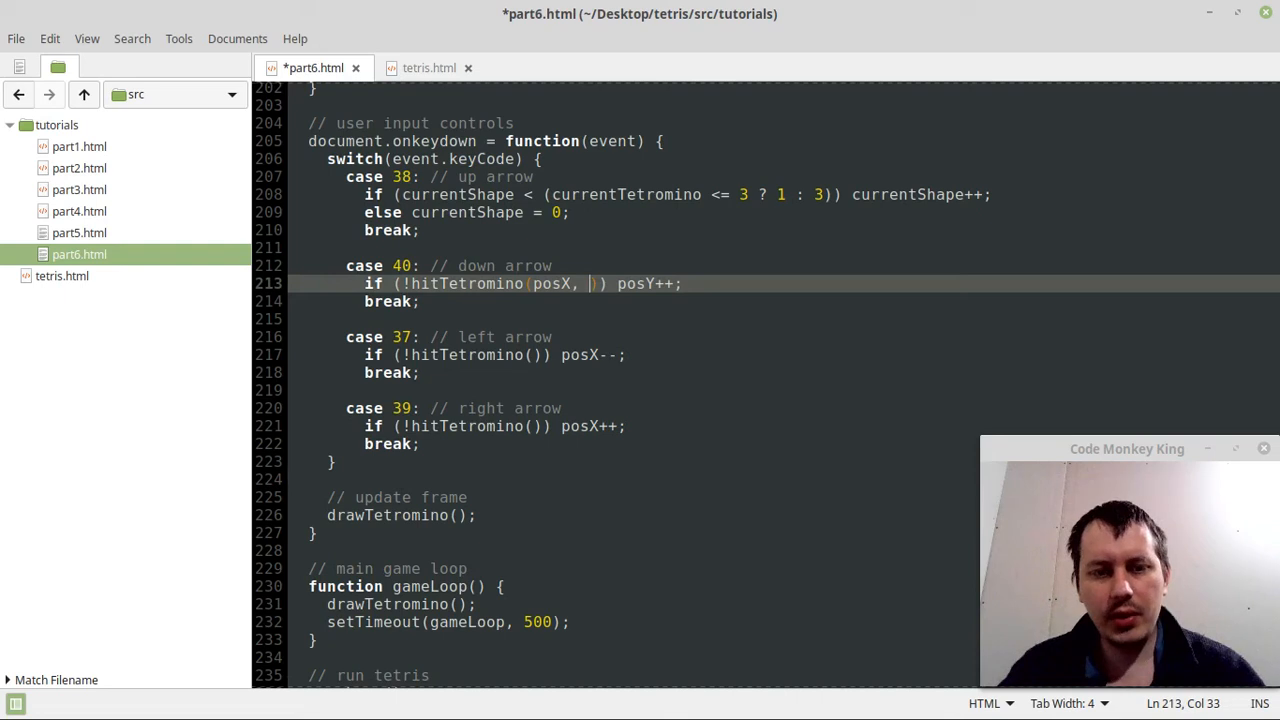
text(posY)
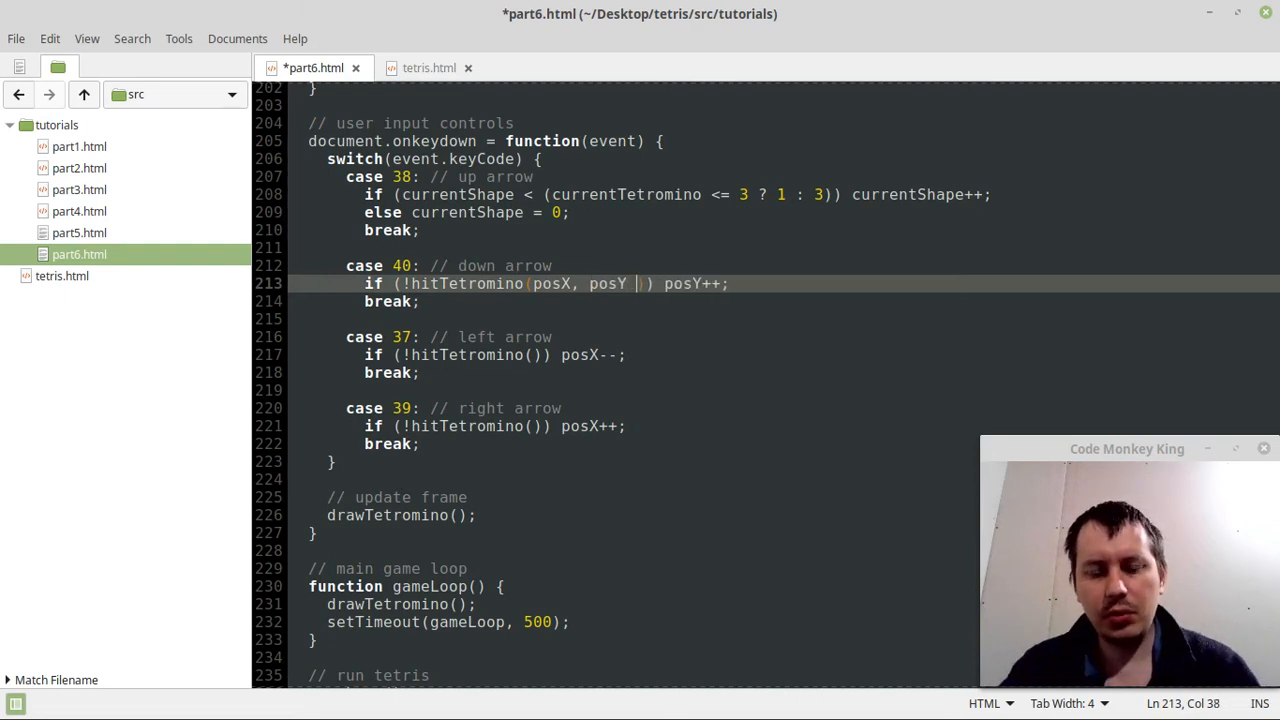
text(+ 1)
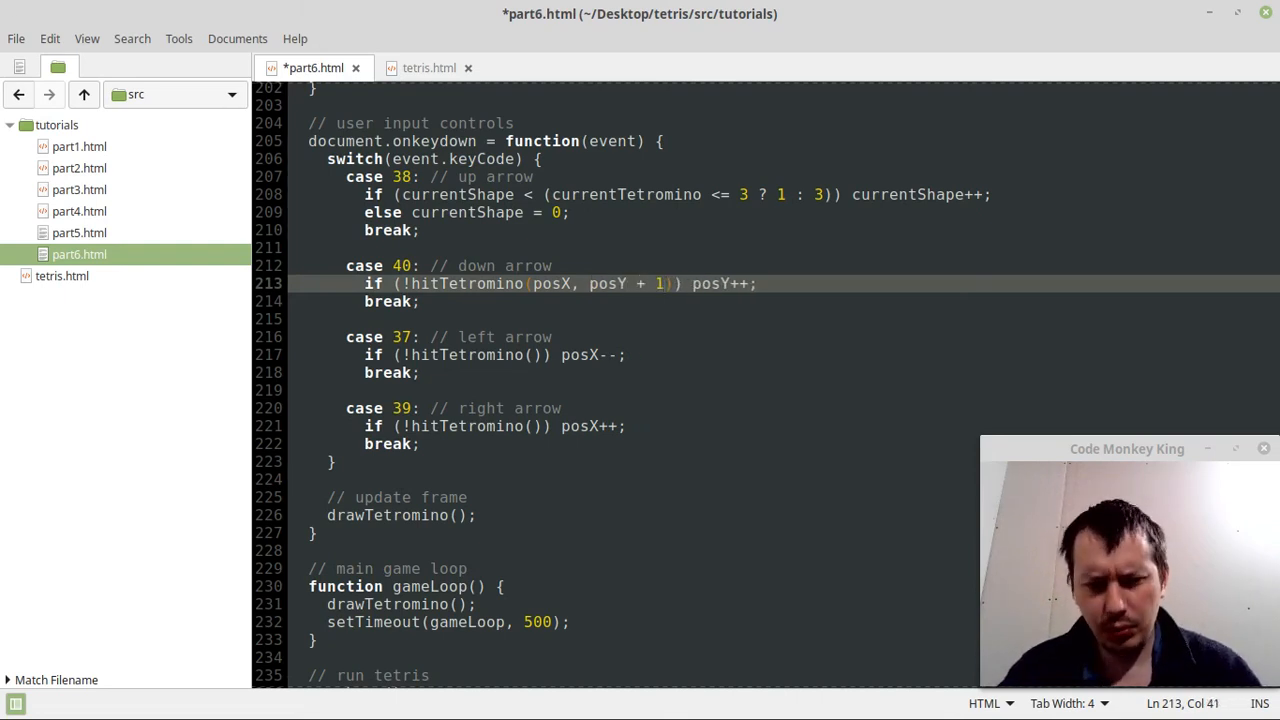
Make the left and right handlers call hitTetromino(posX - 1, posY) and hitTetromino(posX + 1, posY).
click(562, 356)
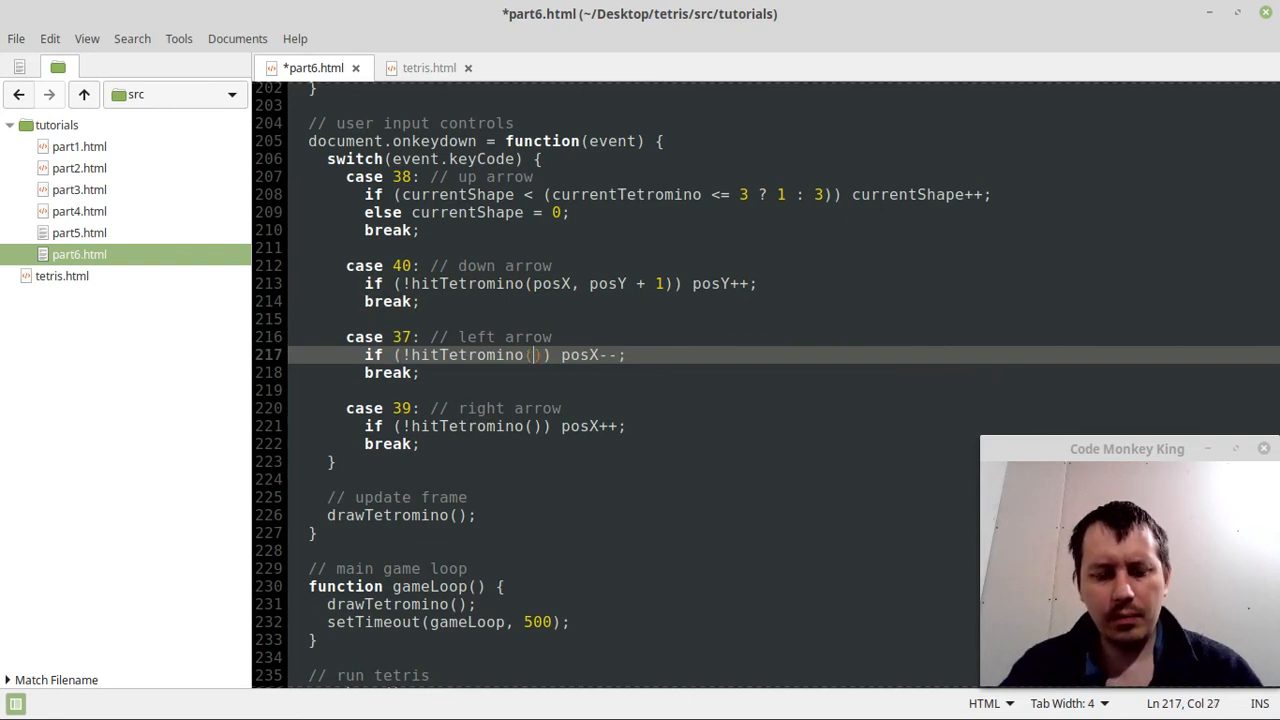
text(posX - 1)
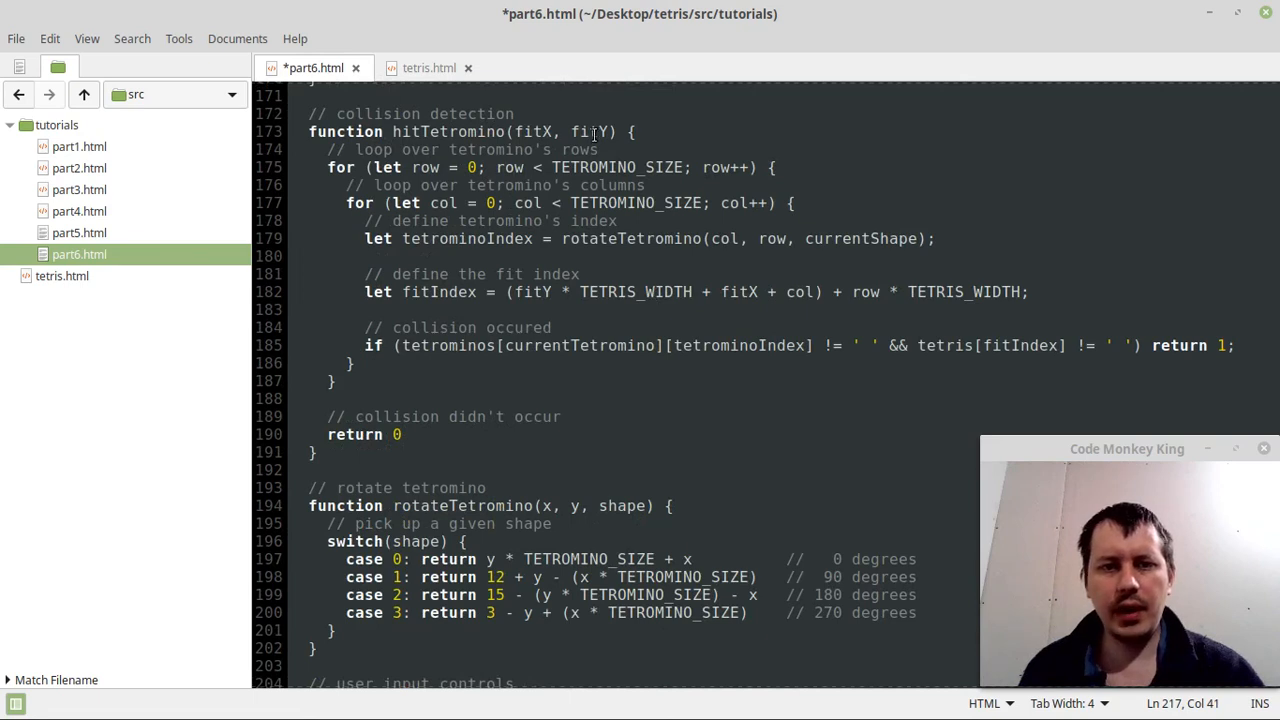
scroll(down, 3)
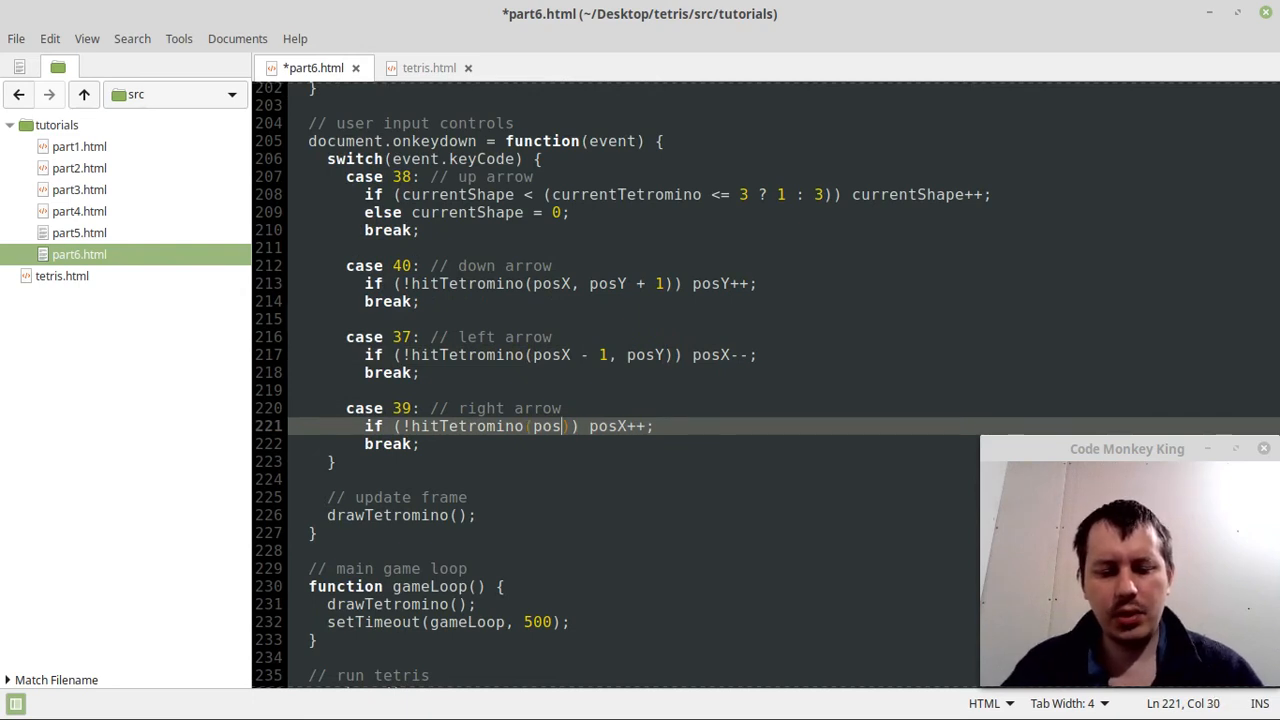
text(+ 1, po)
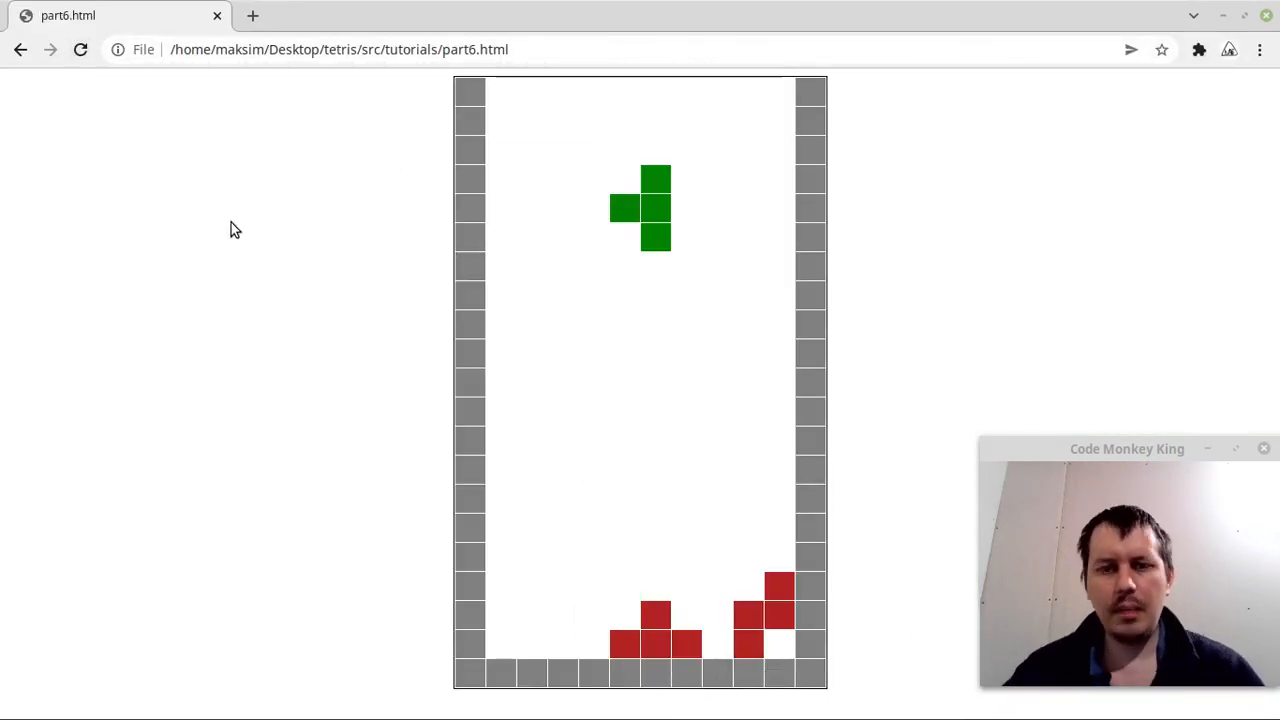
key(ArrowLeft)
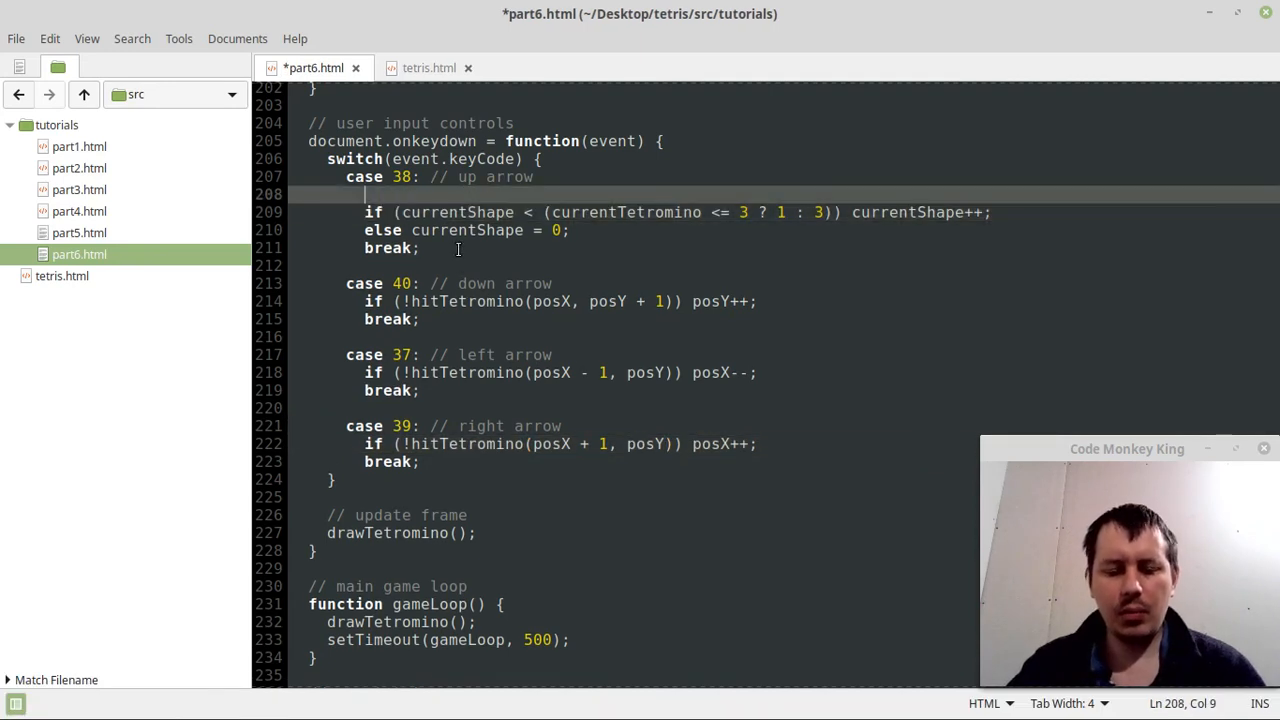
Store the shape before rotating with 'let oldShape = currentShape;' in case 38.
text(let)
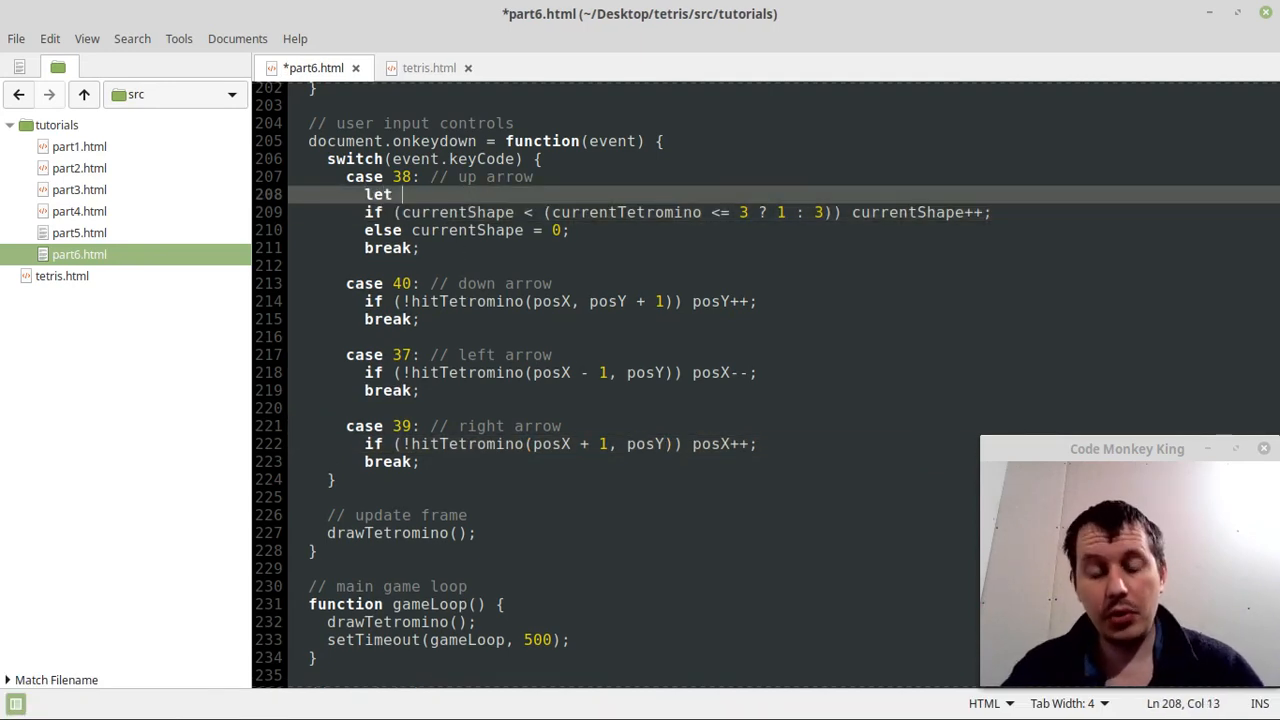
text(old)
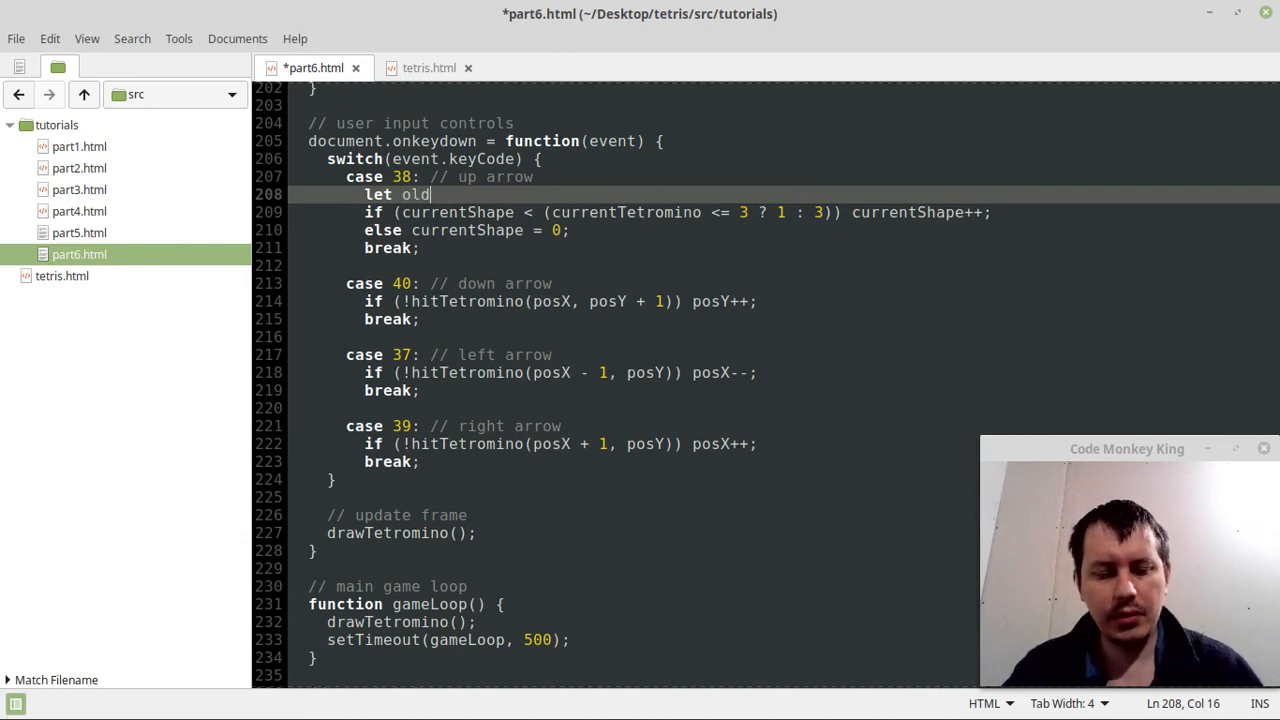
text(Shape)
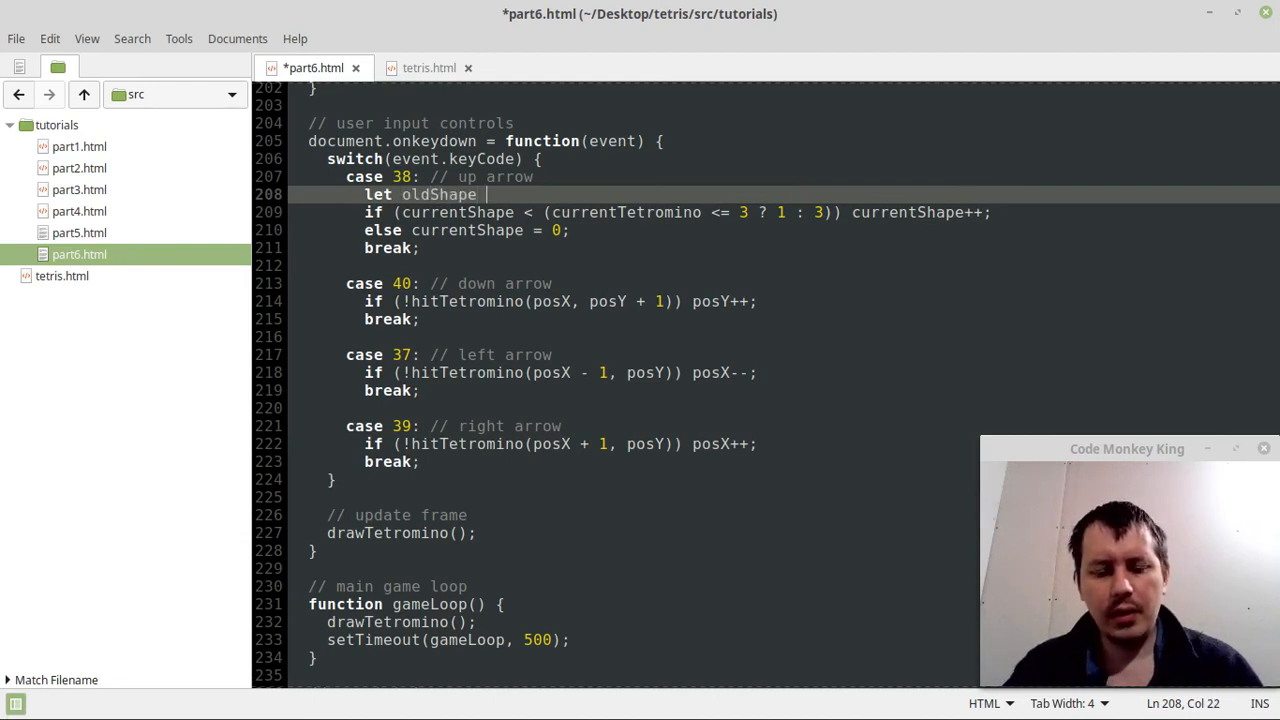
text(= currentS)
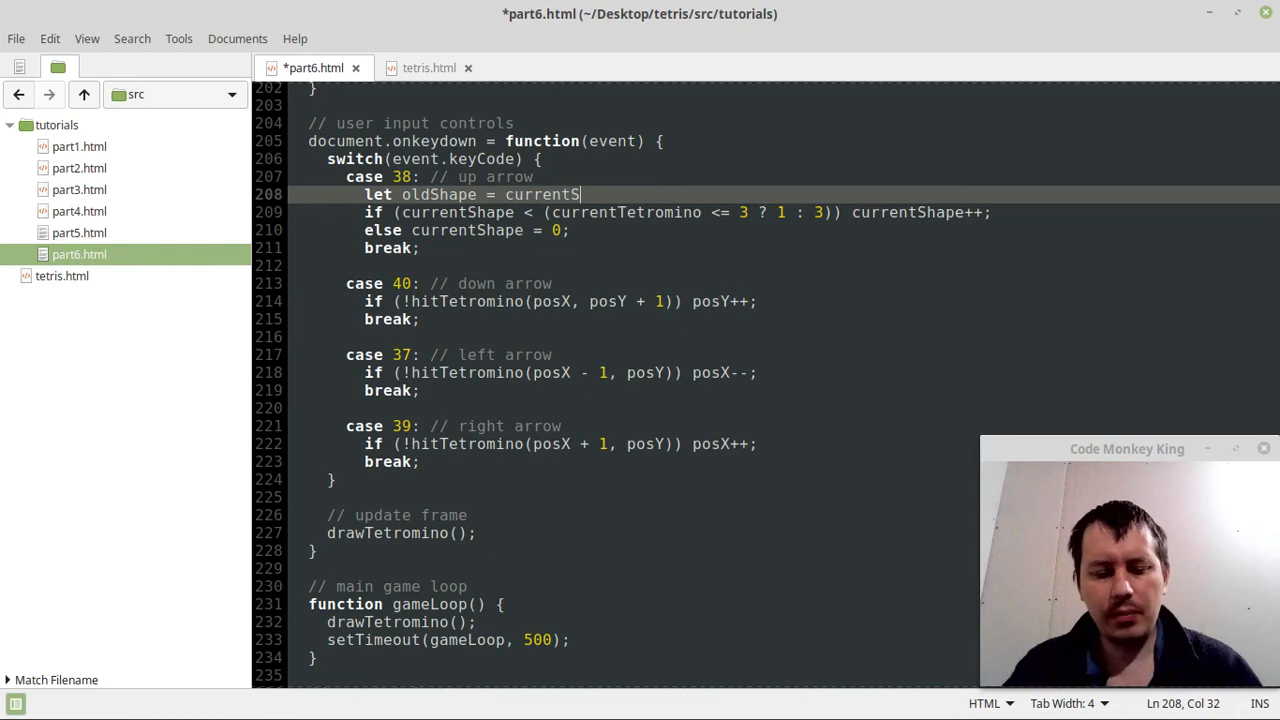
text(hape;)
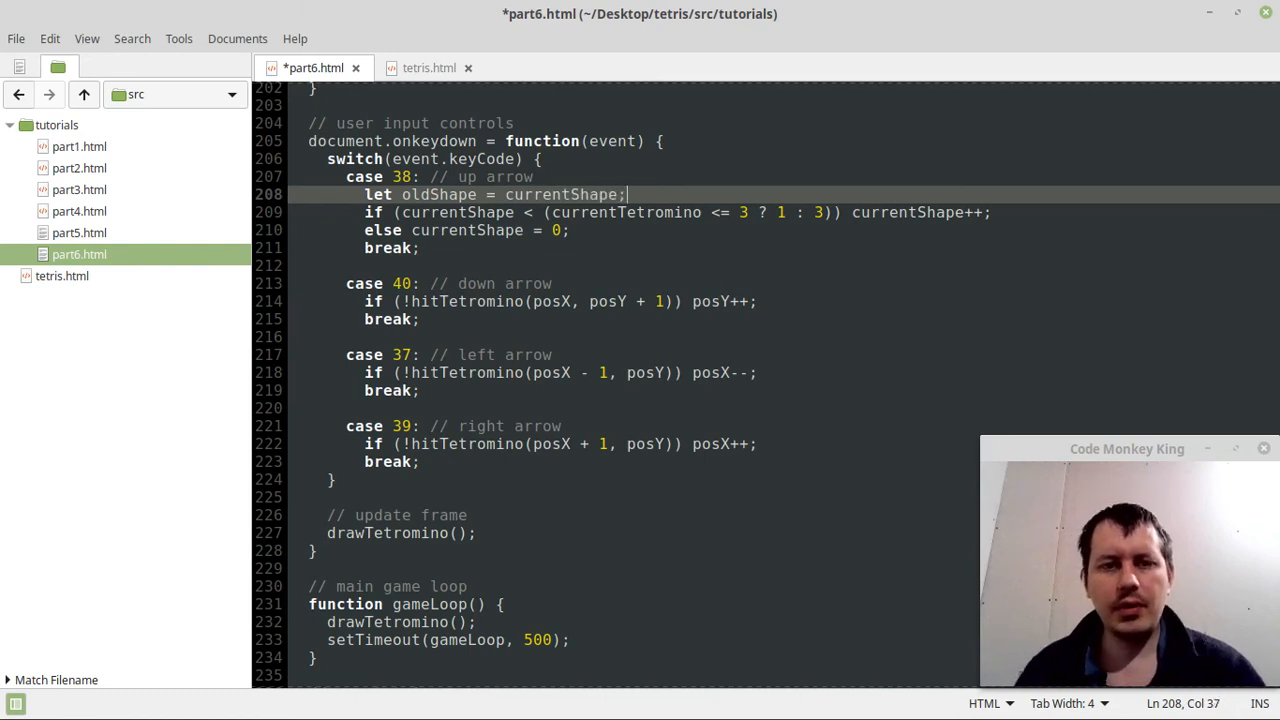
mouse_move(462, 196)
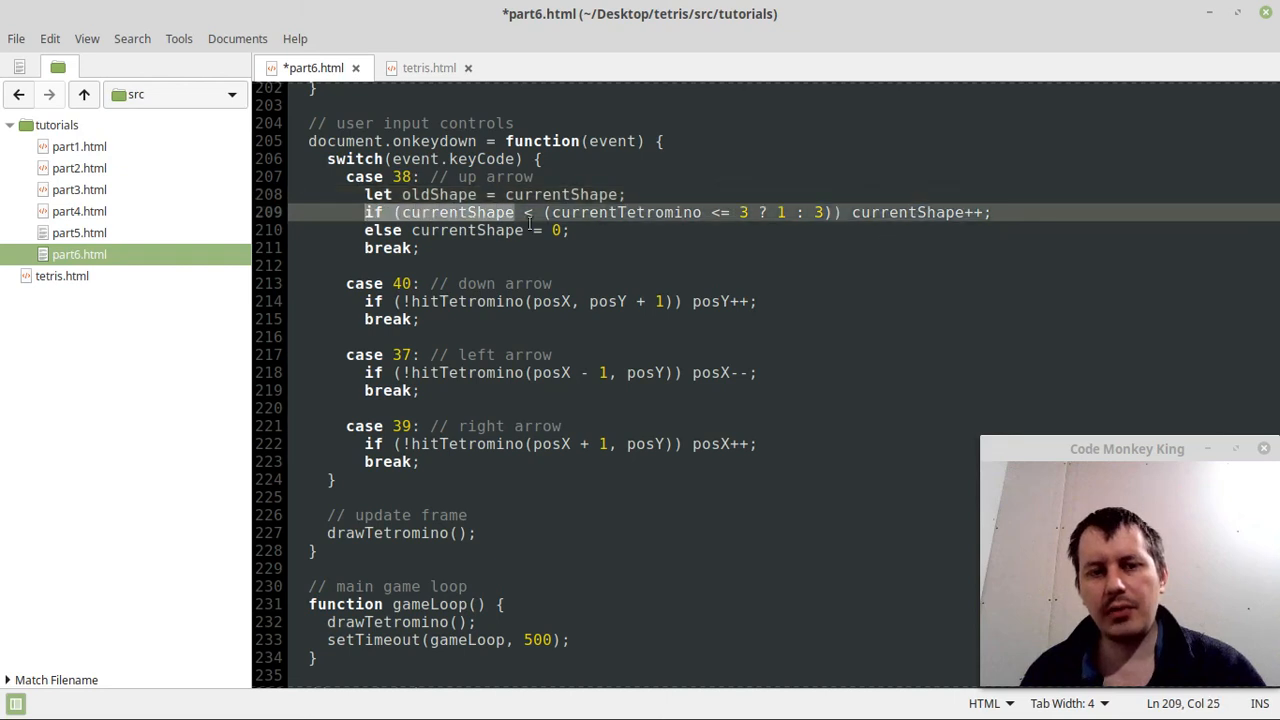
Add 'if (hitTetromino(posX, posY)) currentShape = oldShape;' after rotation and save part6.html.
click(570, 230)
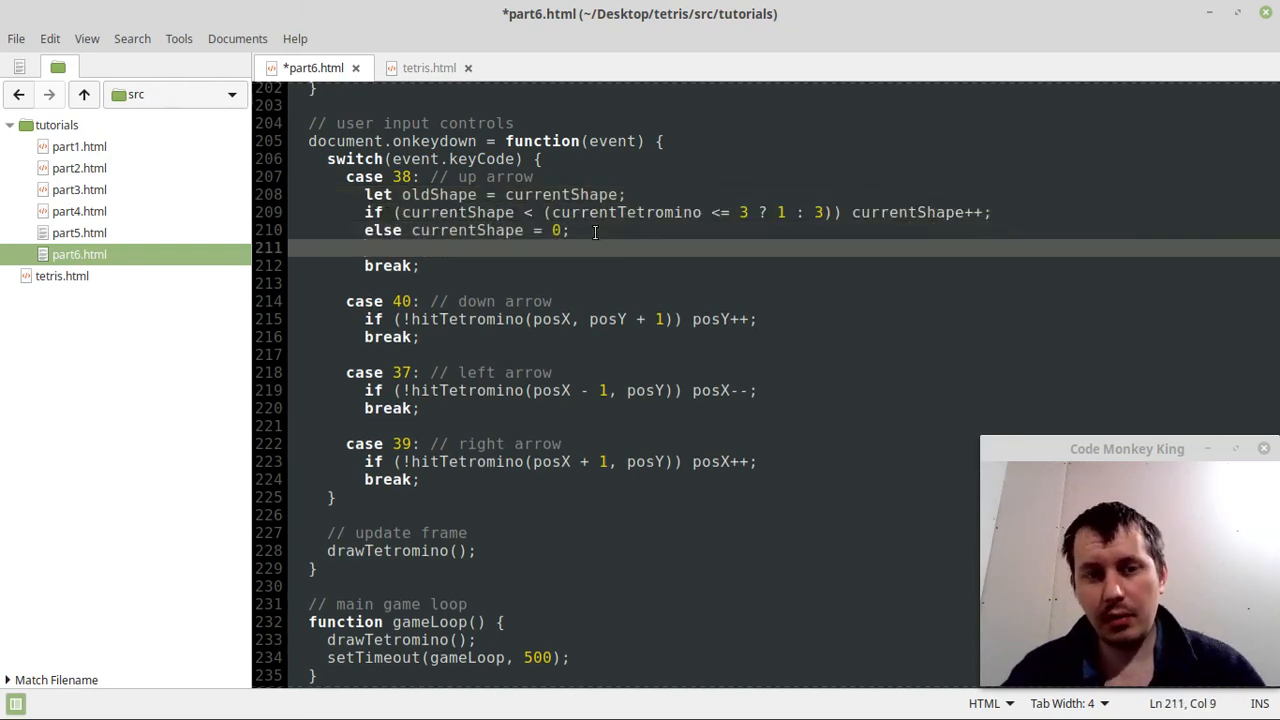
text(if)
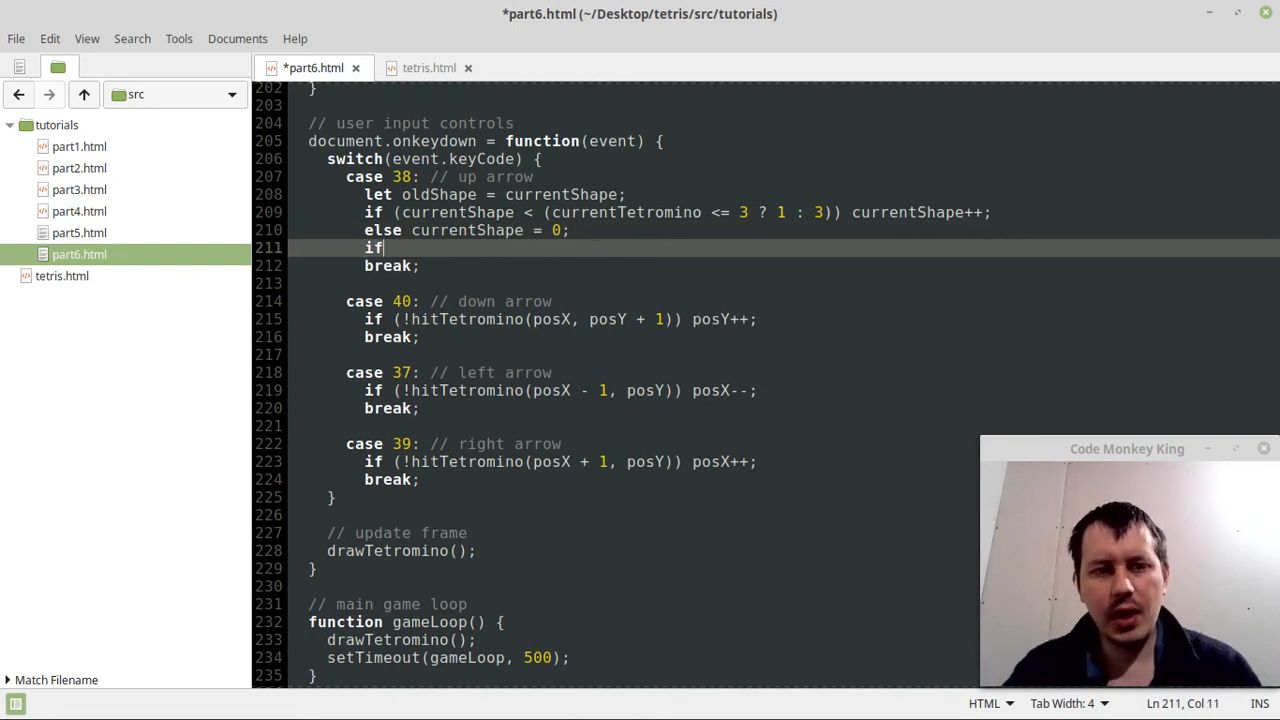
text(()
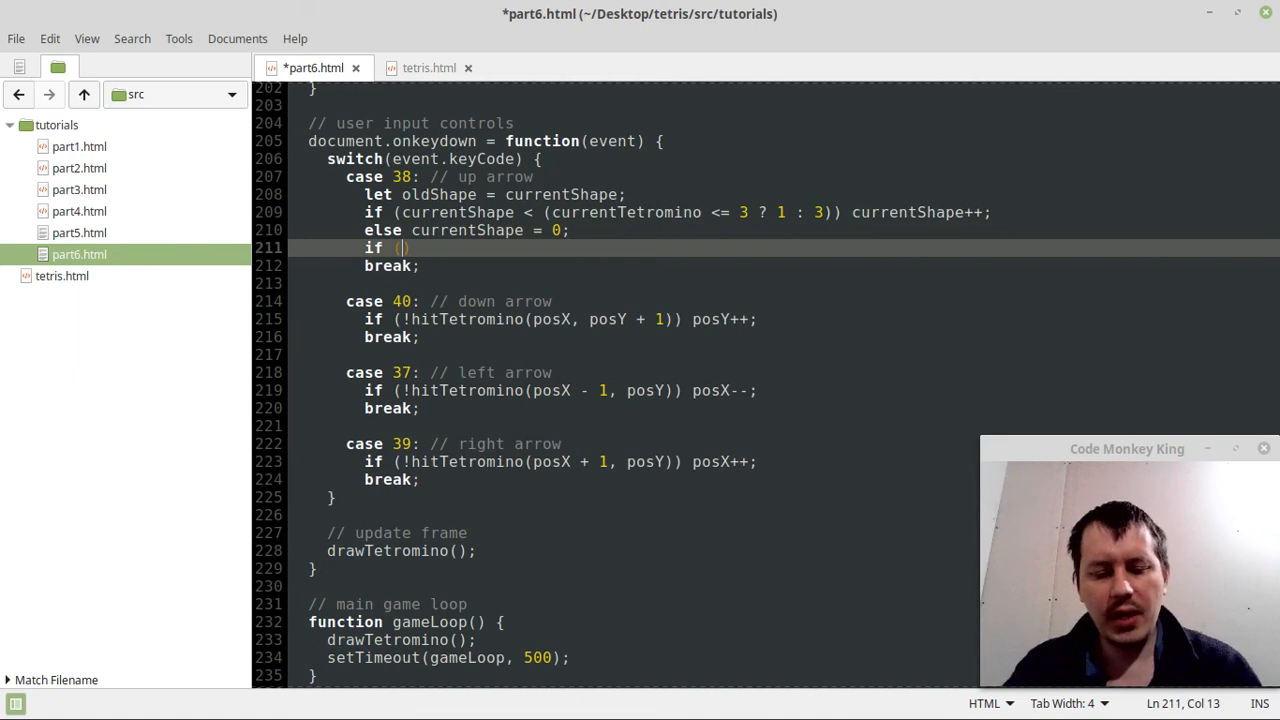
text(hitTet)
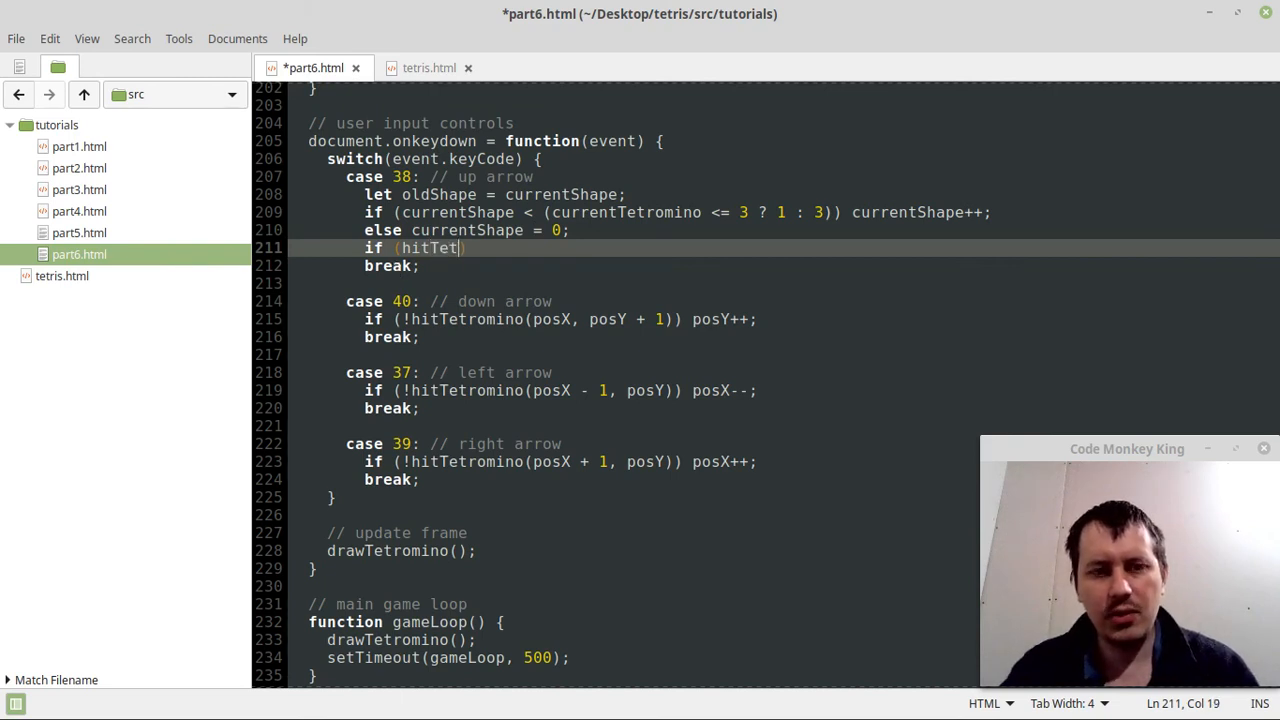
text(romin)
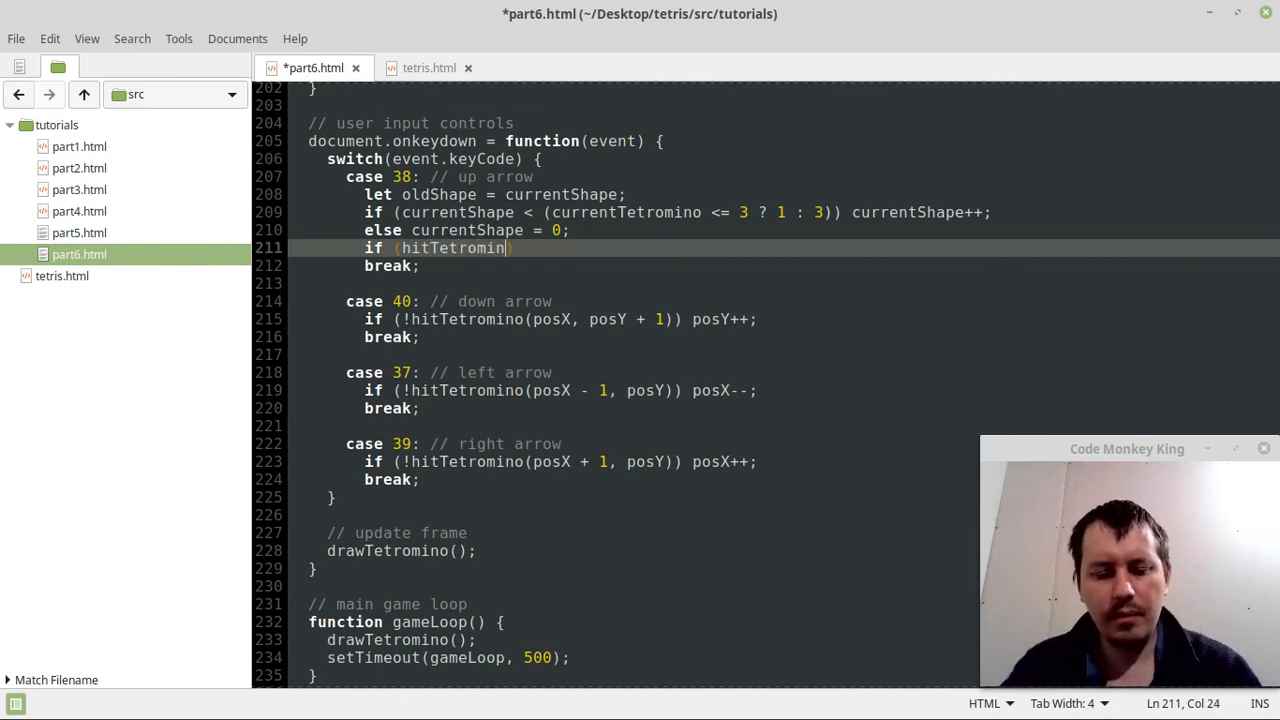
text(())
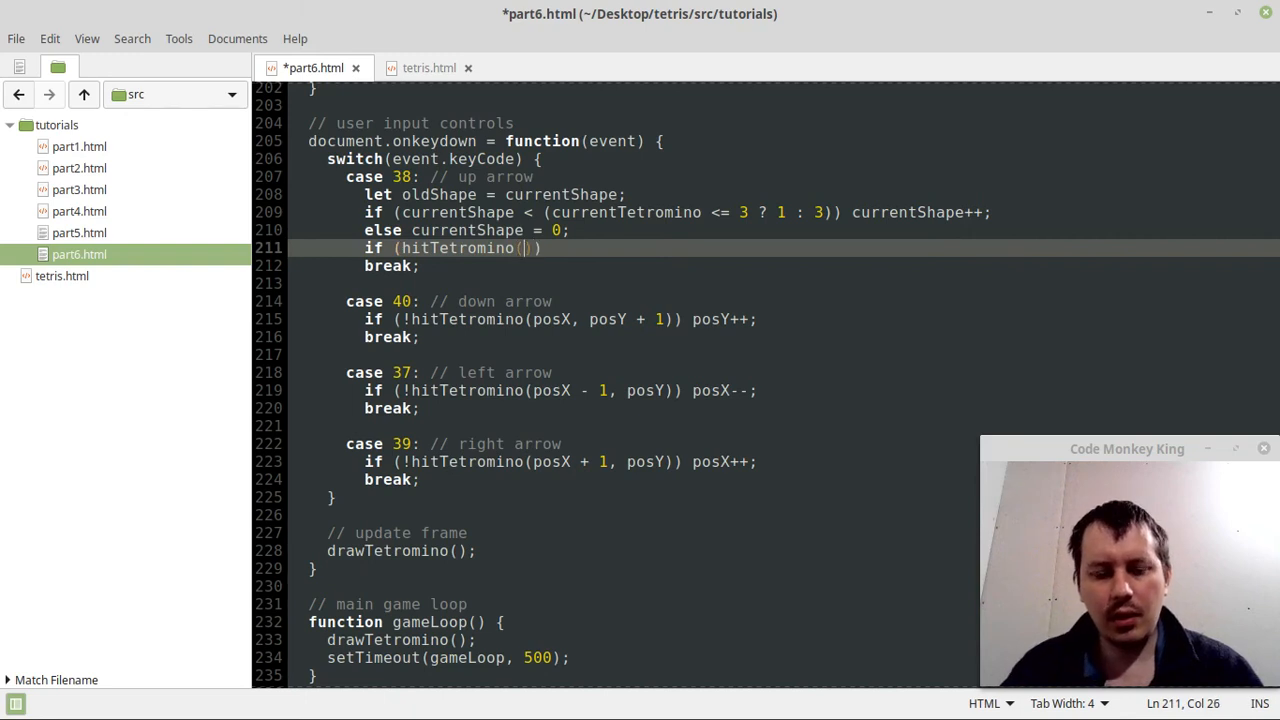
text(posX,)
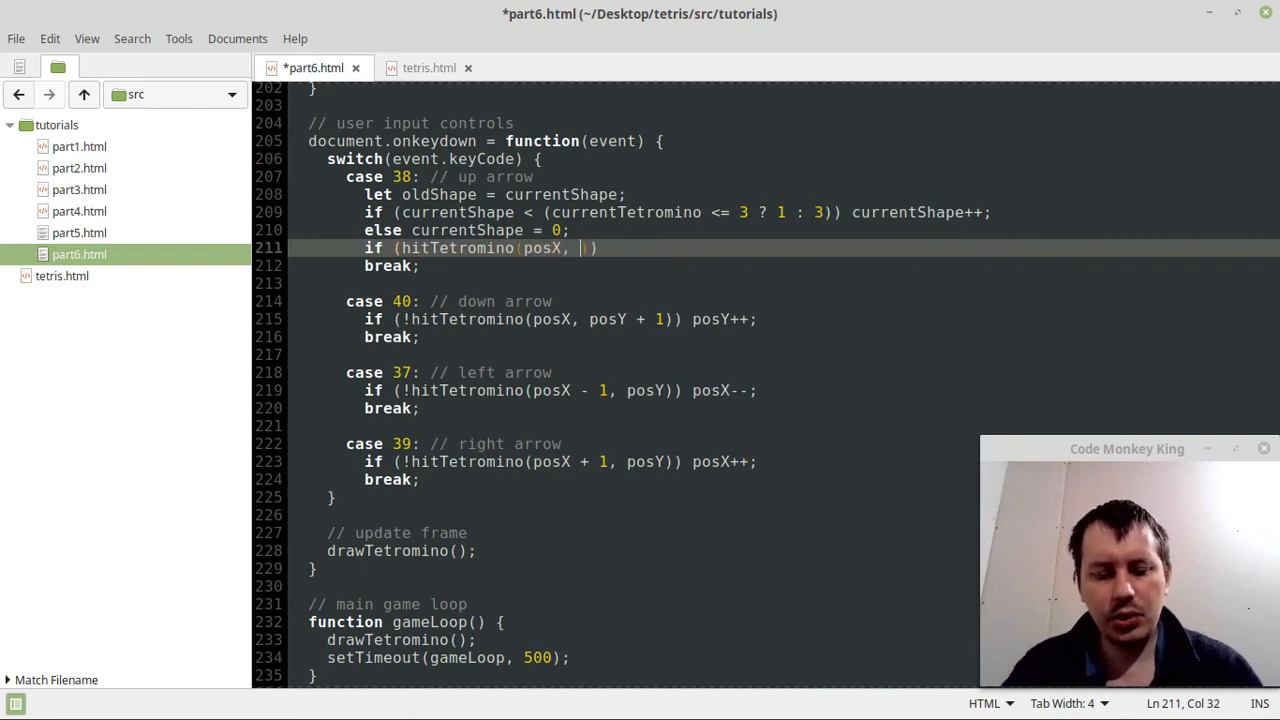
text(posY)
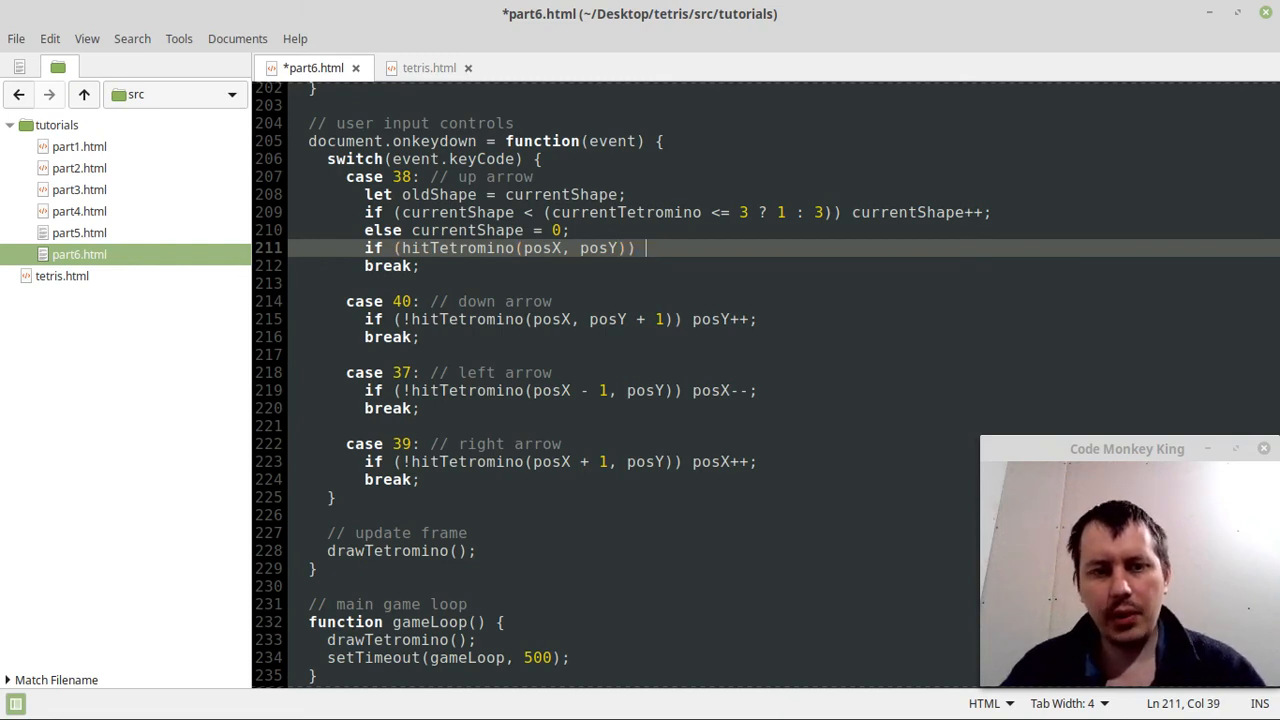
text(current)
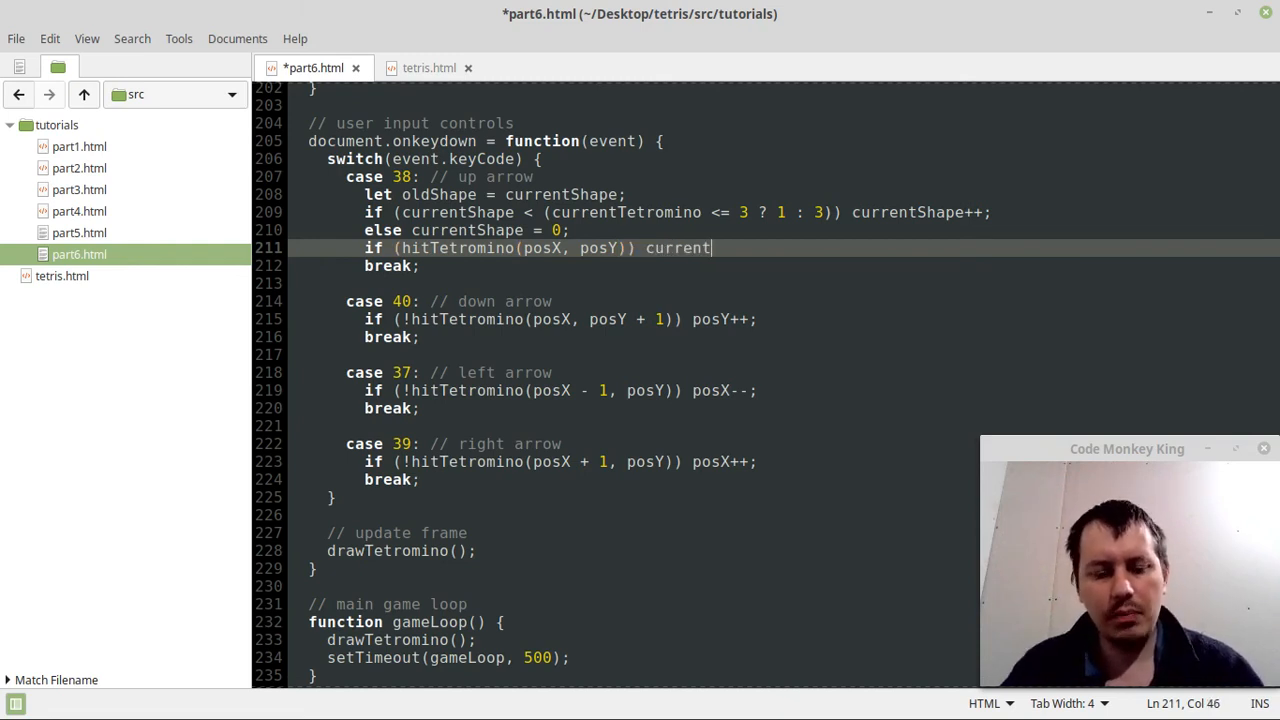
text(Shape)
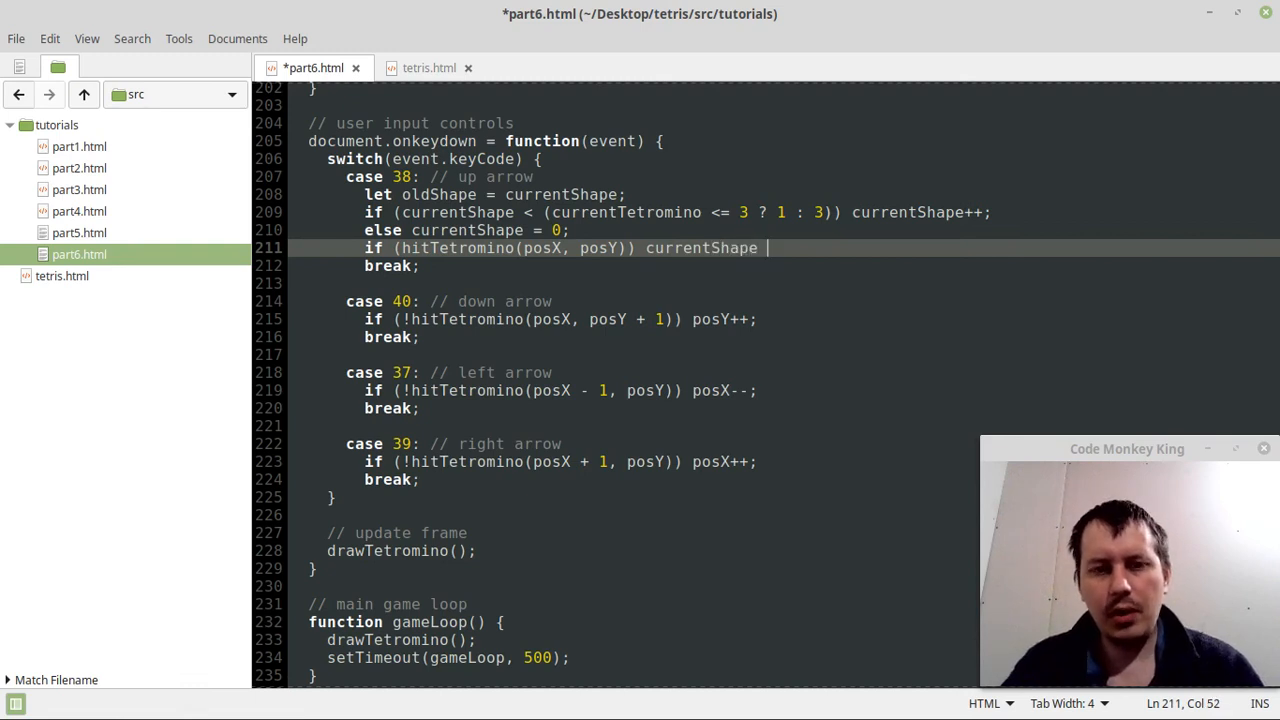
text(= old)
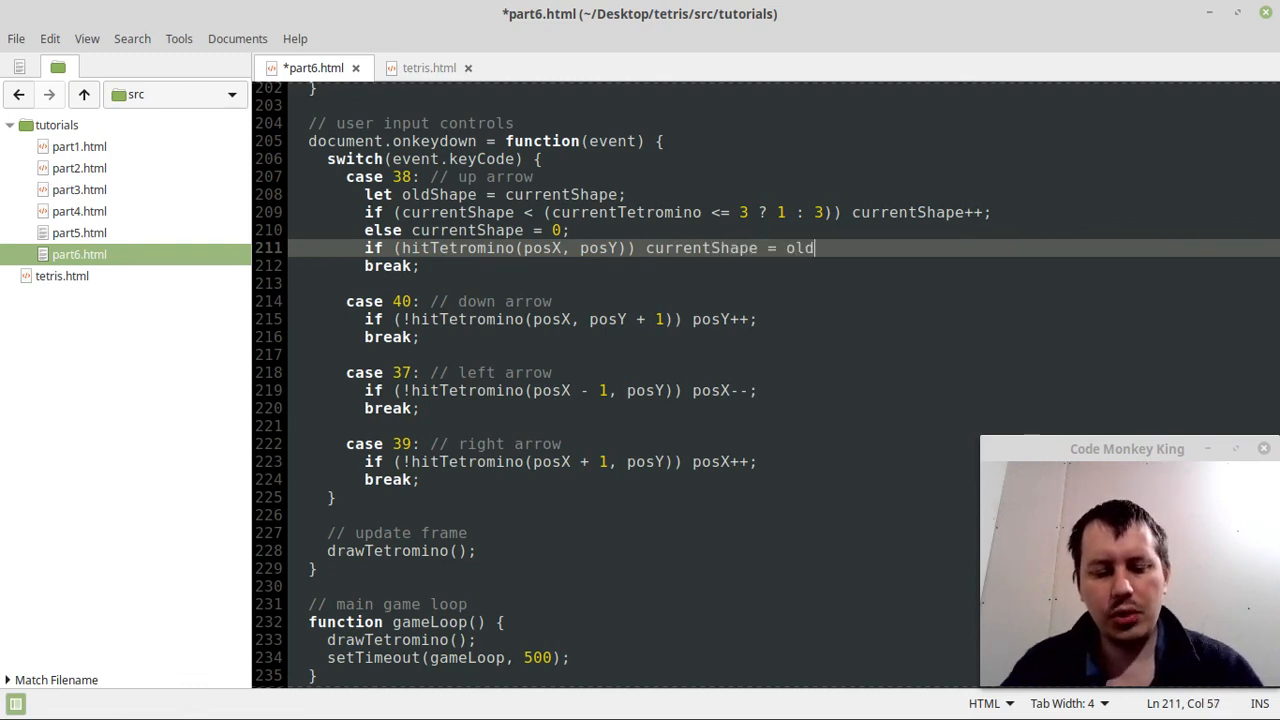
text(Shape;)
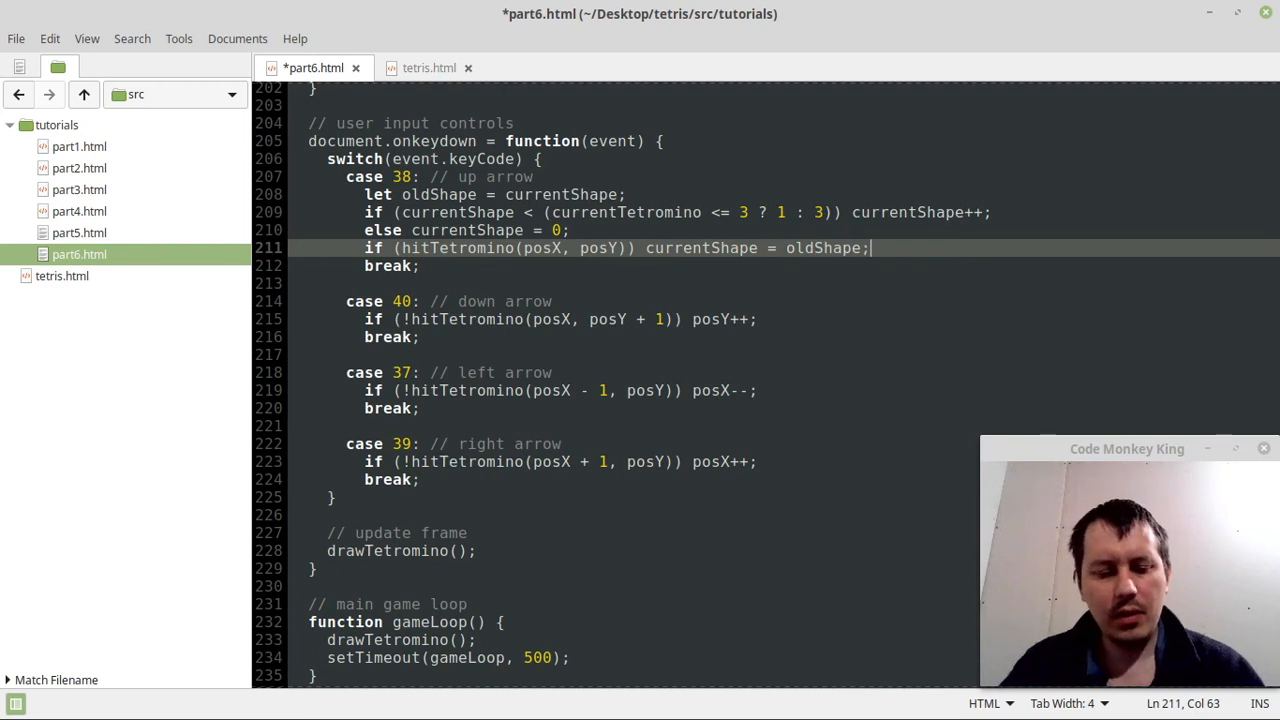
key(ctrl+s)
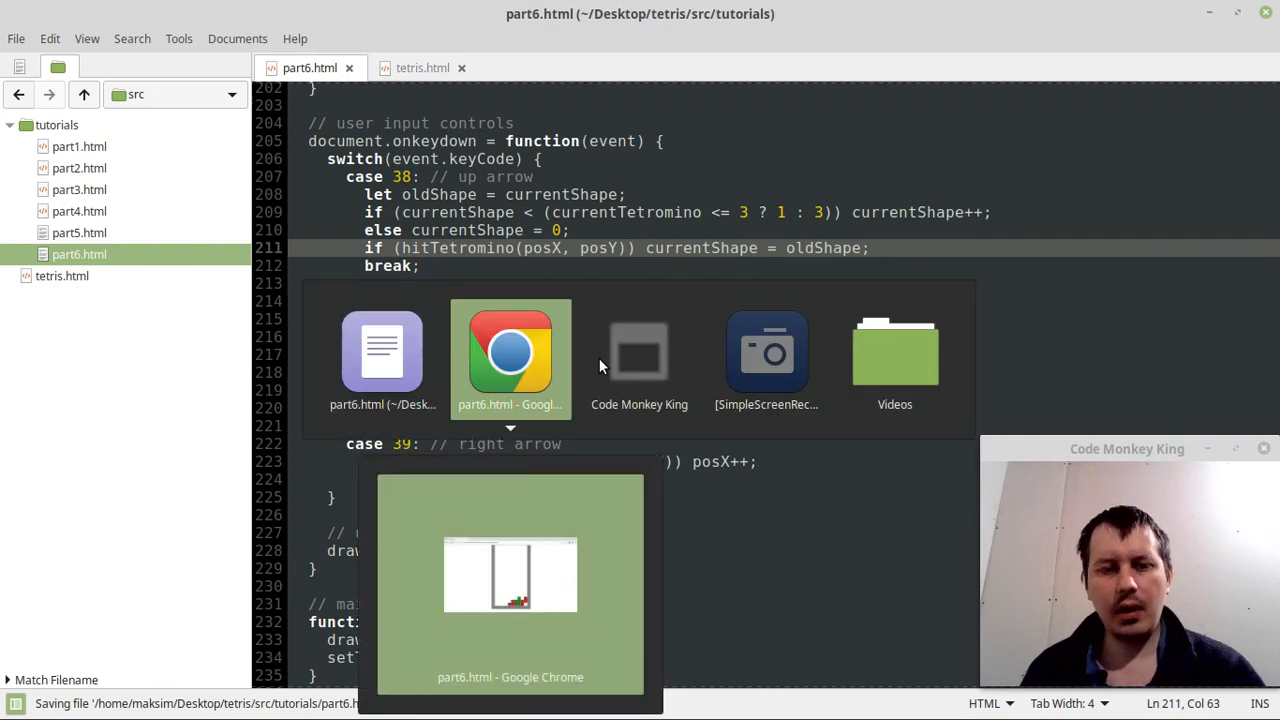
Play the reloaded game, rotating the green piece against the left wall until it lands.
click(510, 356)
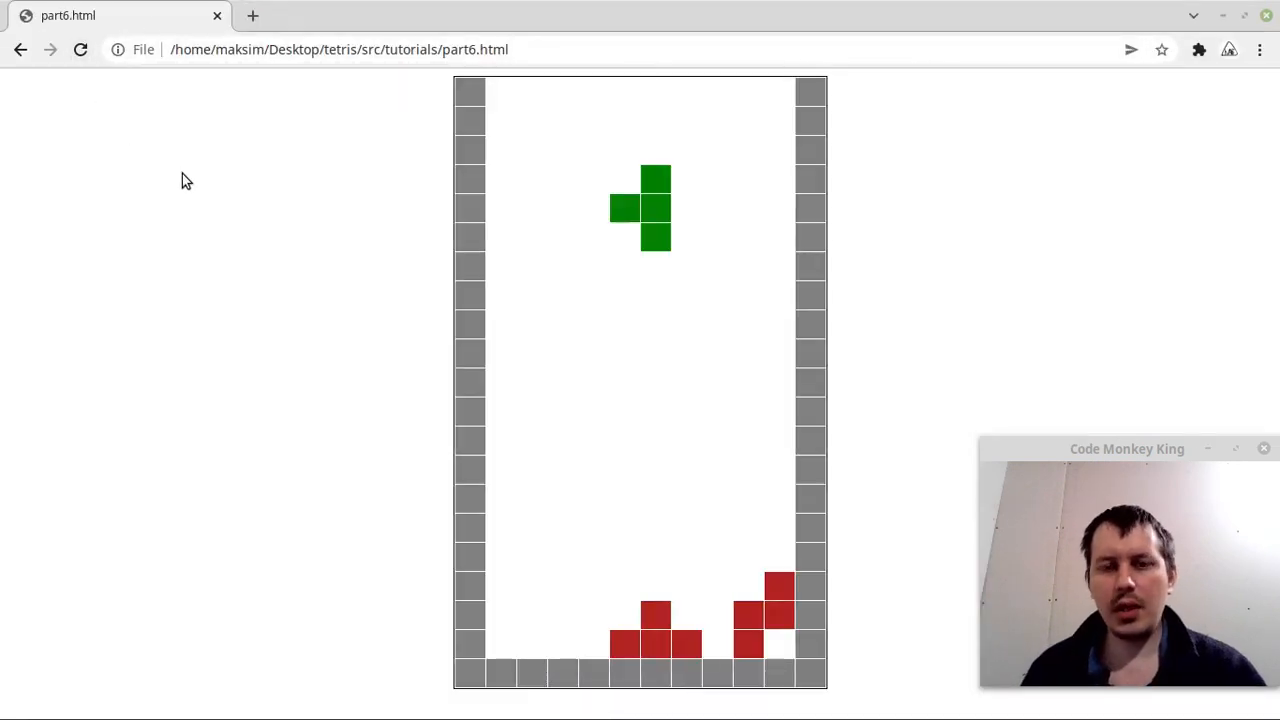
mouse_move(910, 482)
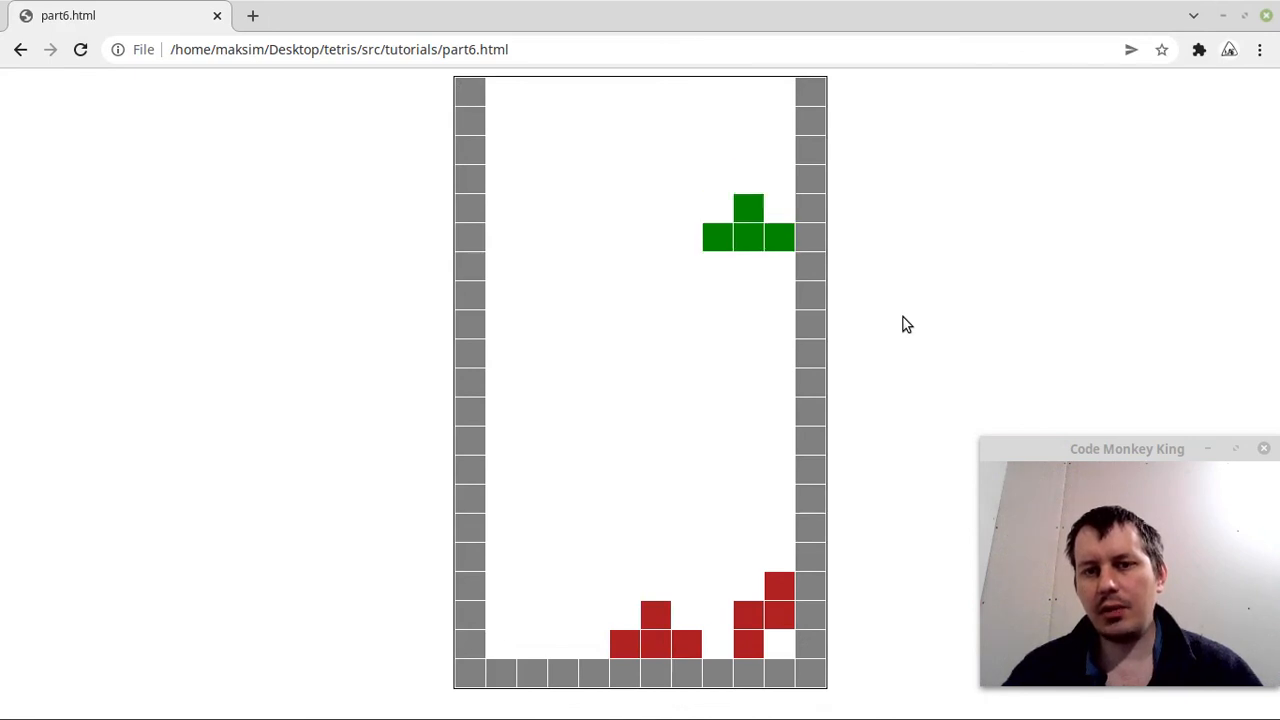
key(Down)
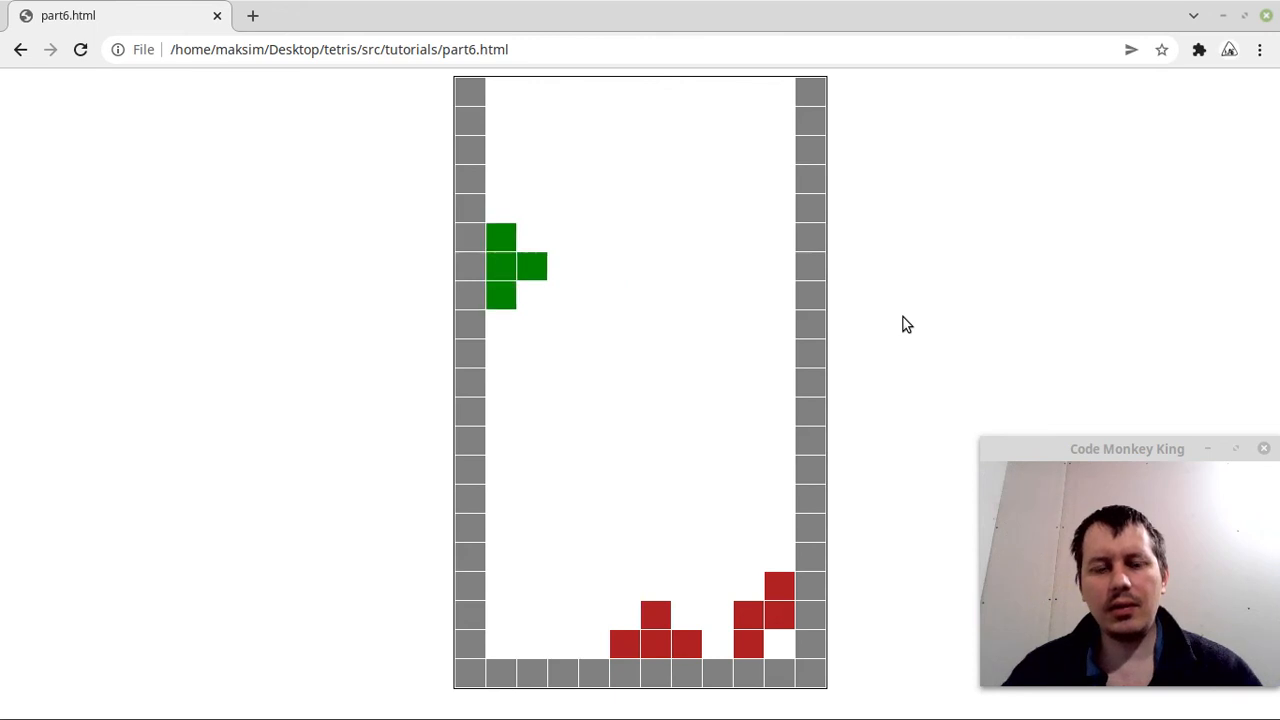
key(ArrowUp)
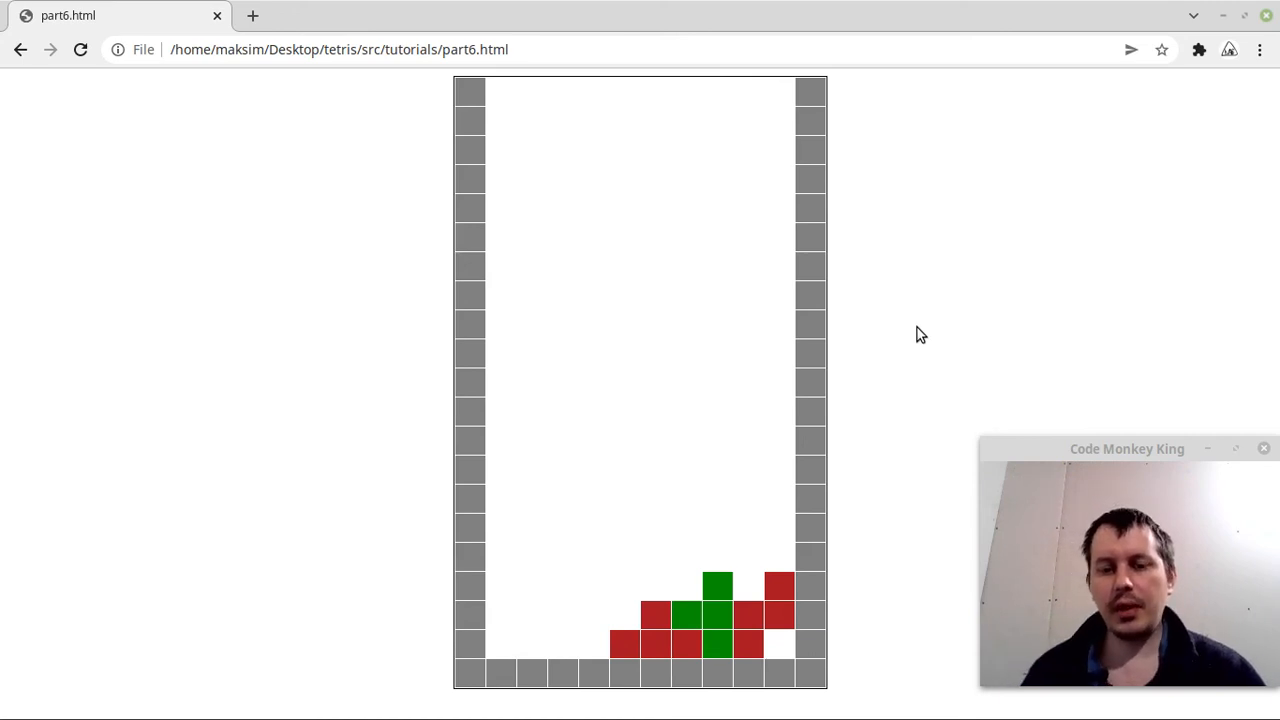
mouse_move(710, 590)
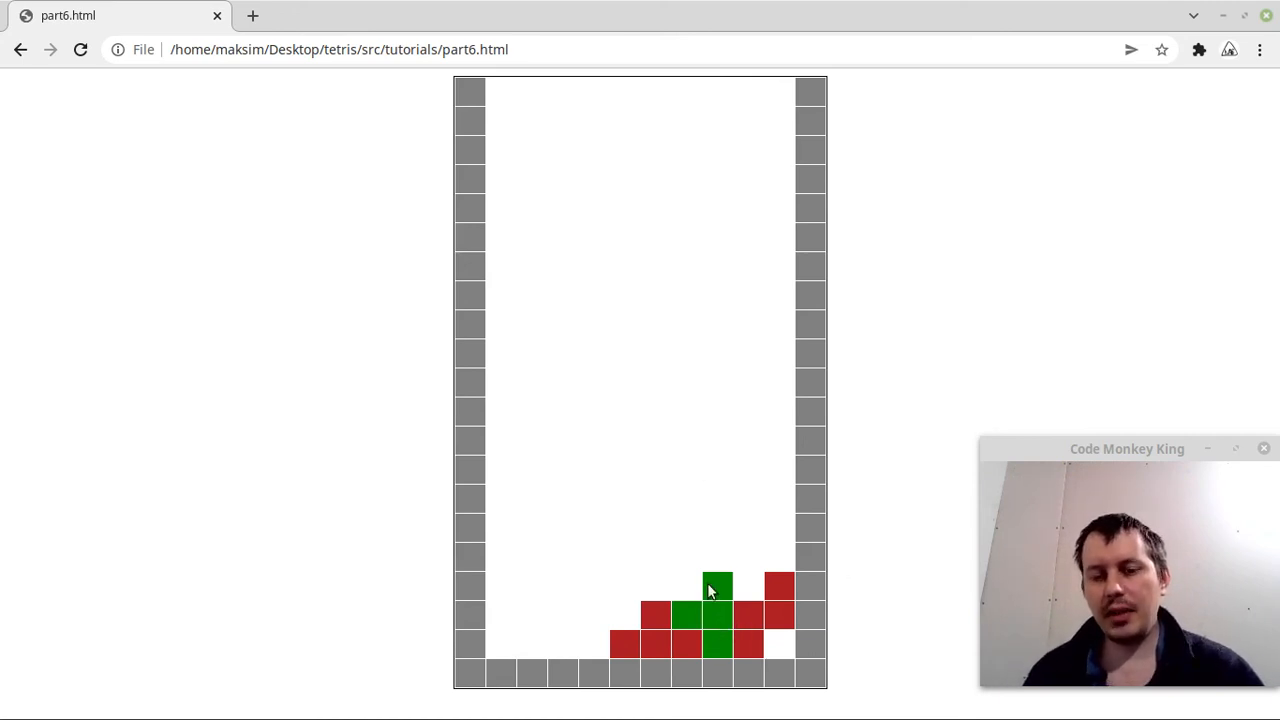
mouse_move(576, 576)
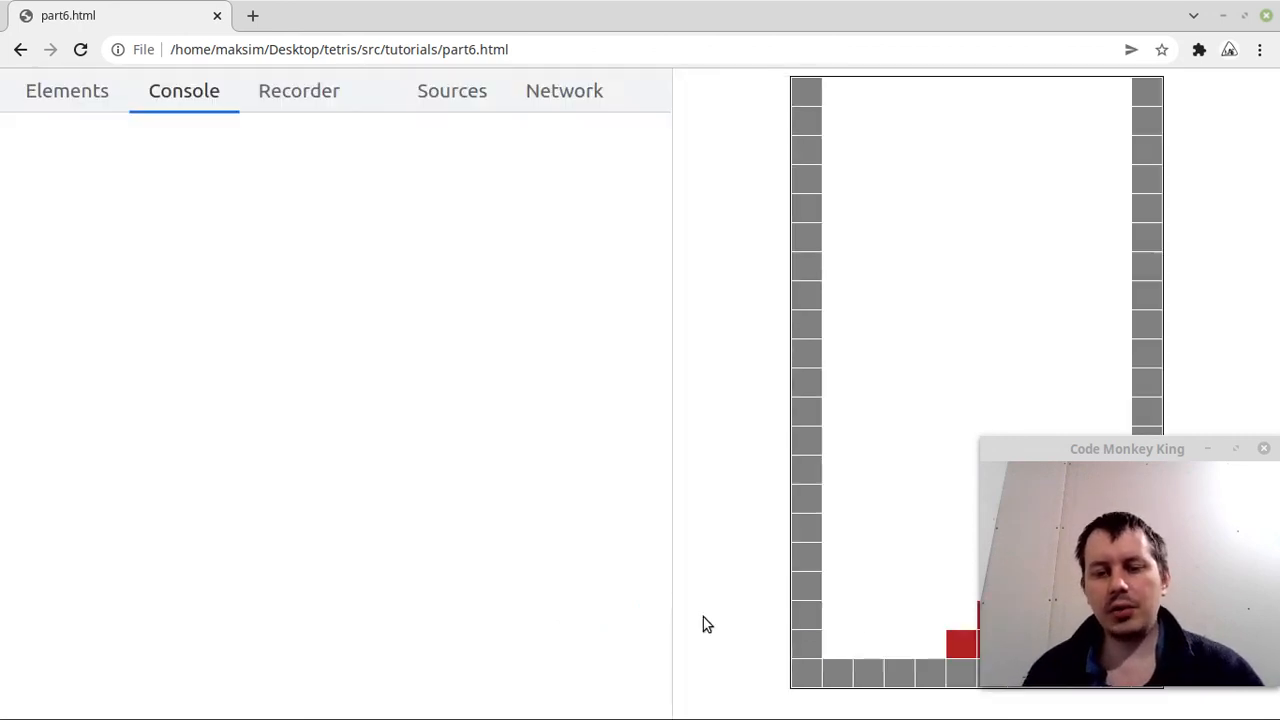
Run print in the DevTools console to output the board as # walls and @ blocks.
text(print)
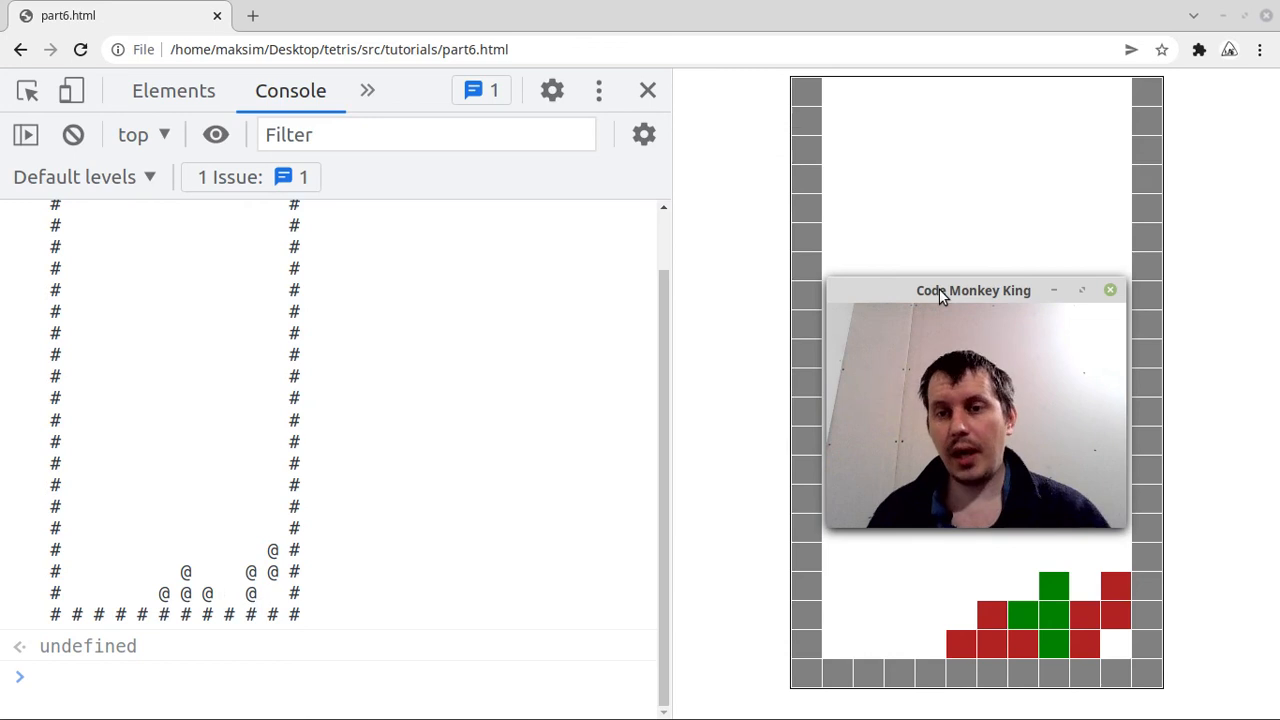
drag(972, 290, 1128, 442)
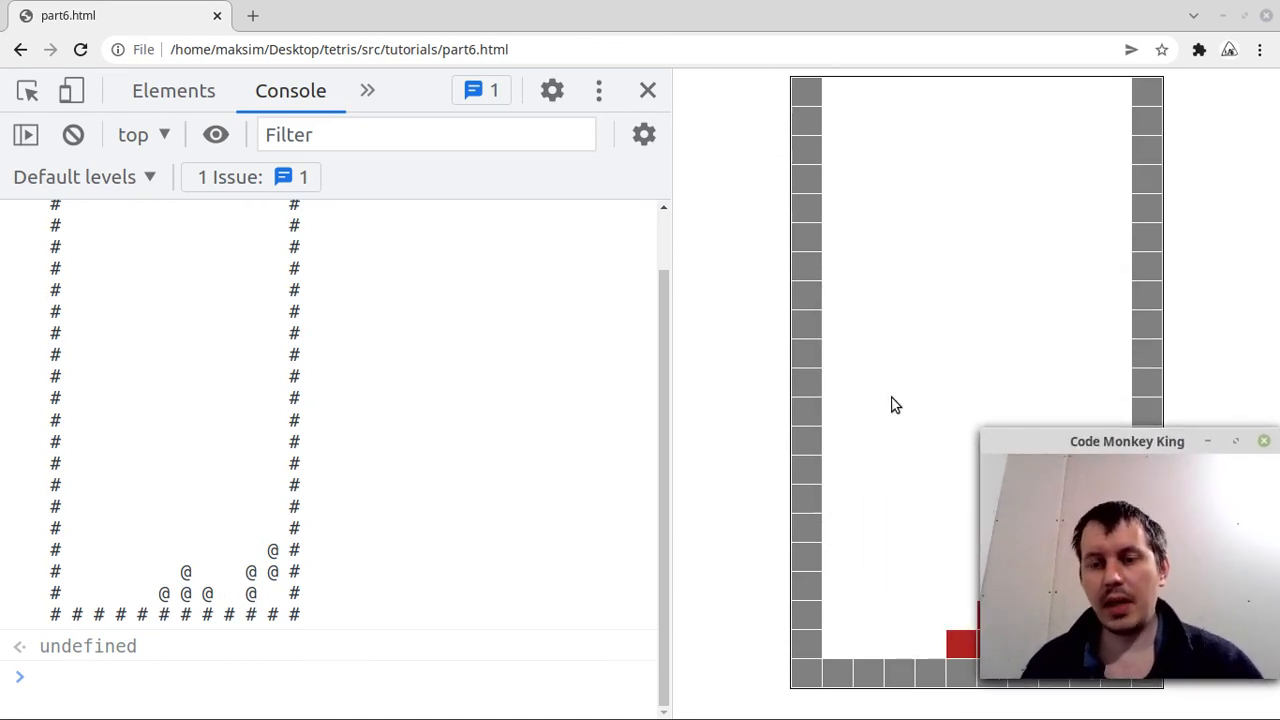
mouse_move(840, 370)
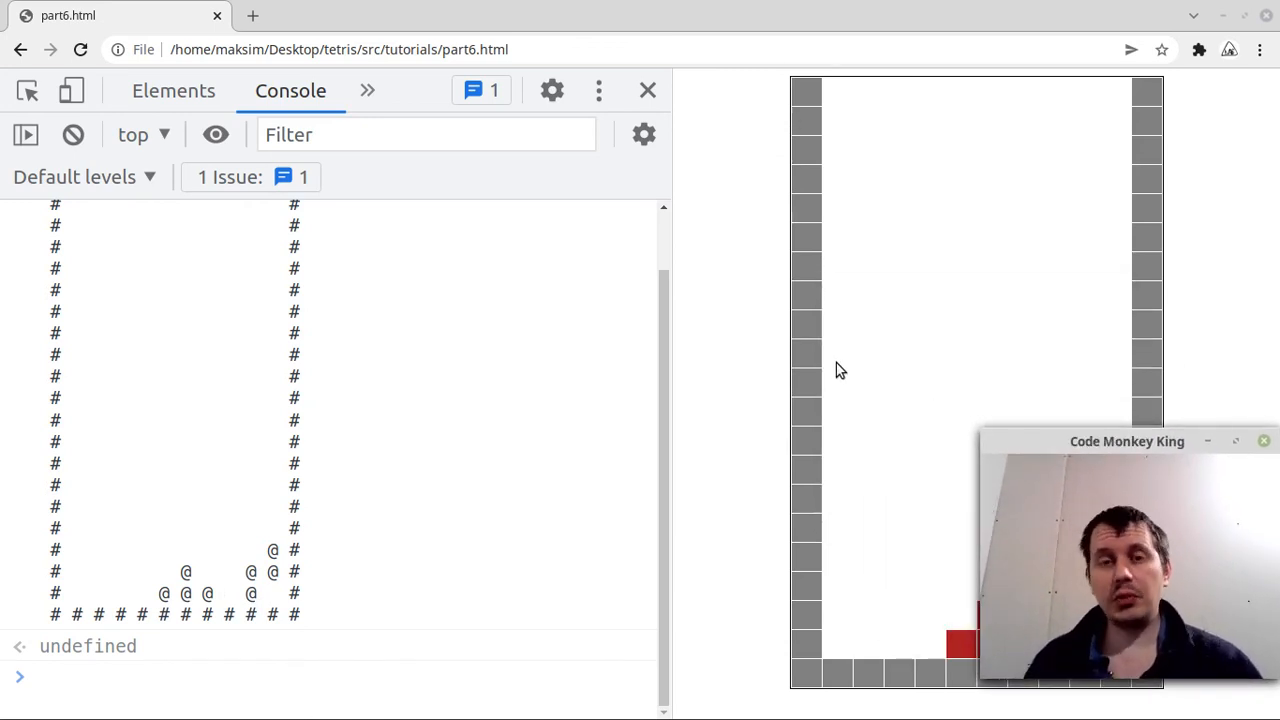